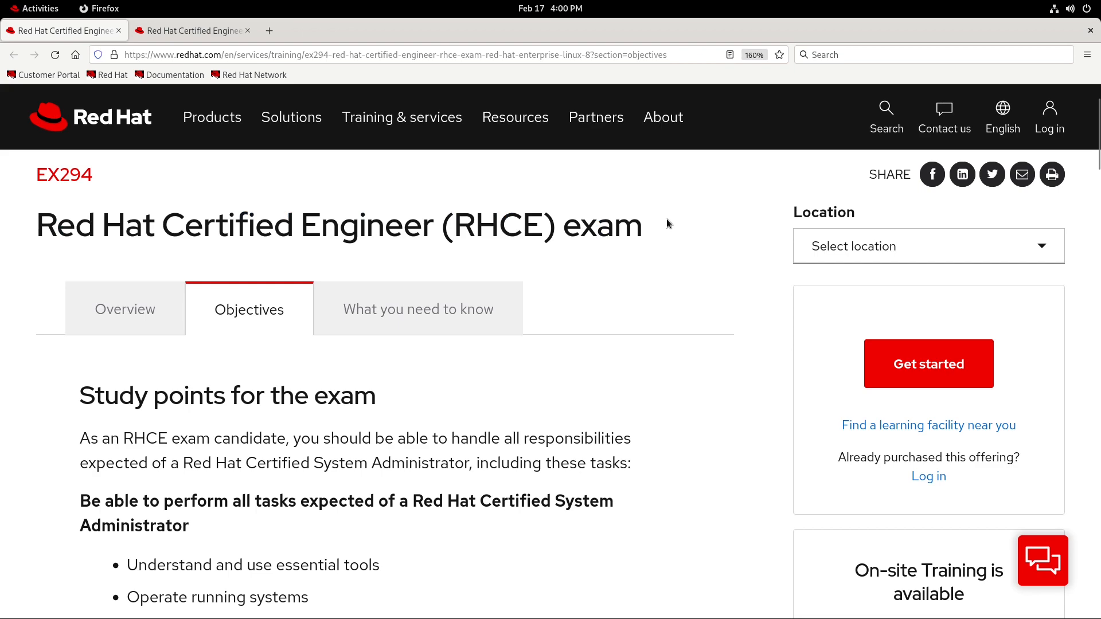
mouse_move(698, 342)
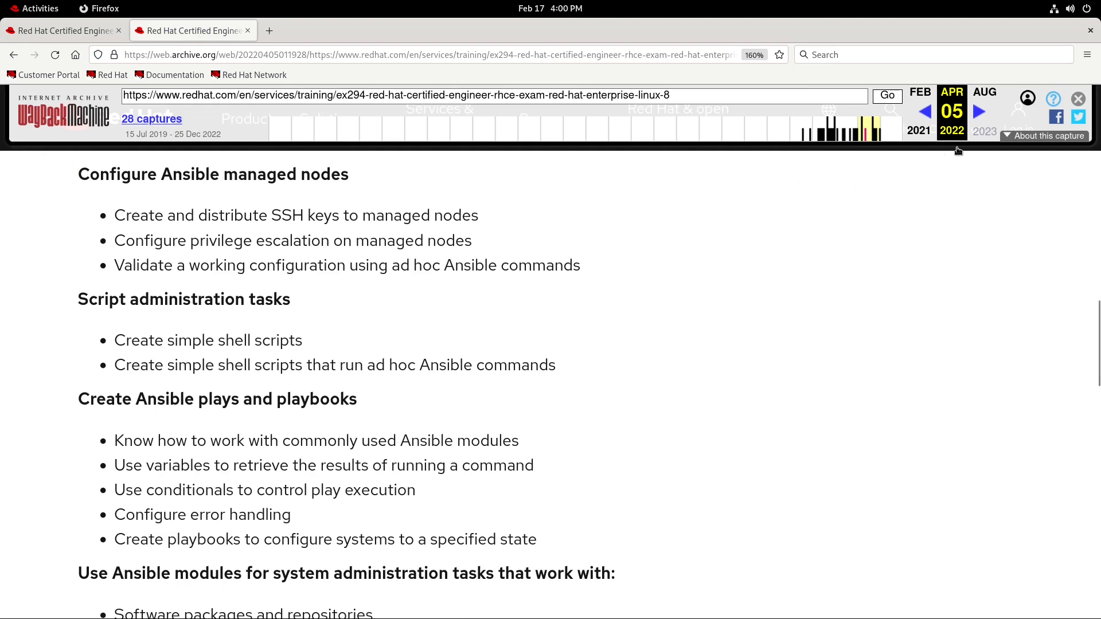
mouse_move(777, 231)
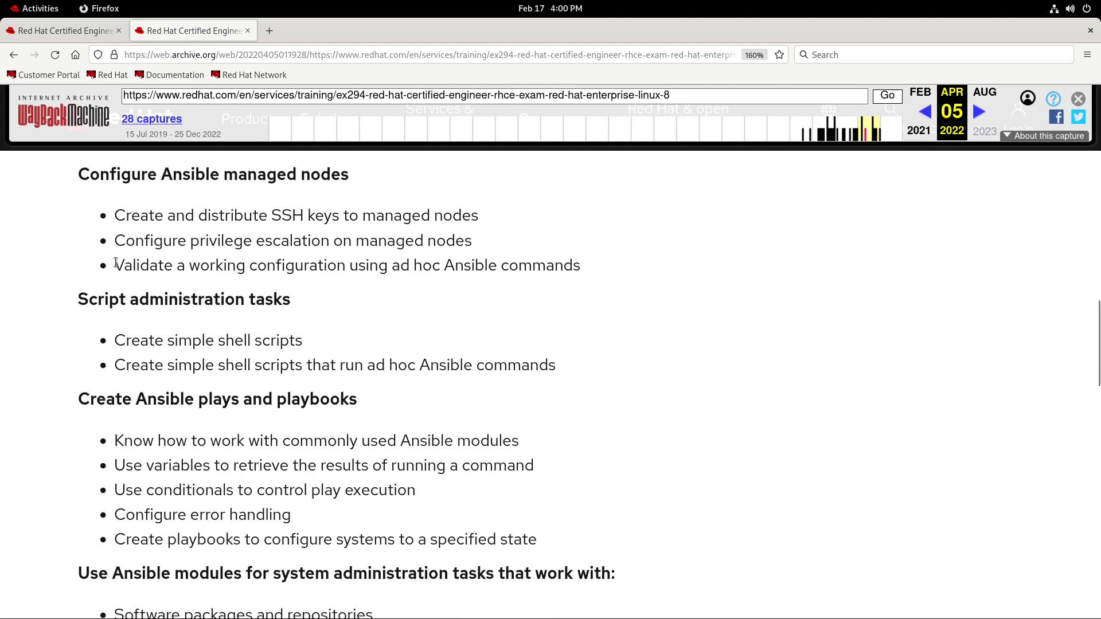
Highlight the archived objective line on validating inventory with ad hoc Ansible commands
drag(115, 265, 346, 265)
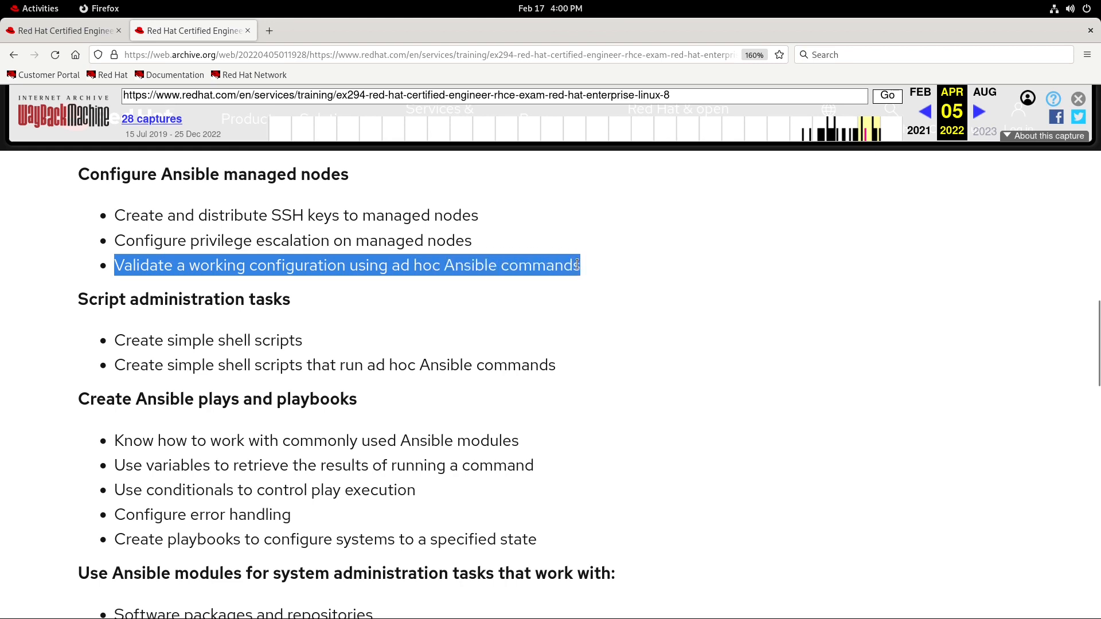
mouse_move(717, 428)
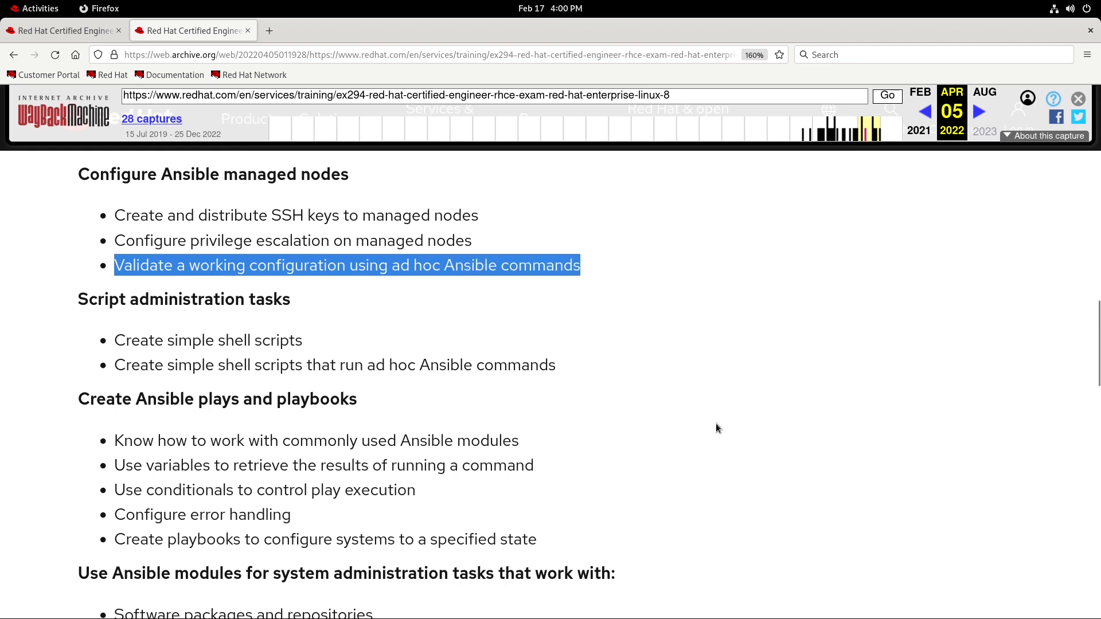
mouse_move(809, 360)
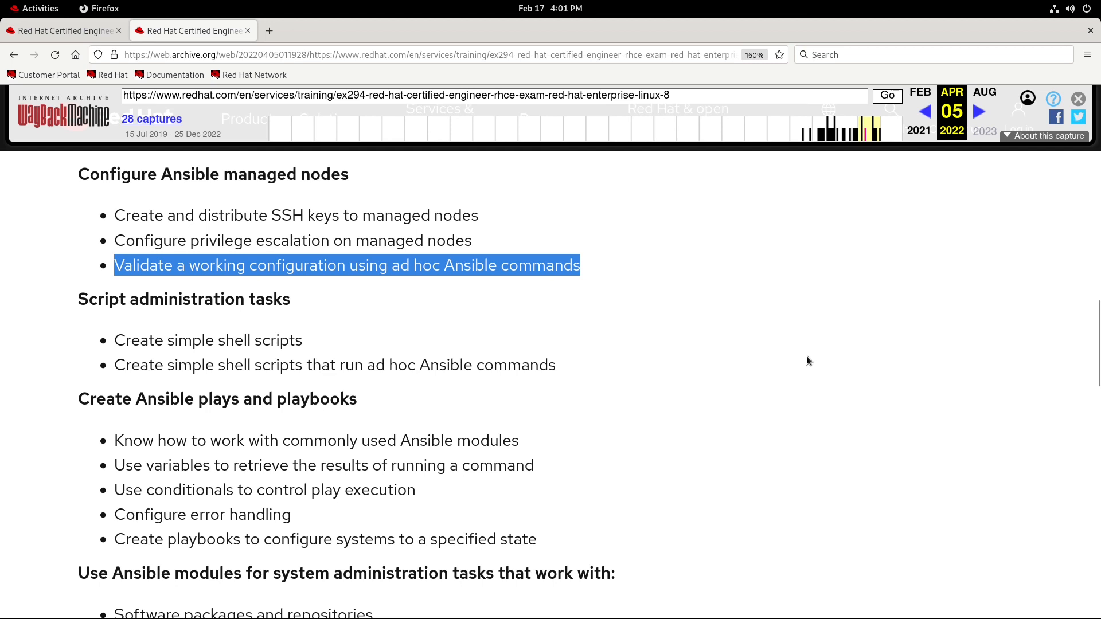
mouse_move(783, 356)
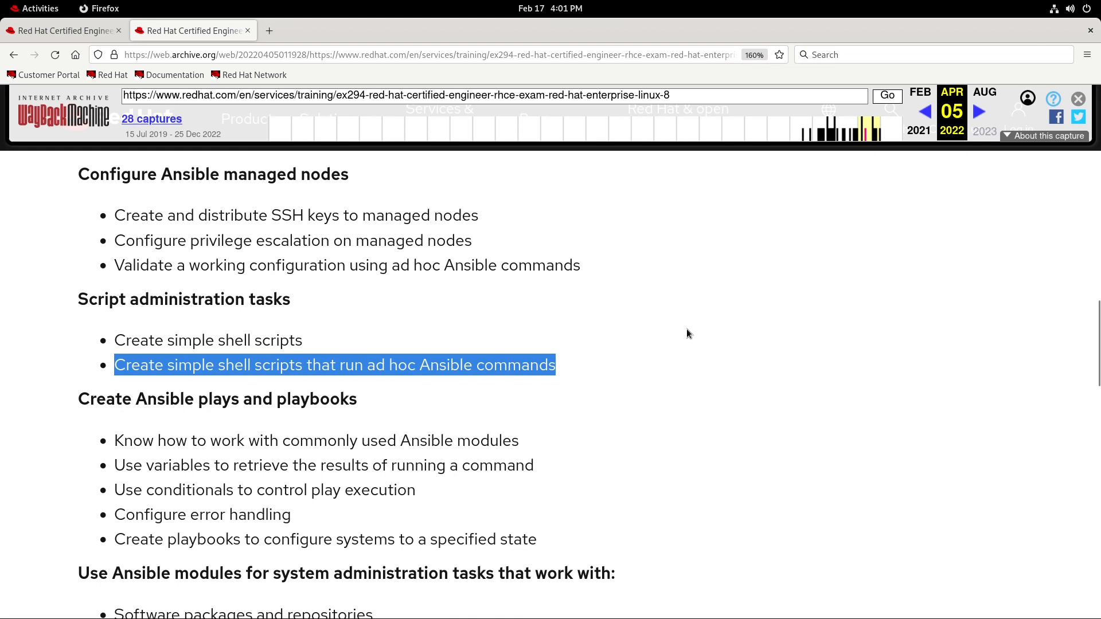
mouse_move(719, 366)
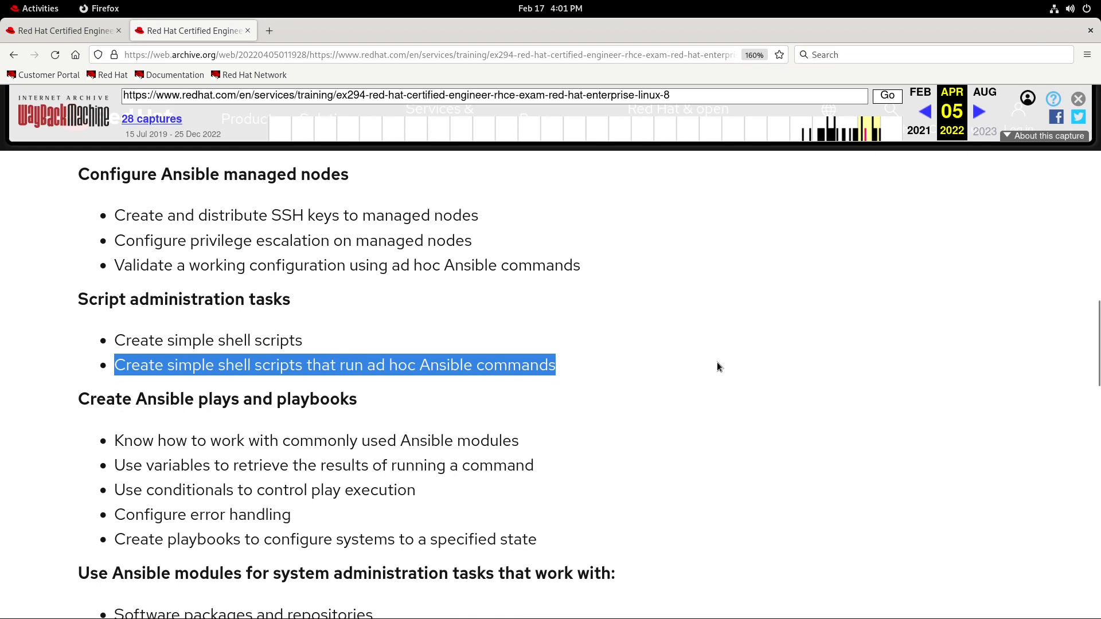
mouse_move(723, 369)
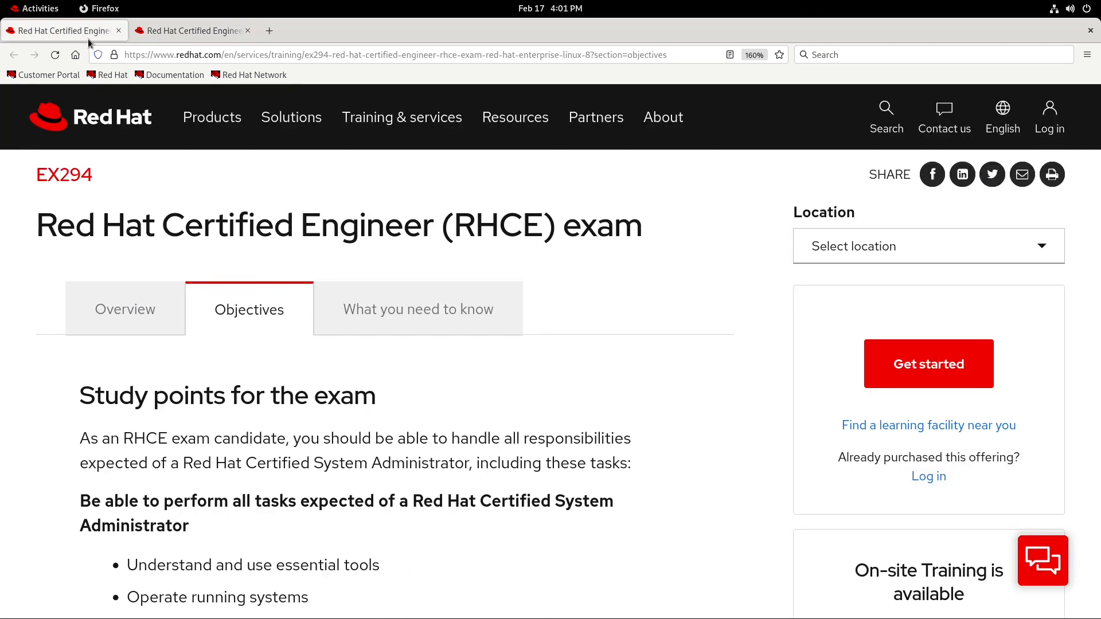
mouse_move(584, 344)
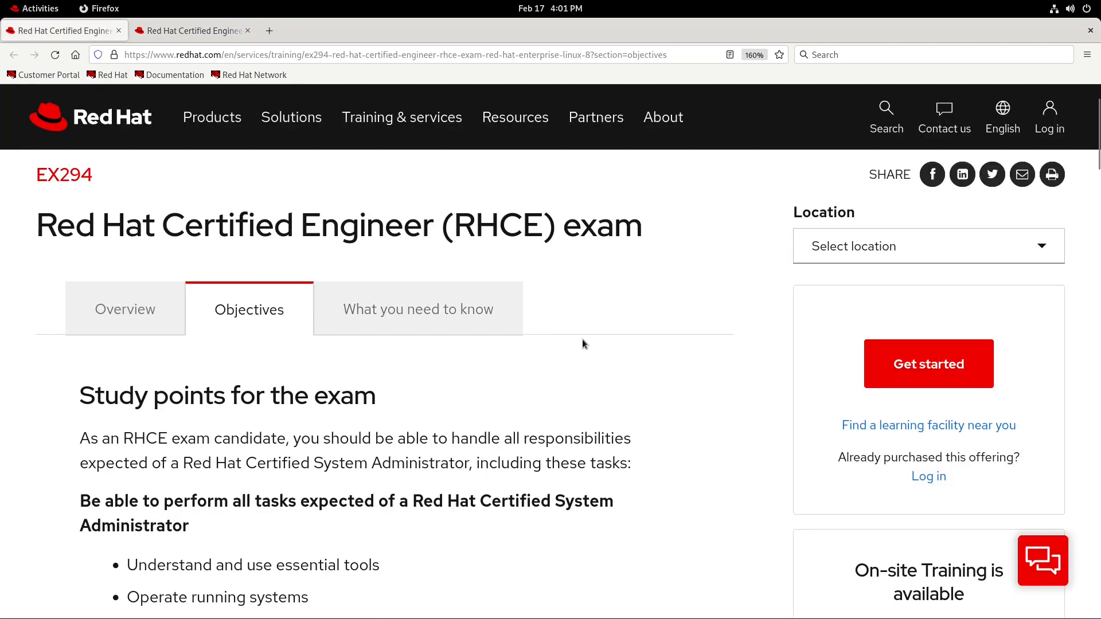
scroll(down, 3)
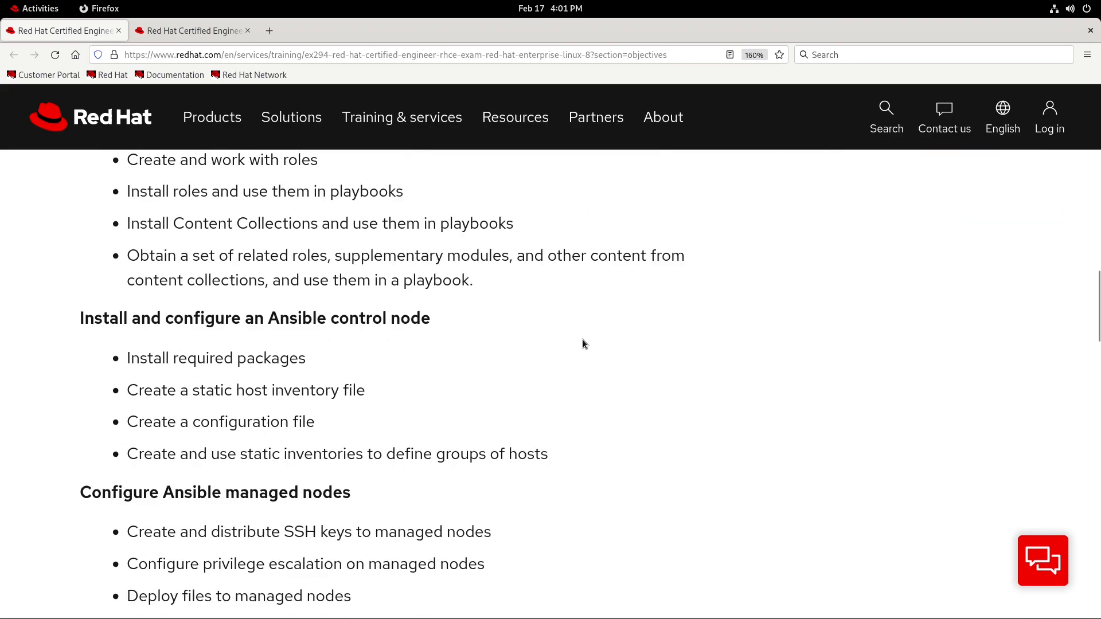
scroll(down, 3)
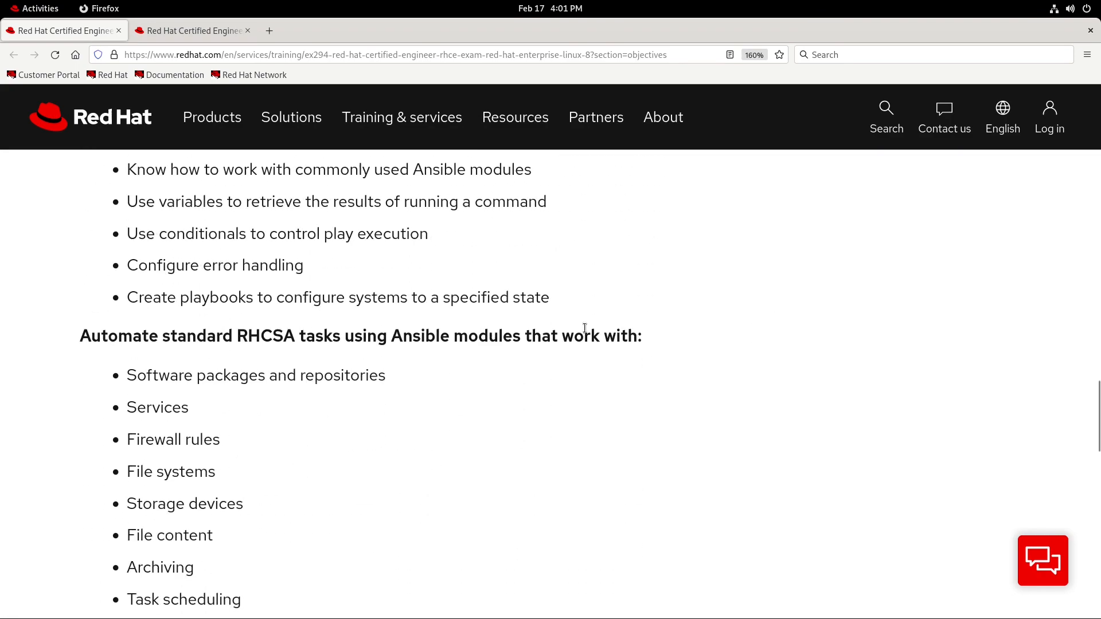
scroll(down, 3)
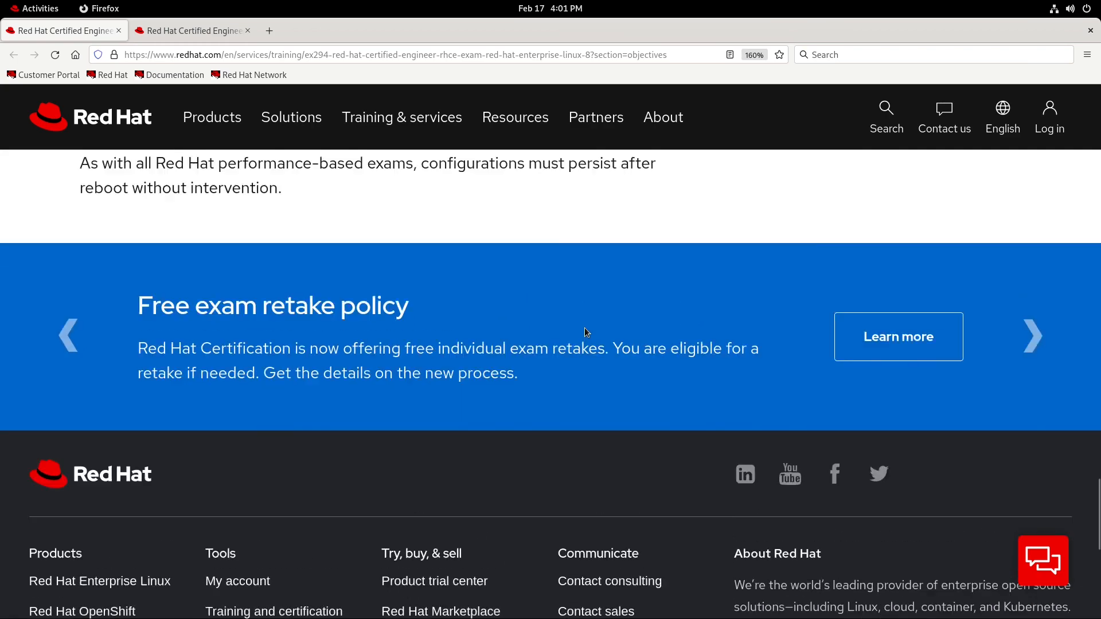
scroll(down, 3)
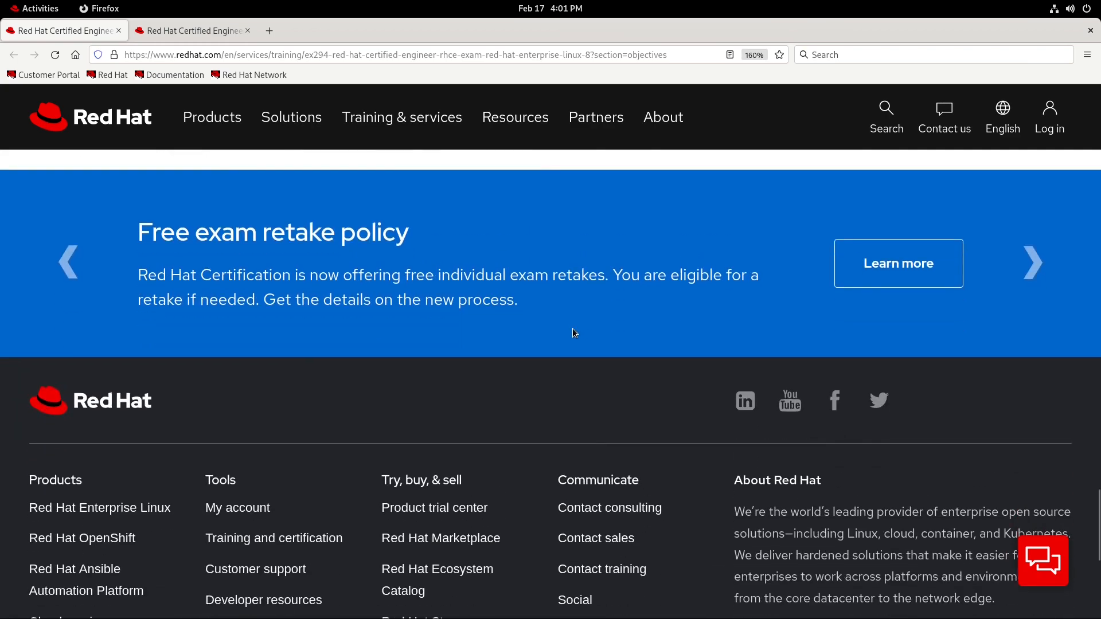
mouse_move(292, 268)
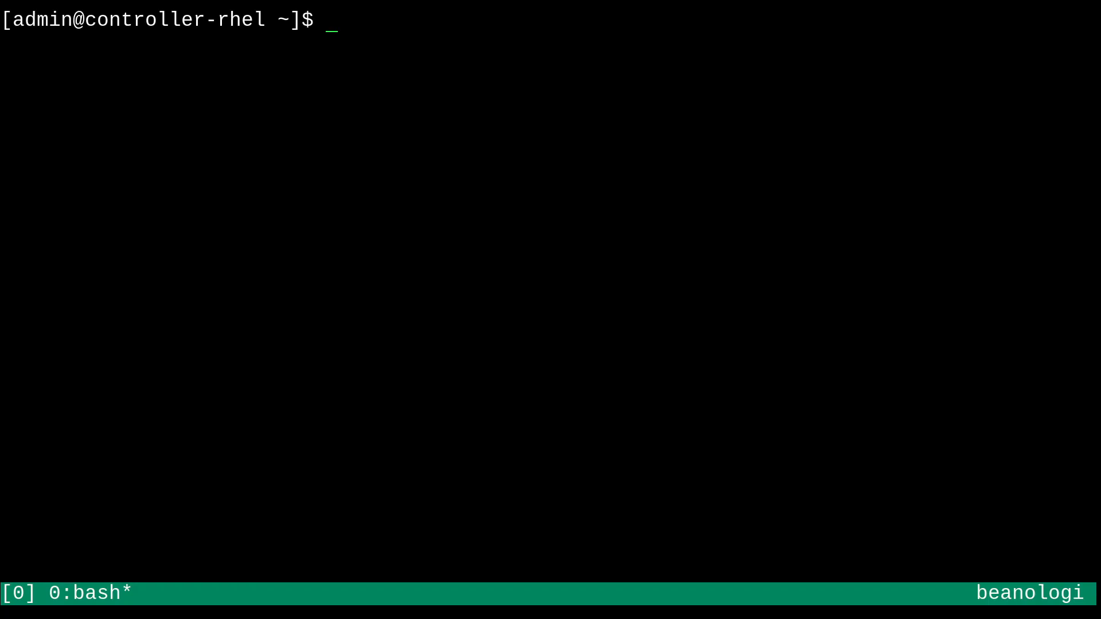
List the home folder, create project2, enter it and start vim on the inventory file
text(ls)
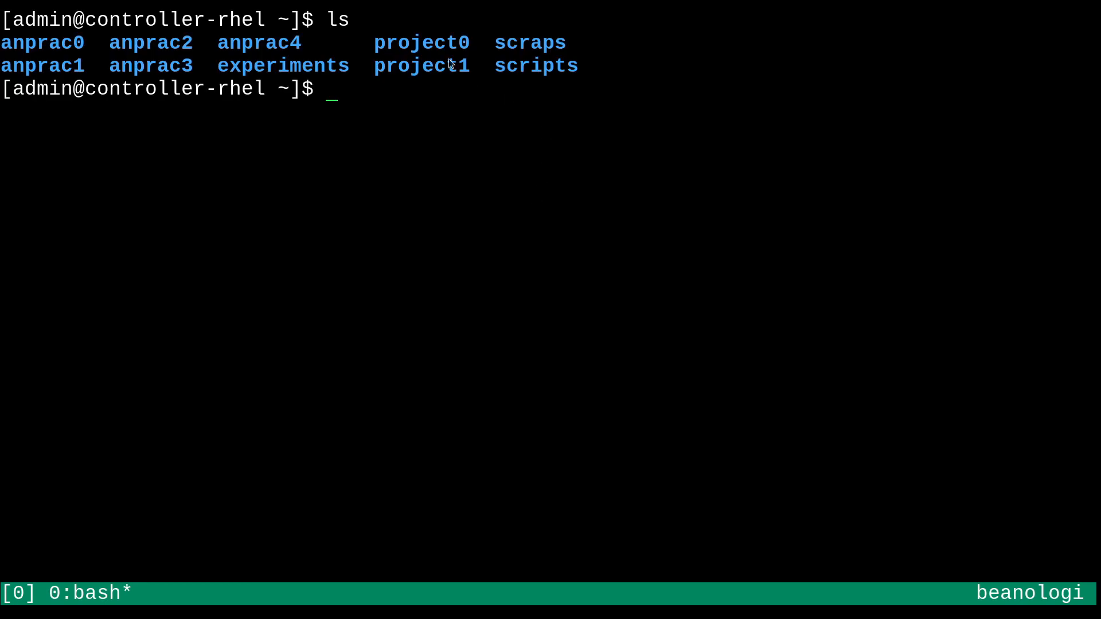
mouse_move(417, 75)
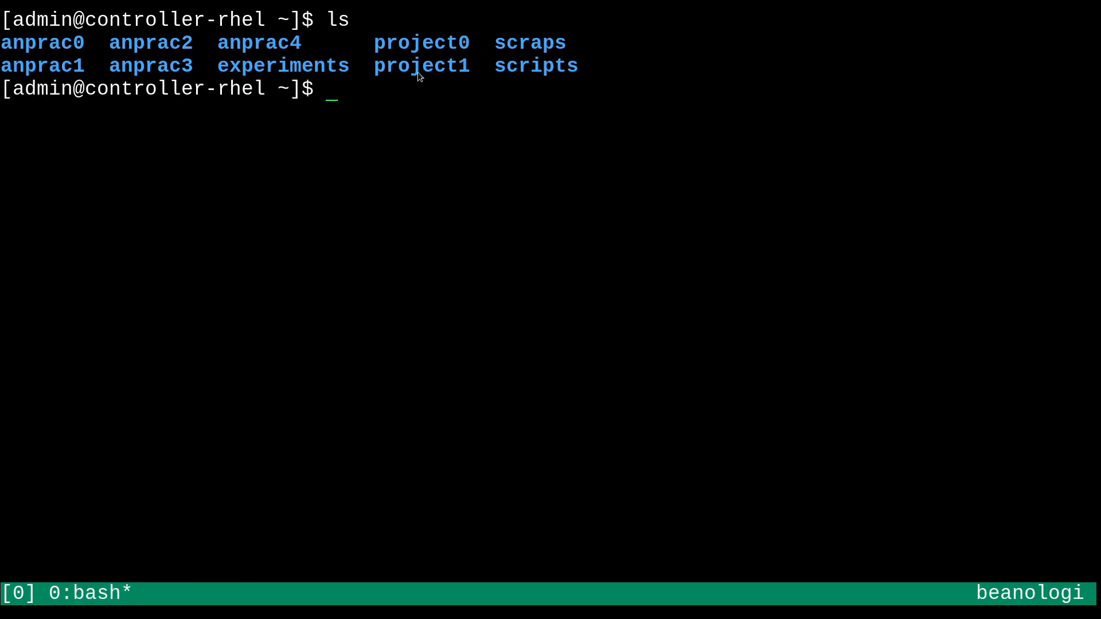
mouse_move(458, 104)
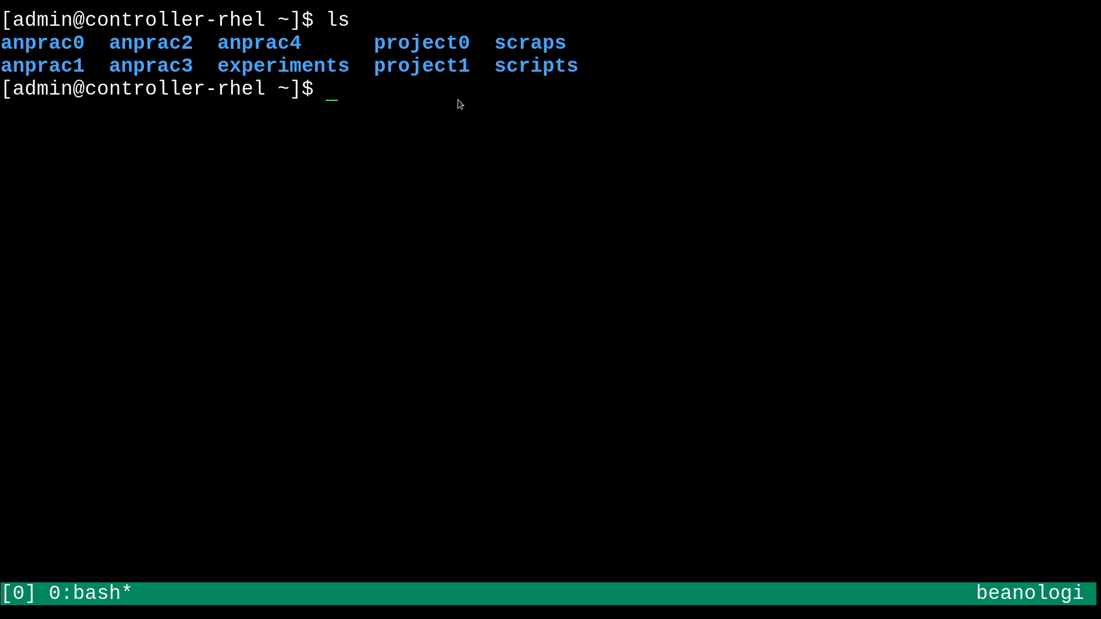
text(mkdir project2)
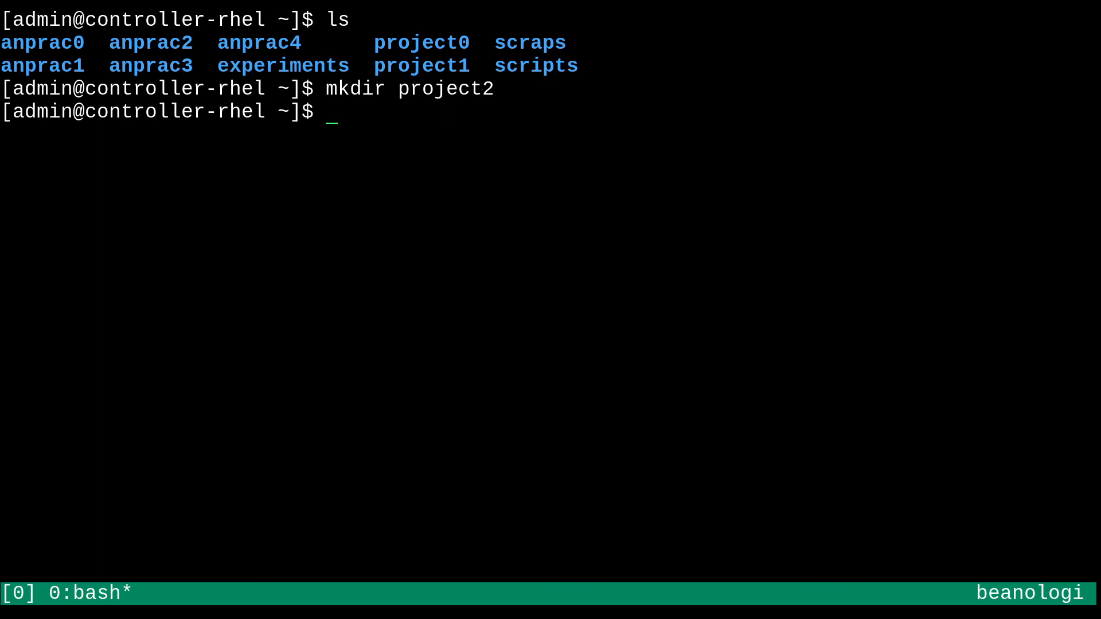
text(cd project)
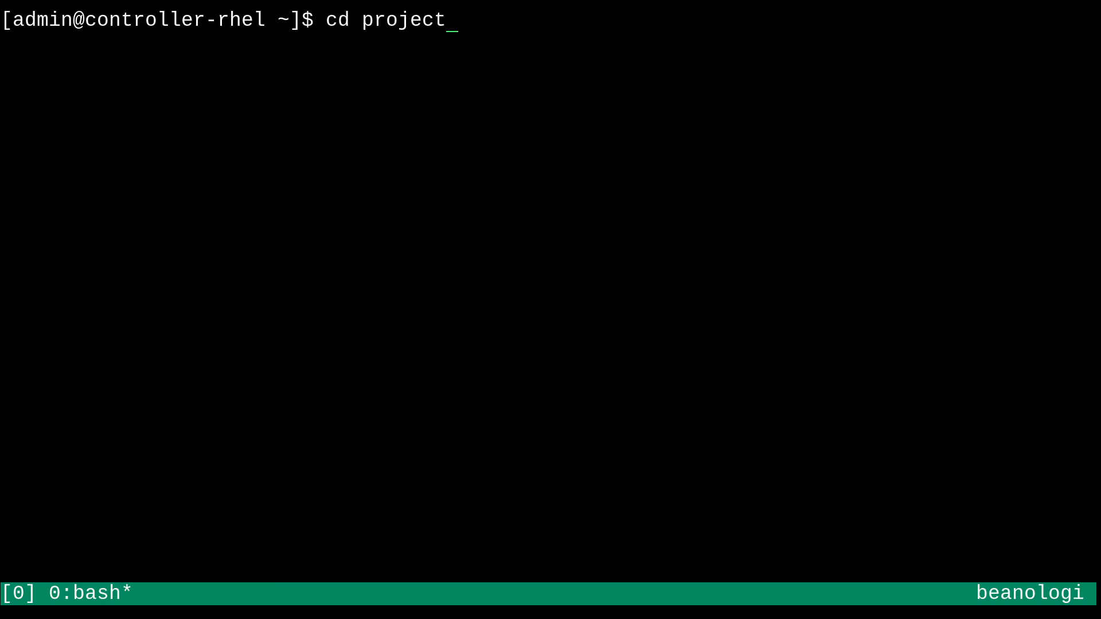
key(Return)
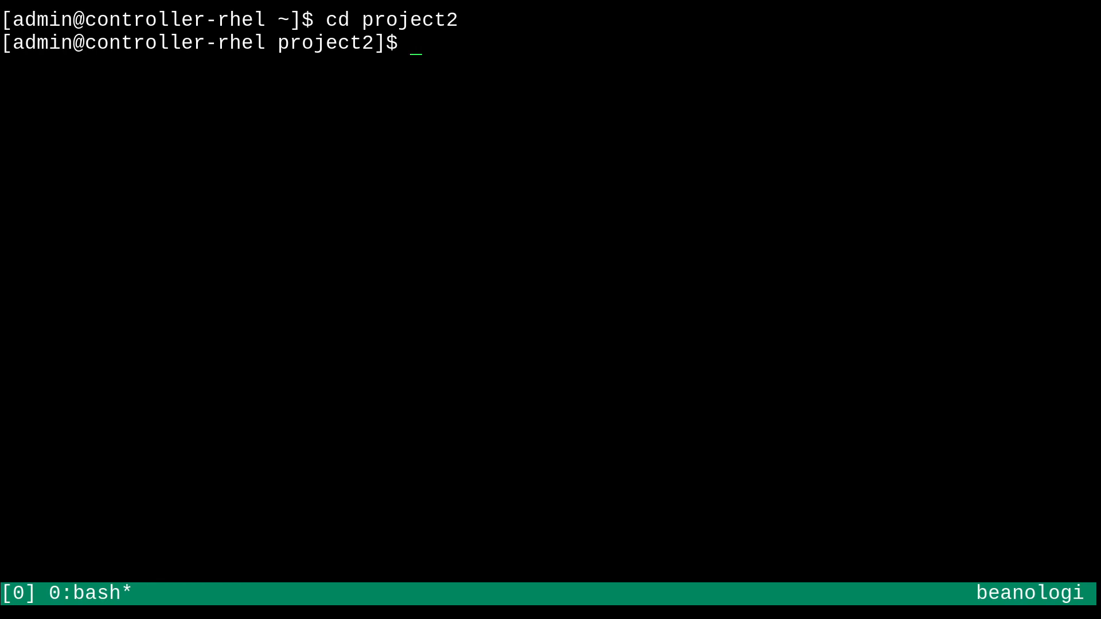
text(vi)
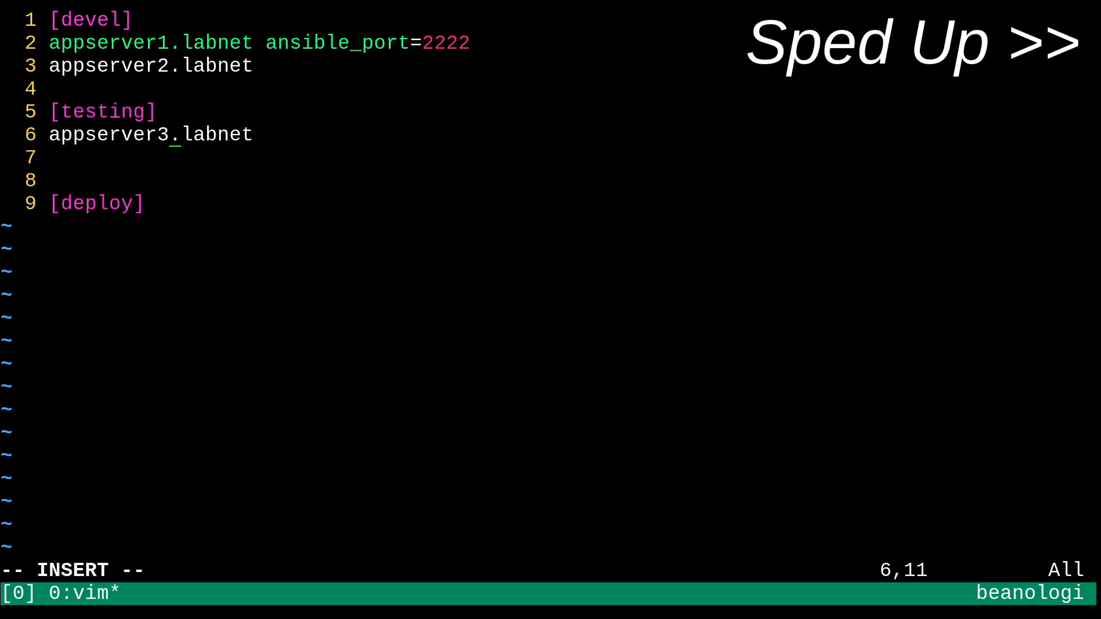
Give appserver3 ansible_host=10.0.0.13 and add the appserver entries under [deploy] in inventory.ini
text(ansible_host=10.0.0)
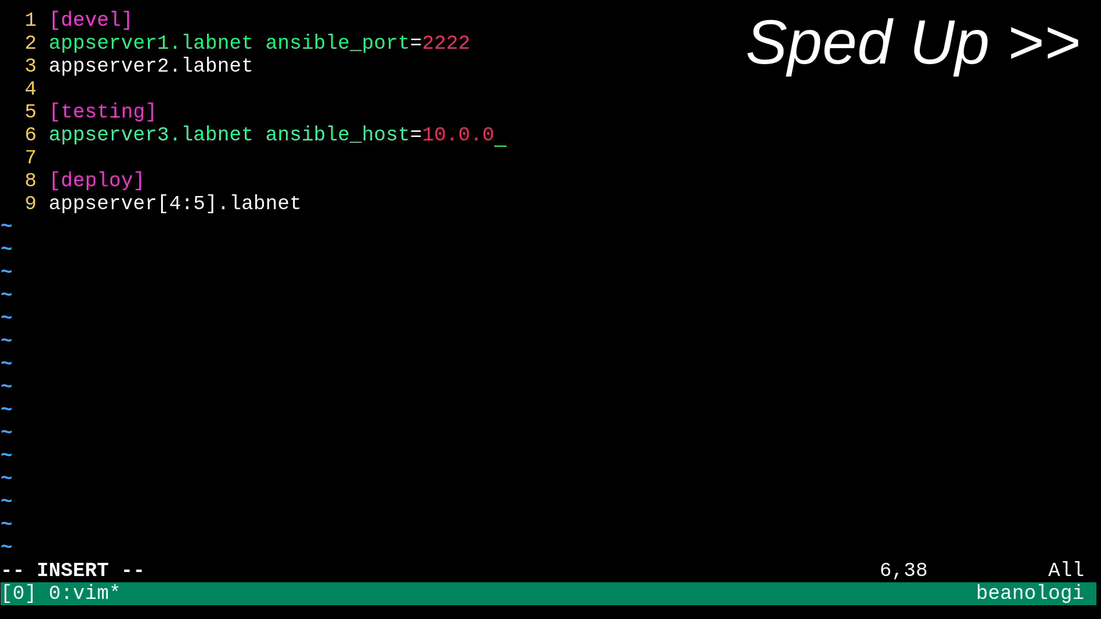
text(13)
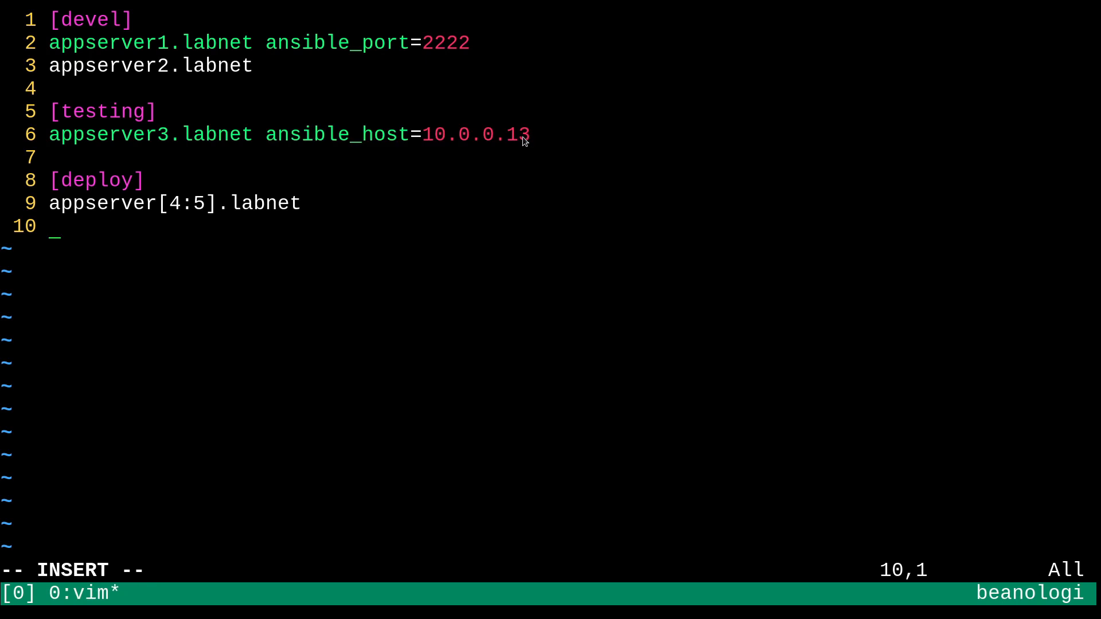
text(appserver3.labnet)
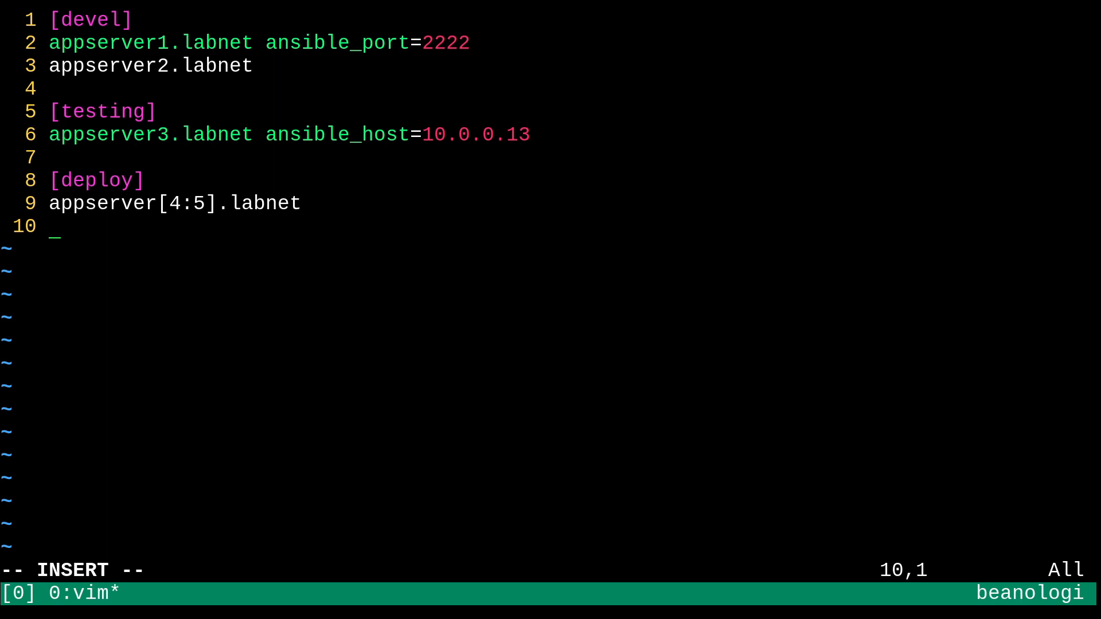
key(Escape)
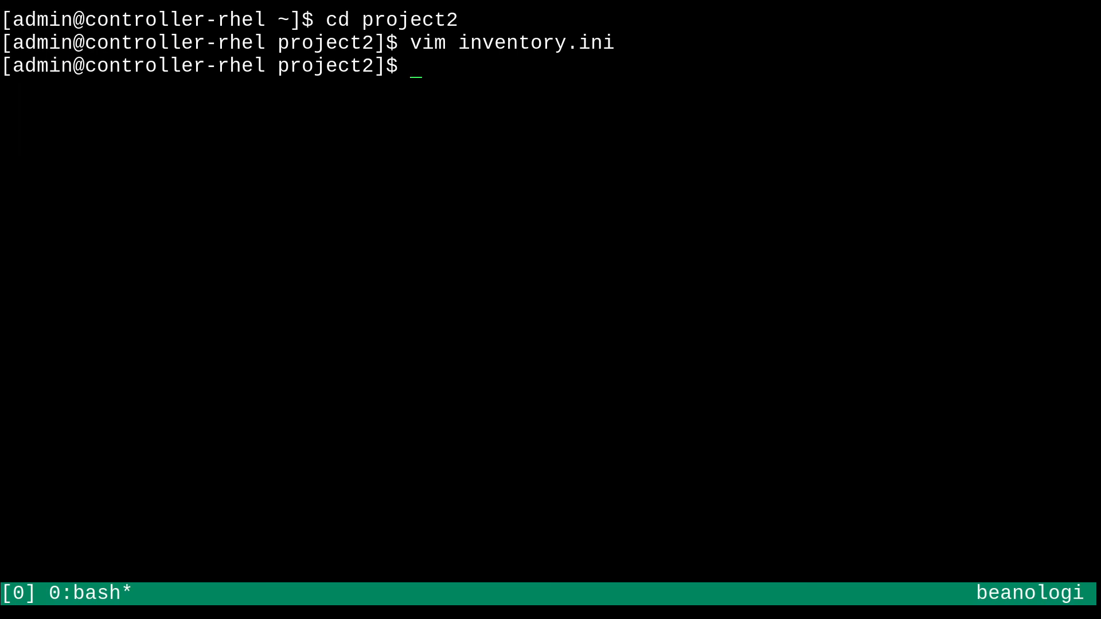
View the ansible man page and read down through its command-line options
text(man ans)
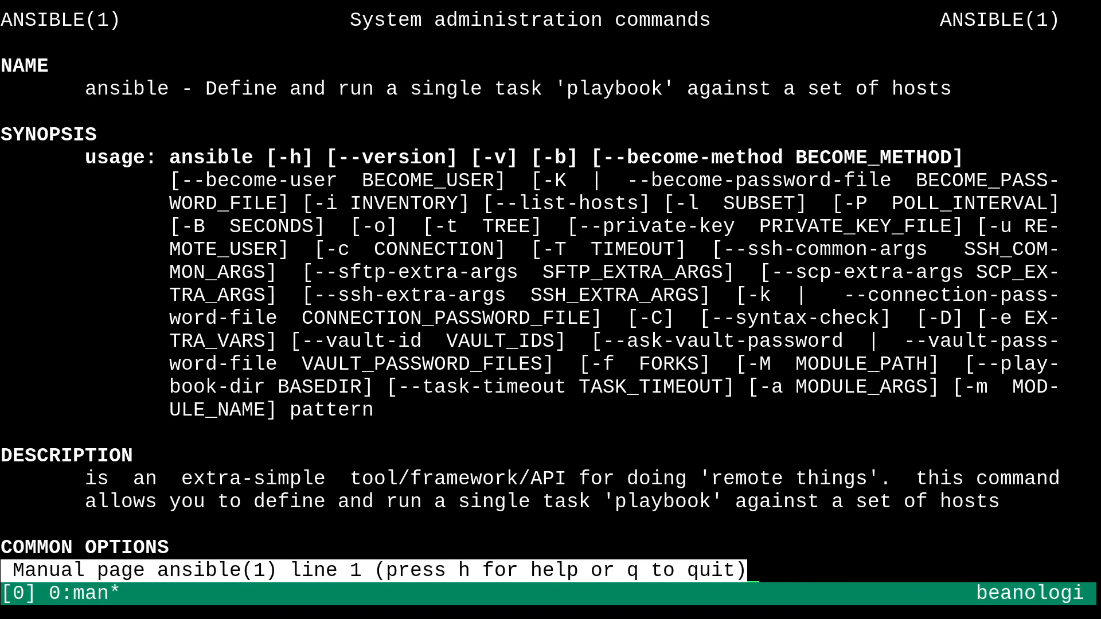
scroll(down, 3)
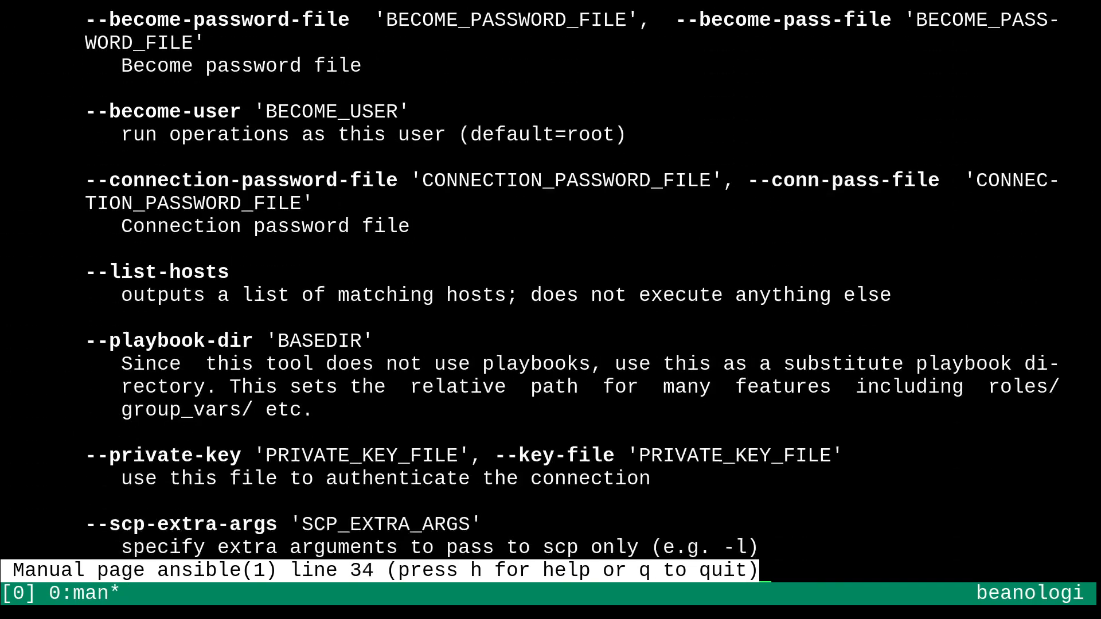
scroll(down, 3)
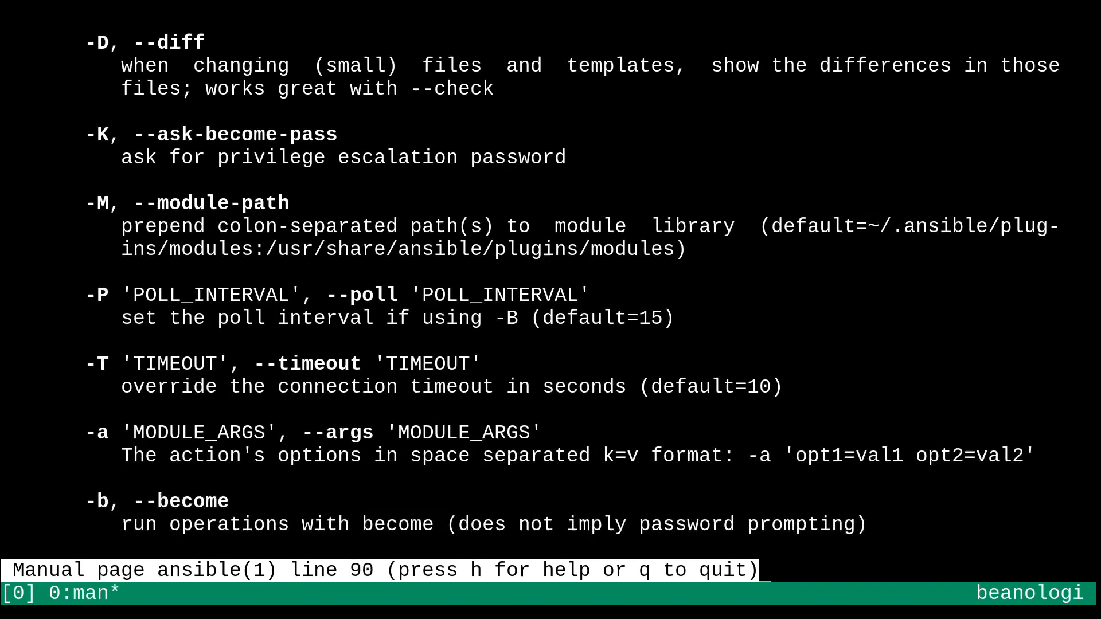
scroll(down, 3)
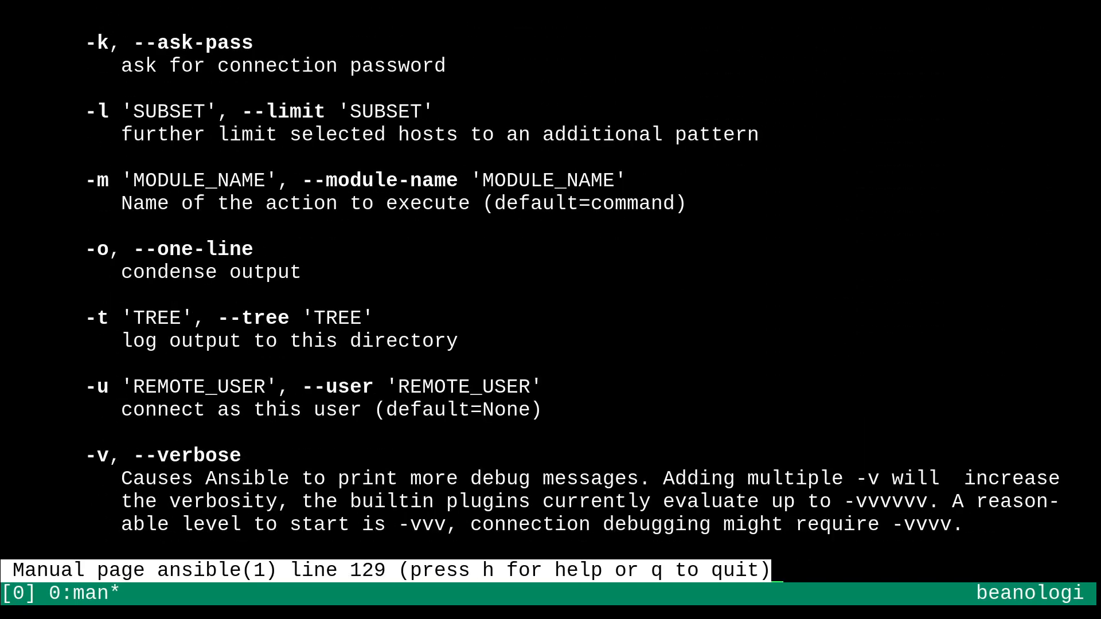
scroll(down, 3)
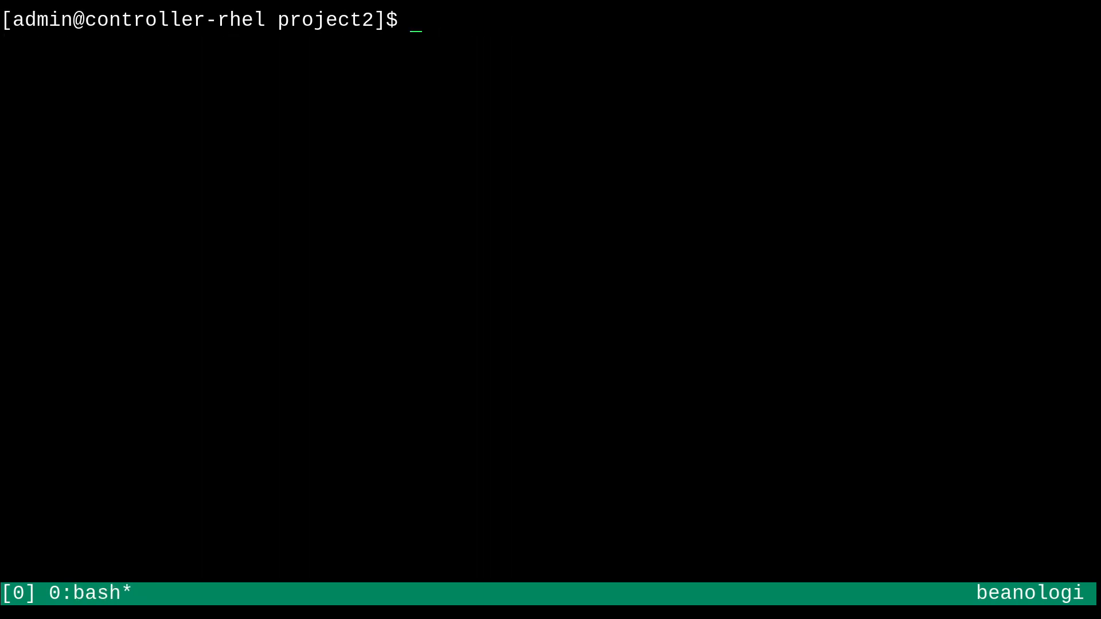
Run 'ansible all -m ping' with no inventory, getting the empty hosts list warning
text(ansible)
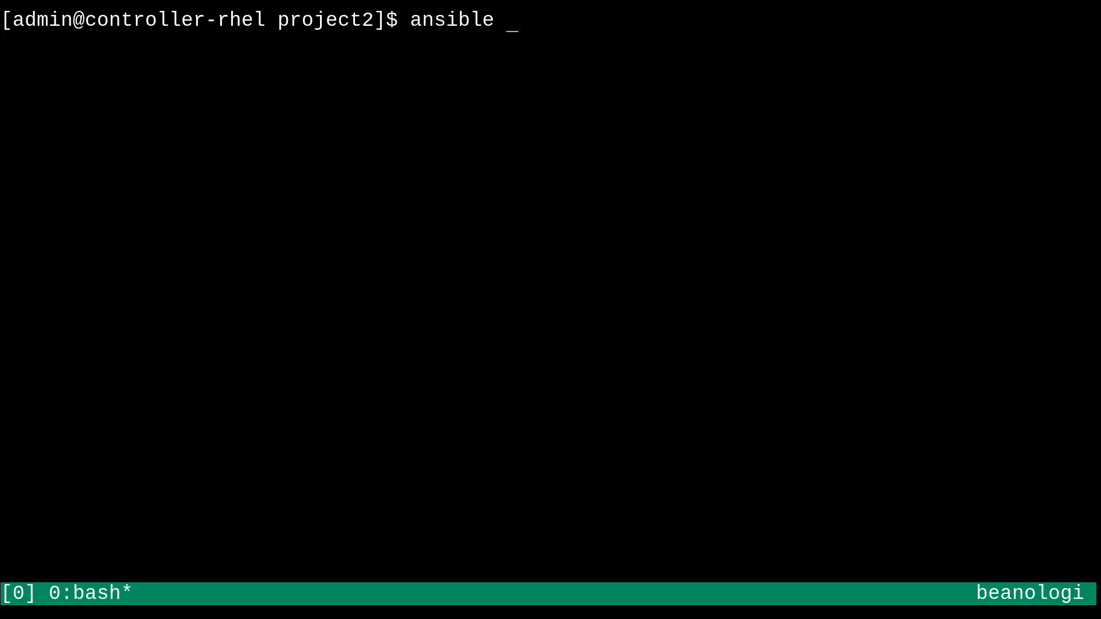
text(all -m)
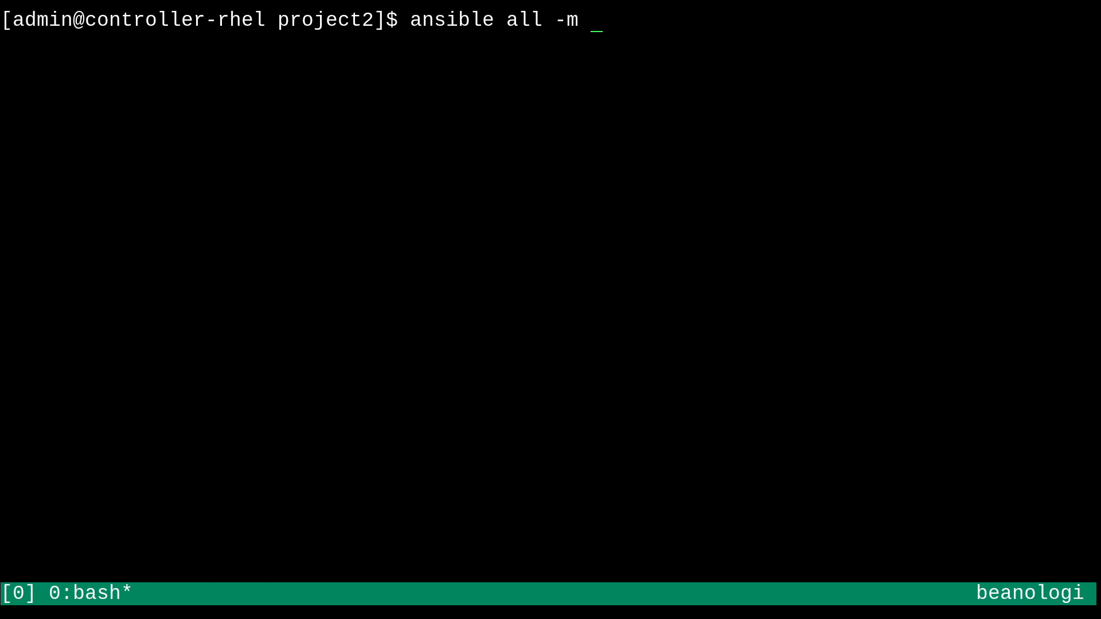
text(ping)
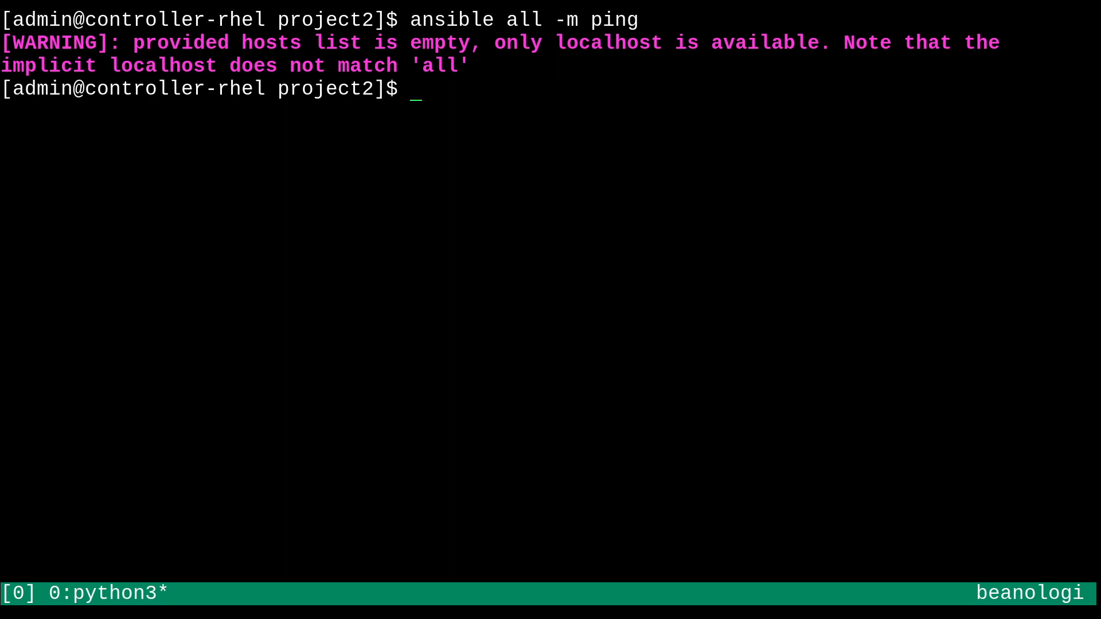
Recall the ping command and add -i inventory.ini to it
text(ansible all -m ping)
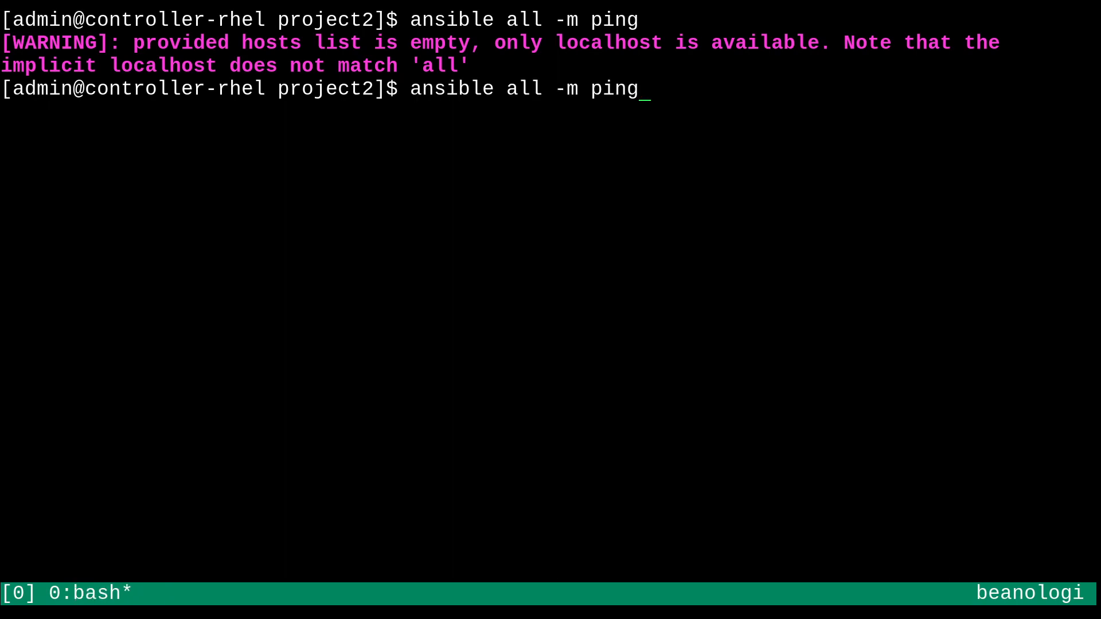
text(-)
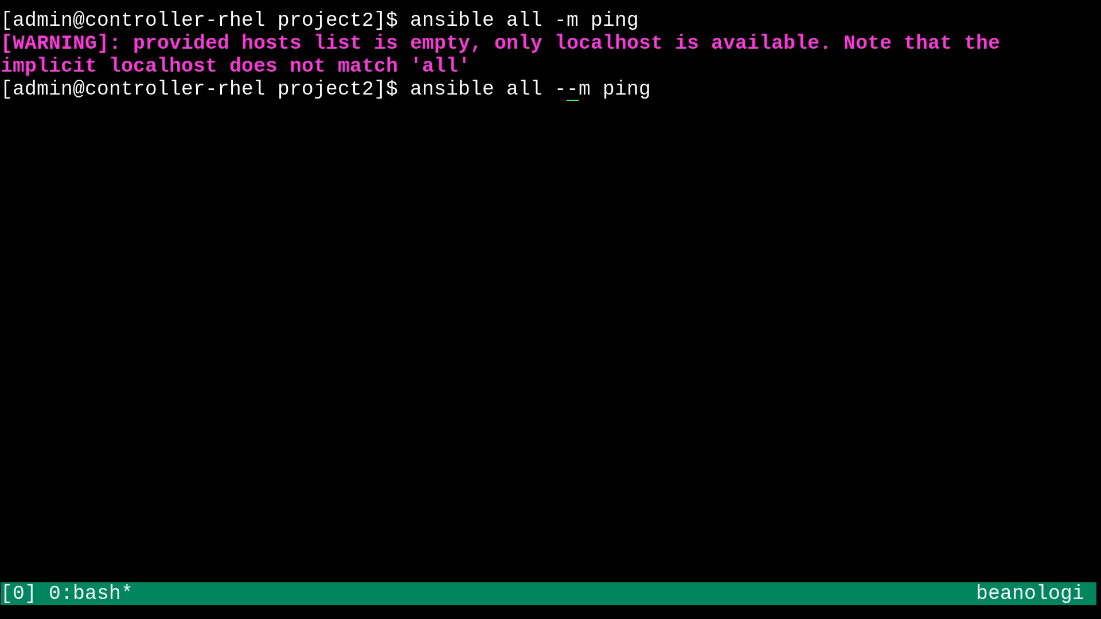
text(i inventory.ini)
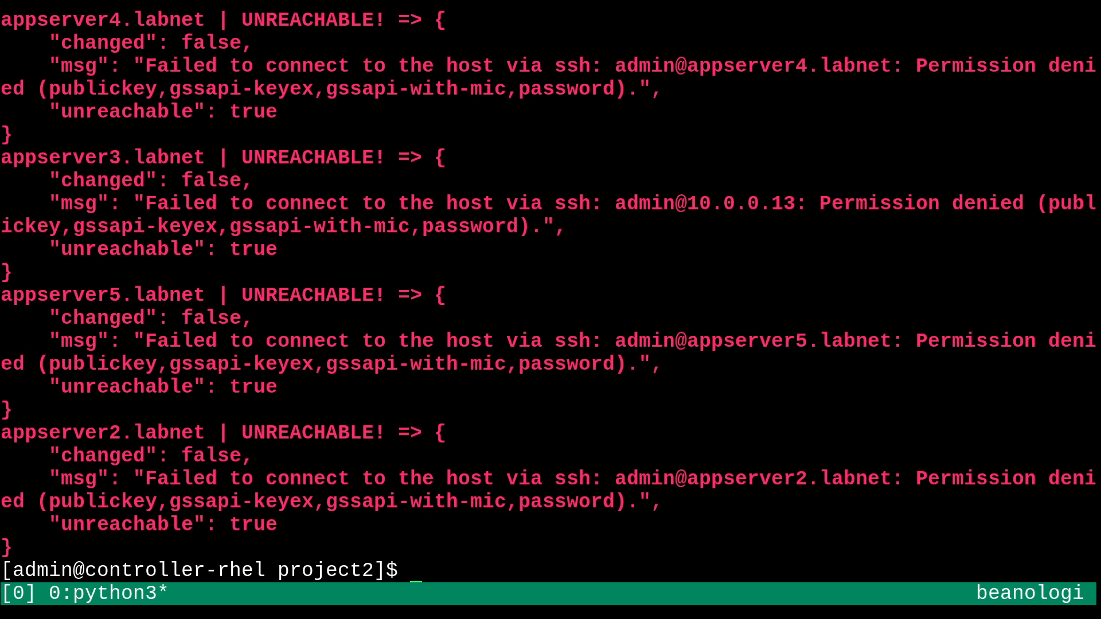
mouse_move(483, 133)
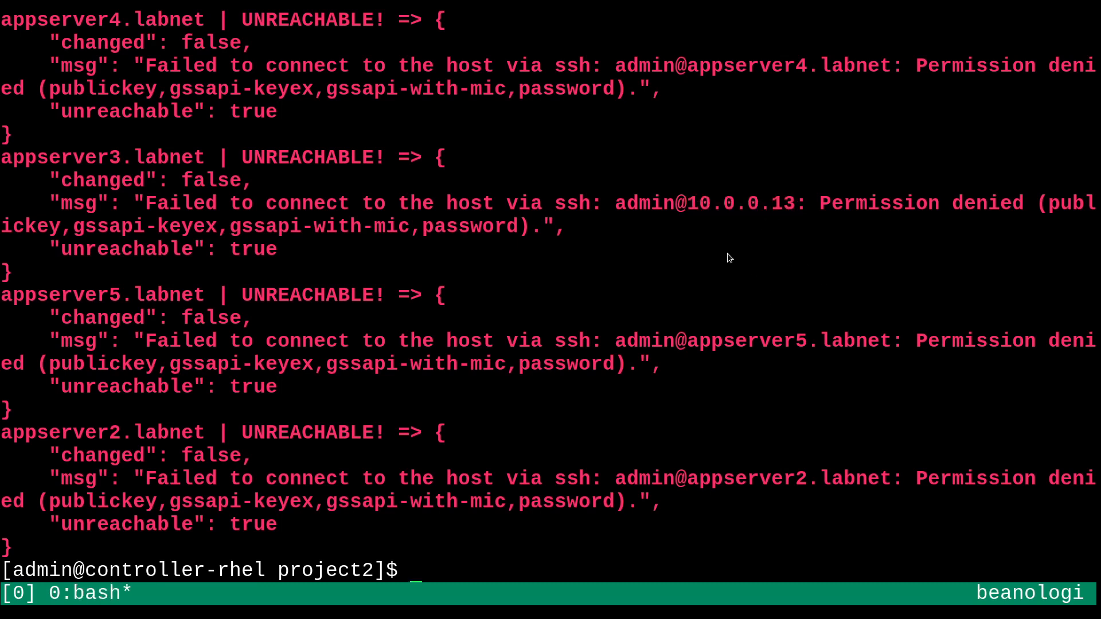
mouse_move(740, 518)
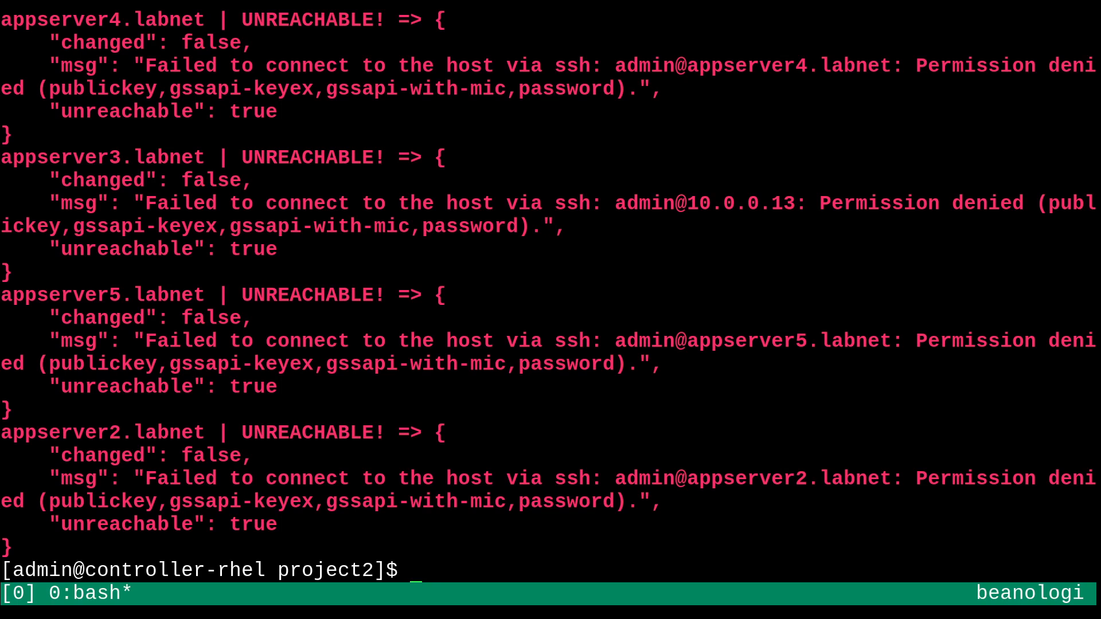
Run 'ansible all -i inventory.ini -m ping'; the app servers report UNREACHABLE with permission denied
text(ansible all -i inventory.ini -m ping)
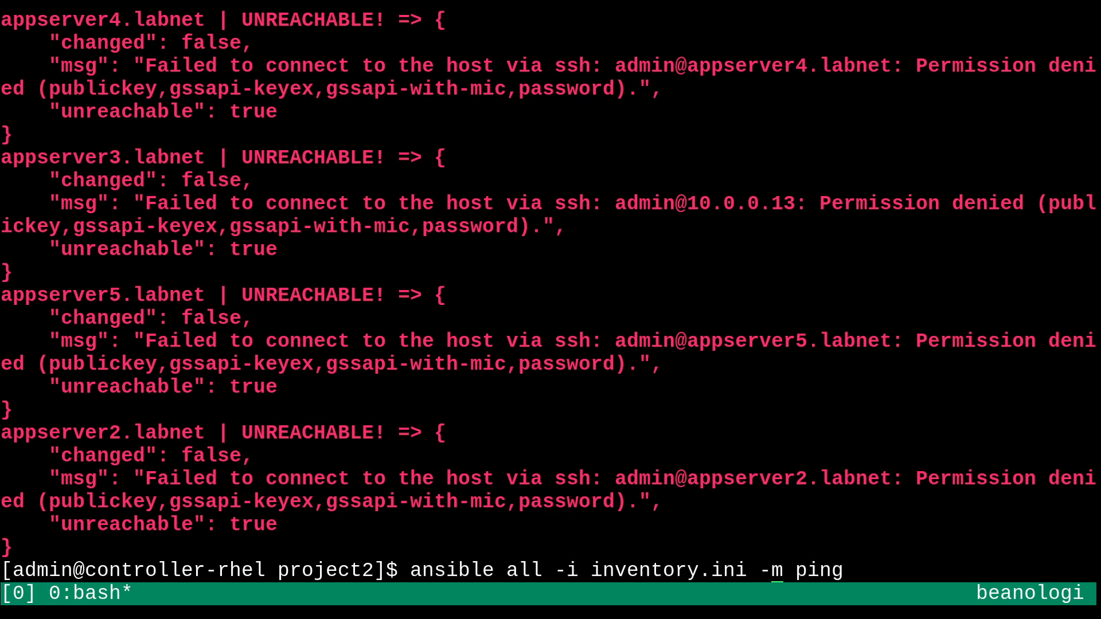
Rerun the inventory ping with --ssh-extra-args="-o StrictHostKeyChecking=no"; hosts stay unreachable
text(--ssh-extra-)
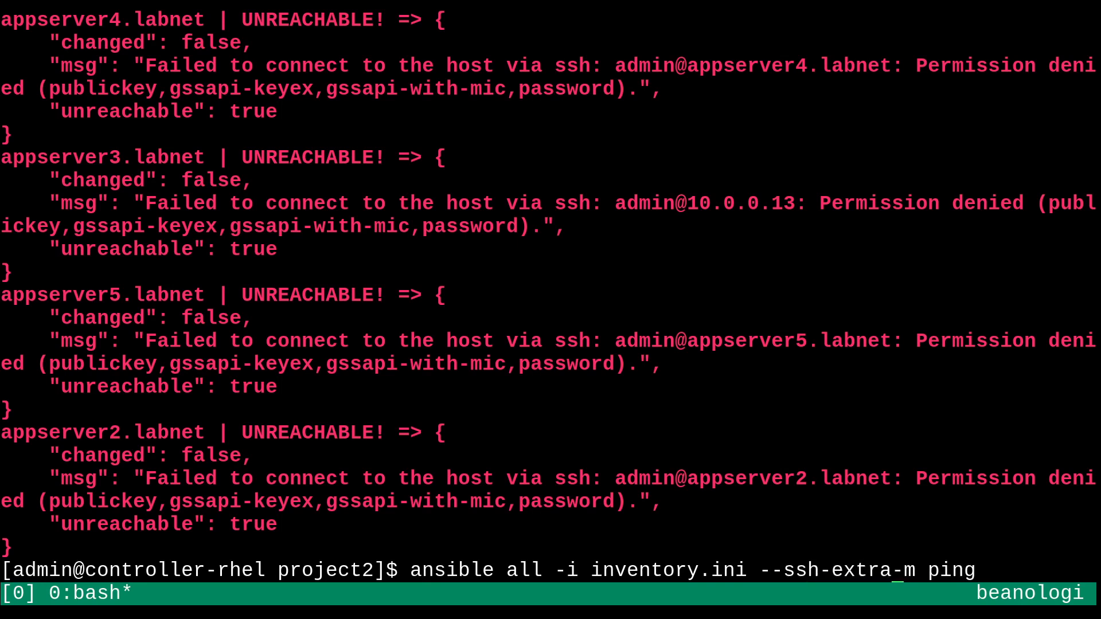
text(args=")
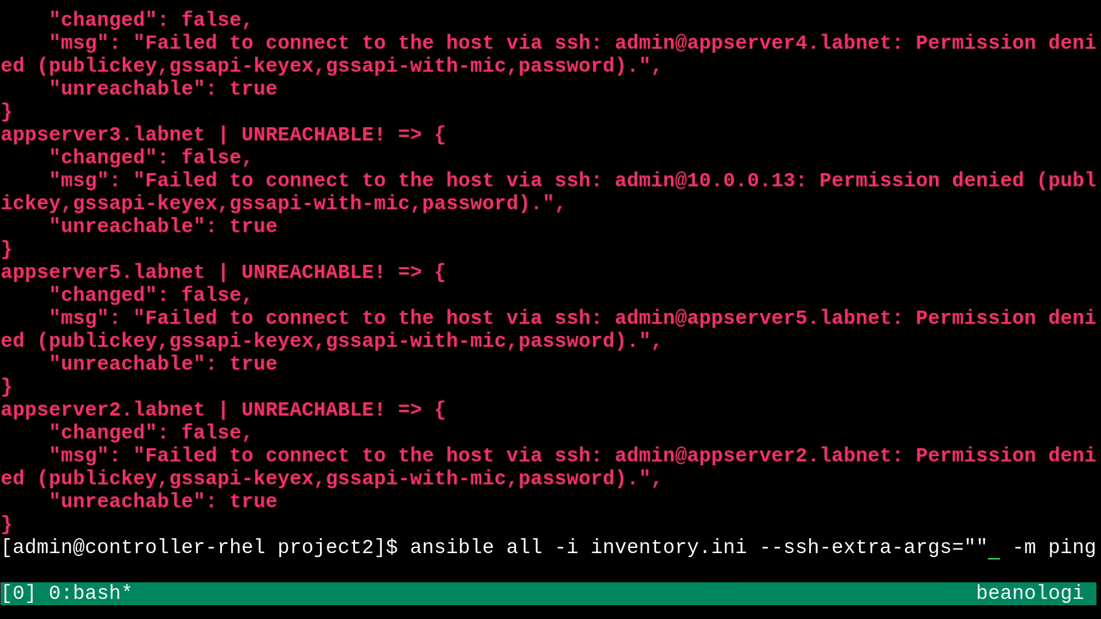
text(-o StrictHostKeyCheckin)
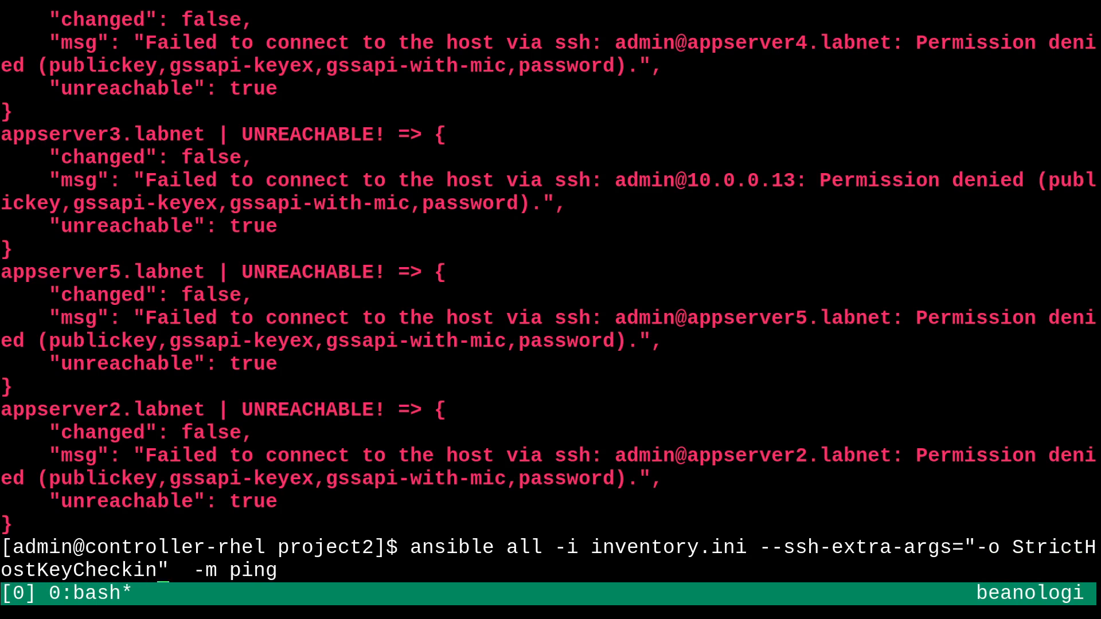
text(g=no)
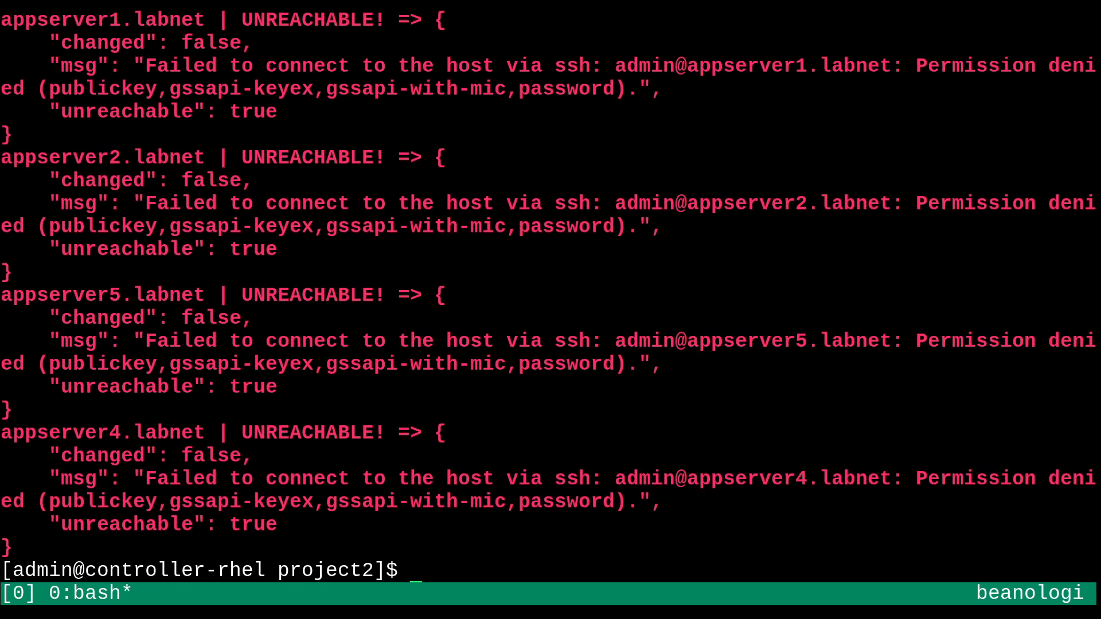
text(ansible all -i inventory.ini --ssh-extra-args="-o StrictHostKeyChecking=no" -m ping)
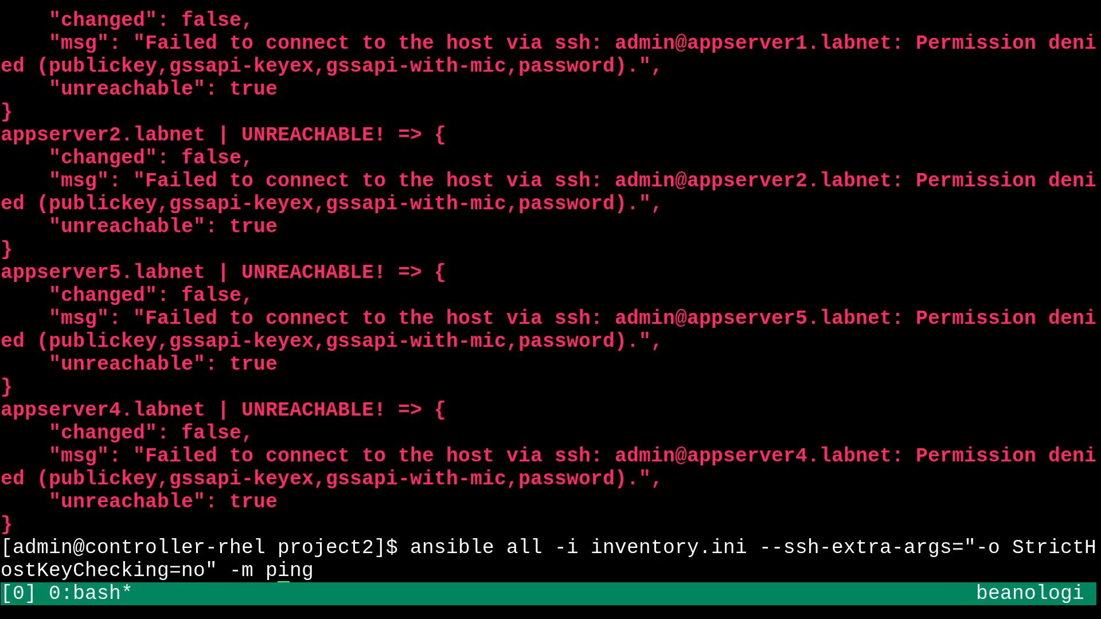
text(--)
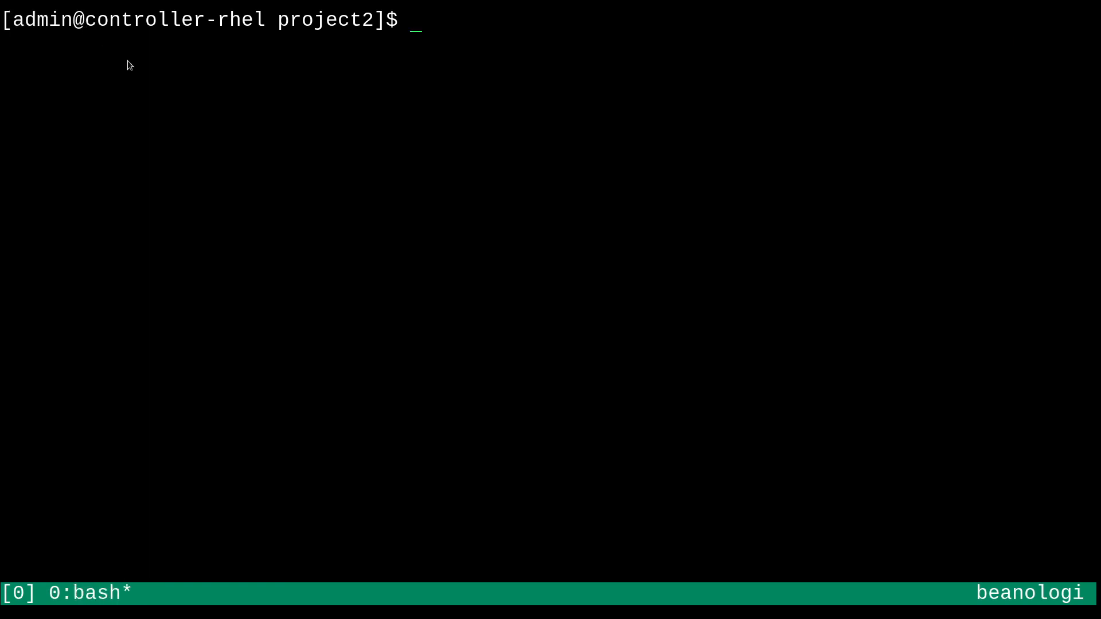
mouse_move(691, 367)
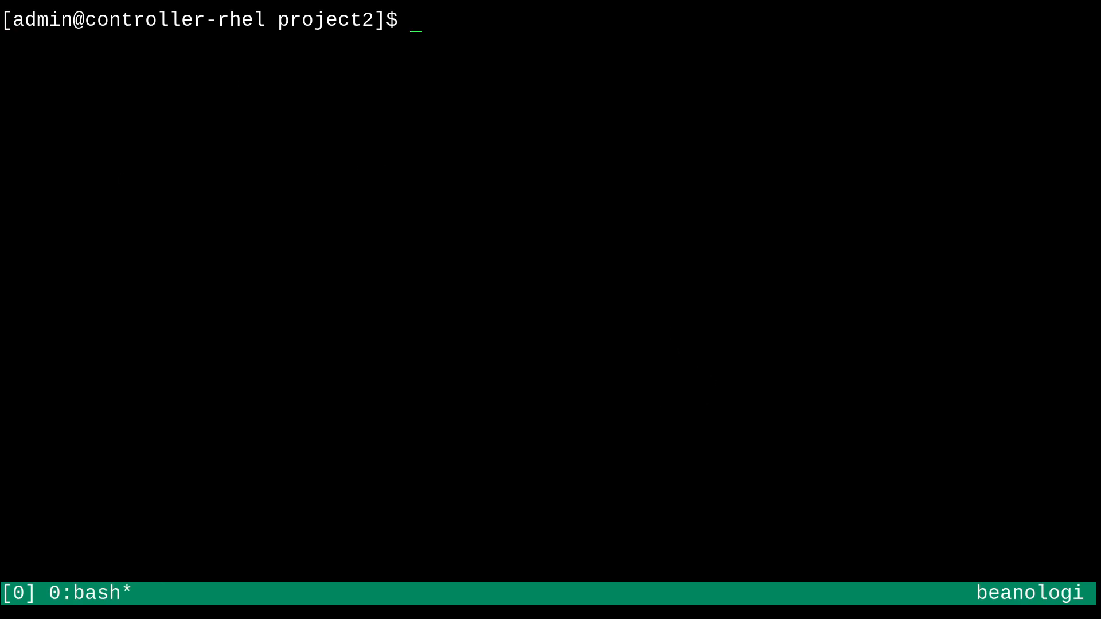
Run the ping with --ask-pass under sudo, re-entering the password until the appservers answer pong
text(ansible all -i inventory.ini --ssh-extra-args="-o StrictHostKeyChecking=no" --ask-pass -m ping)
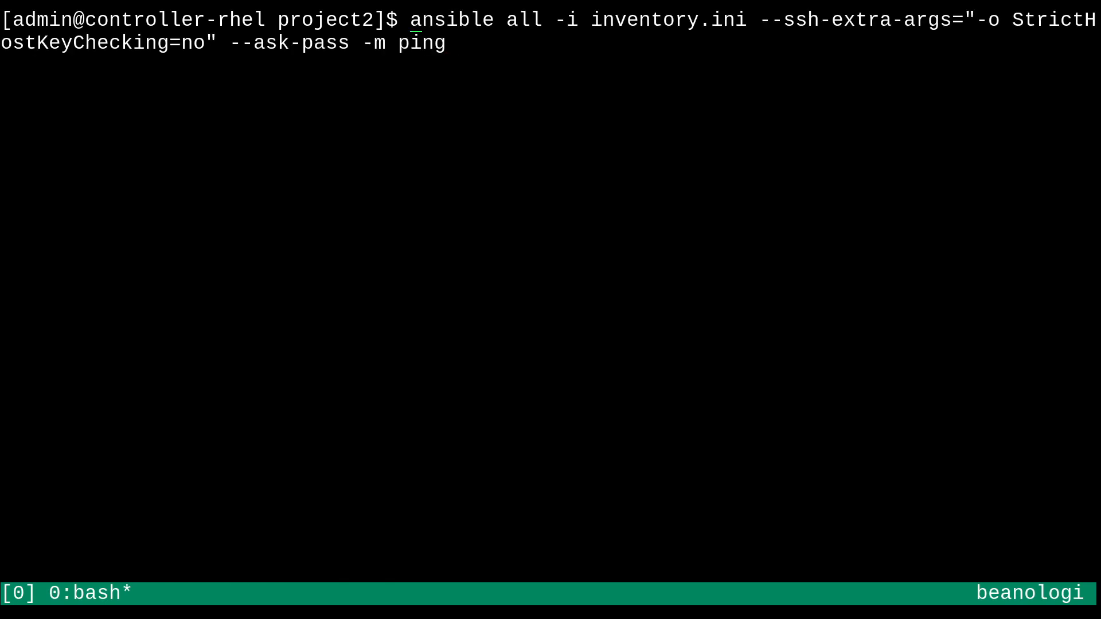
text(sudo)
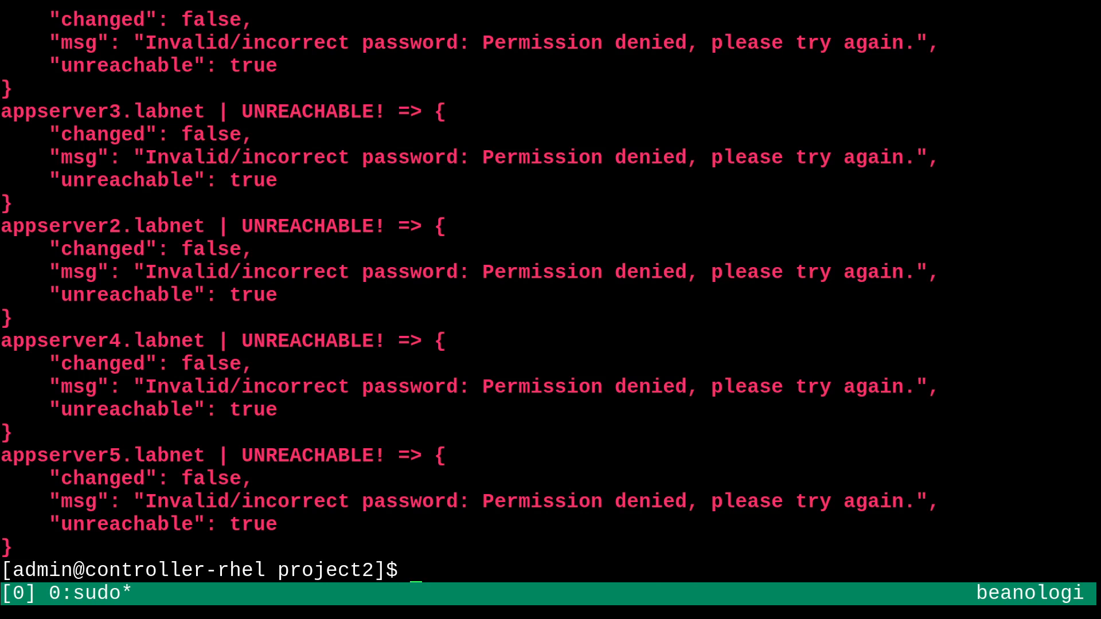
text(sudo ansible all -i inventory.ini --ssh-extra-args="-o StrictHostKeyChecking=no" --ask-pass -m ping)
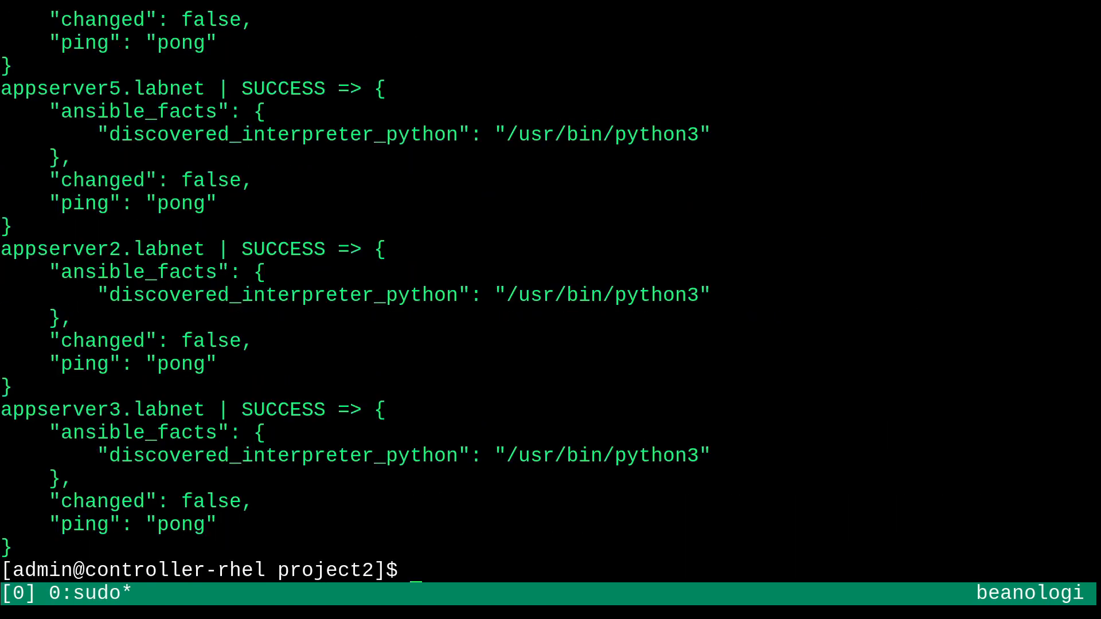
Ping all inventory hosts as -u admin with -b -K privilege escalation; appservers return SUCCESS pong
text(sudo ansible all -i inventory.ini --ssh-extra-args="-o StrictHostKeyChecking=no" --ask-pass -u admin -m ping)
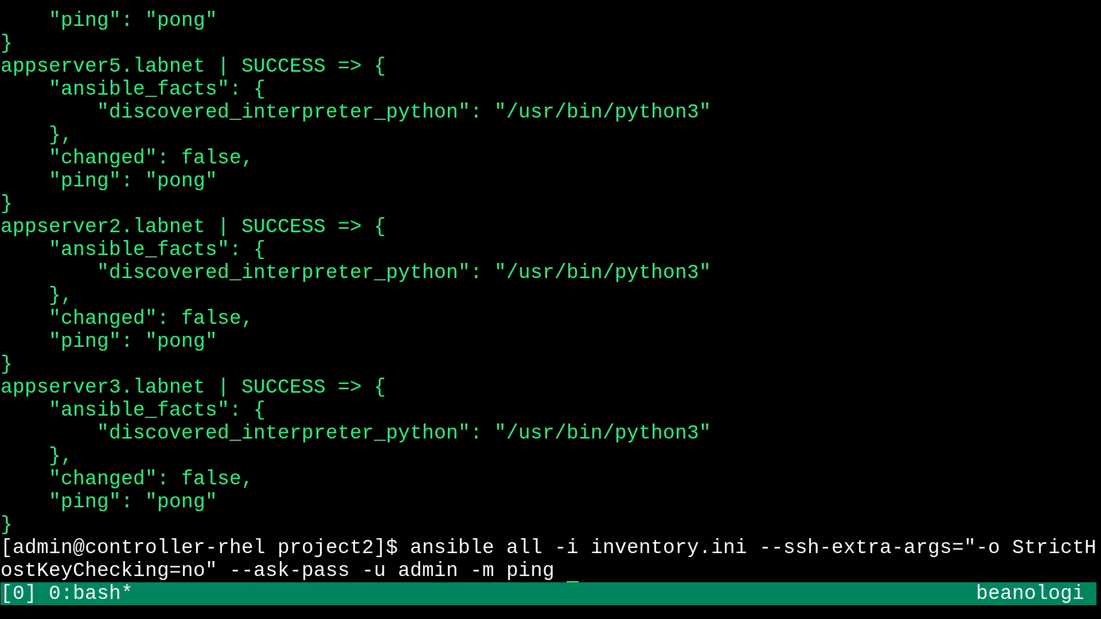
text(--)
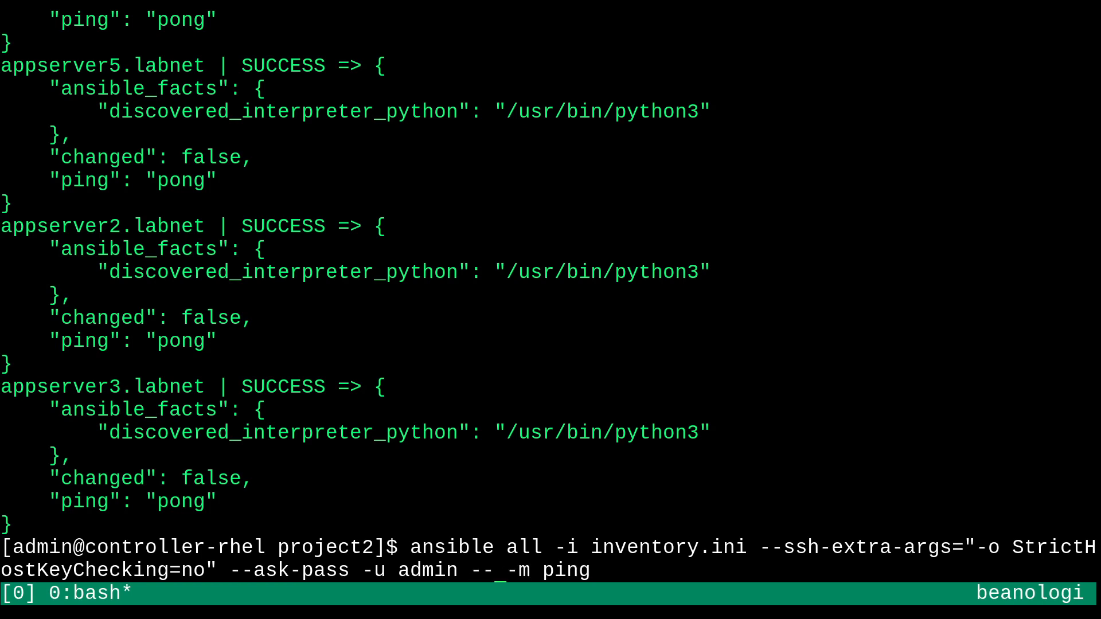
text(--become)
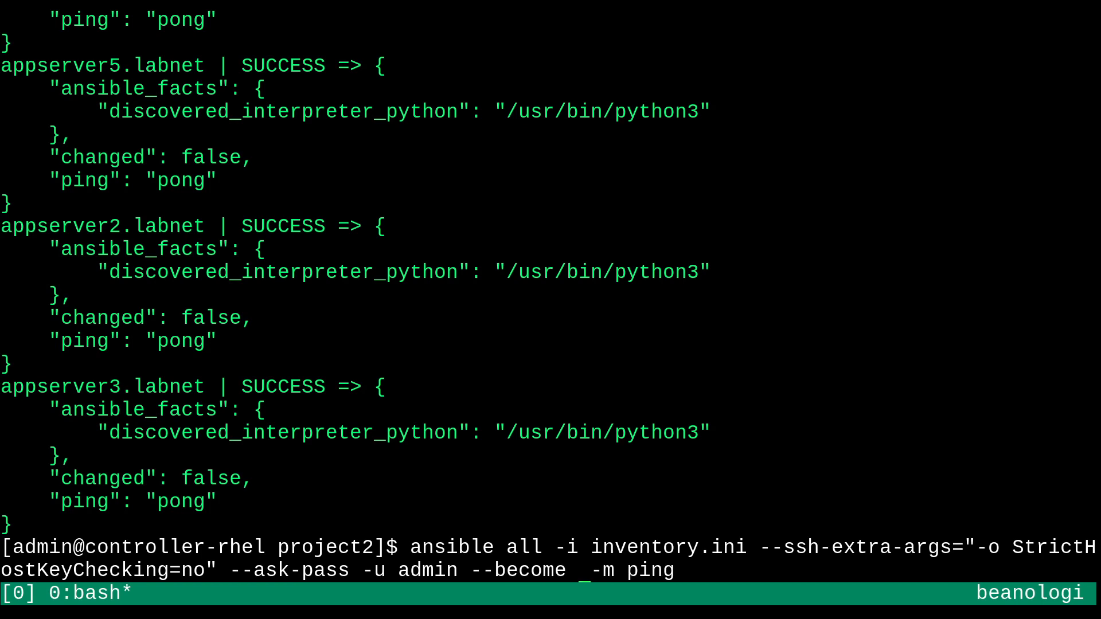
text(--ask-)
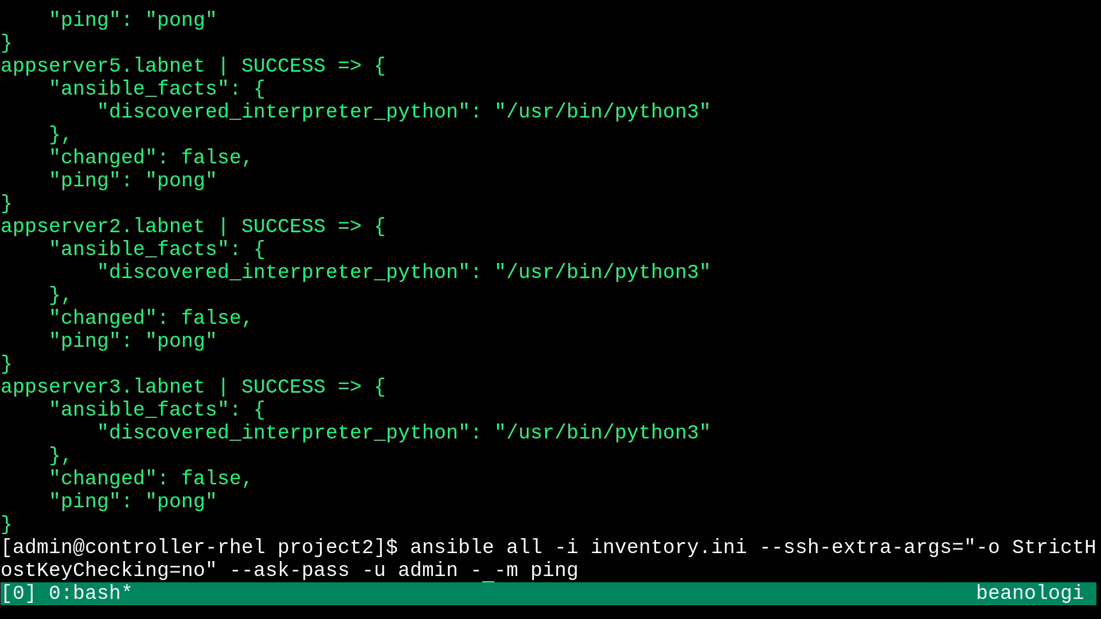
text(-b -K)
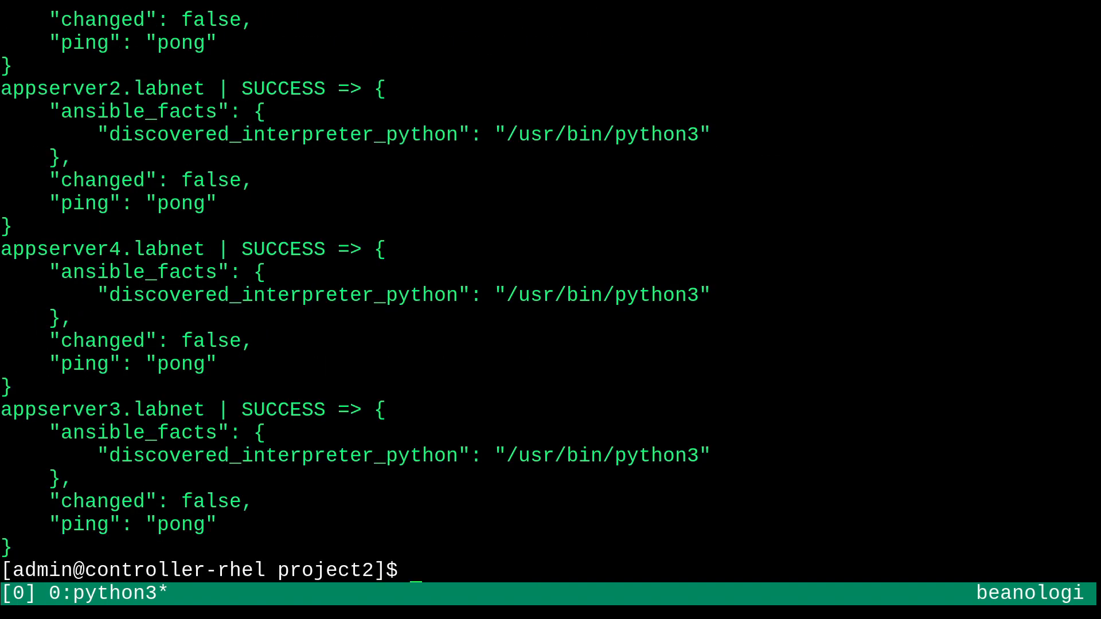
Run -m shell -a 'echo "sup people" > /greetings' with -b -K across all app servers, each reporting CHANGED
text(ansible all -i inventory.ini --ssh-extra-args="-o StrictHostKeyChecking=no" --ask-pass -u admin -b -K -m pin)
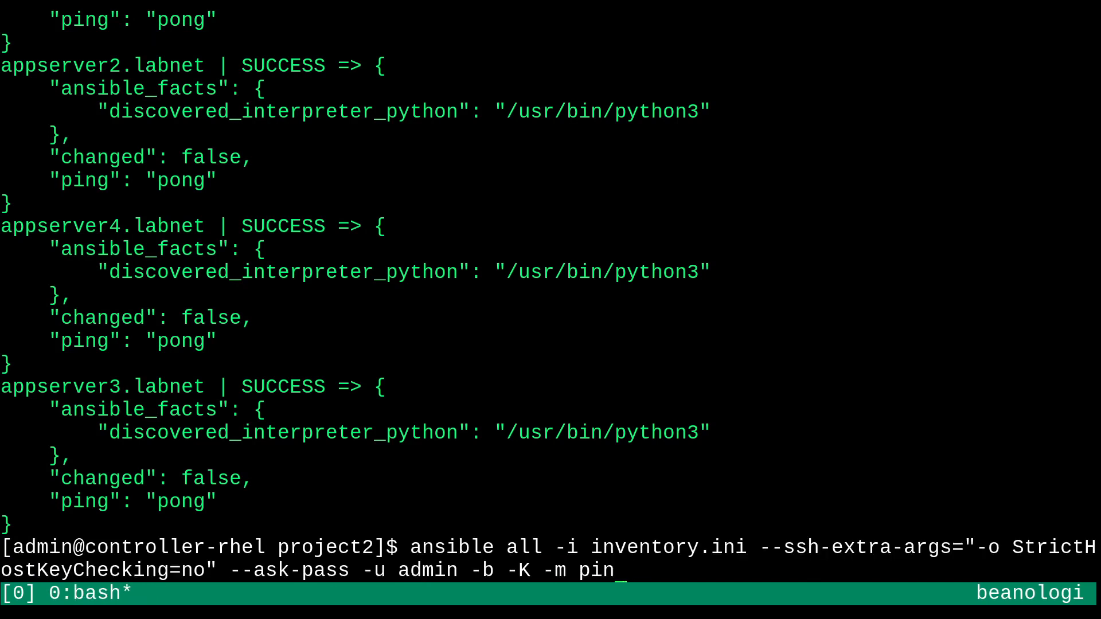
text(shell)
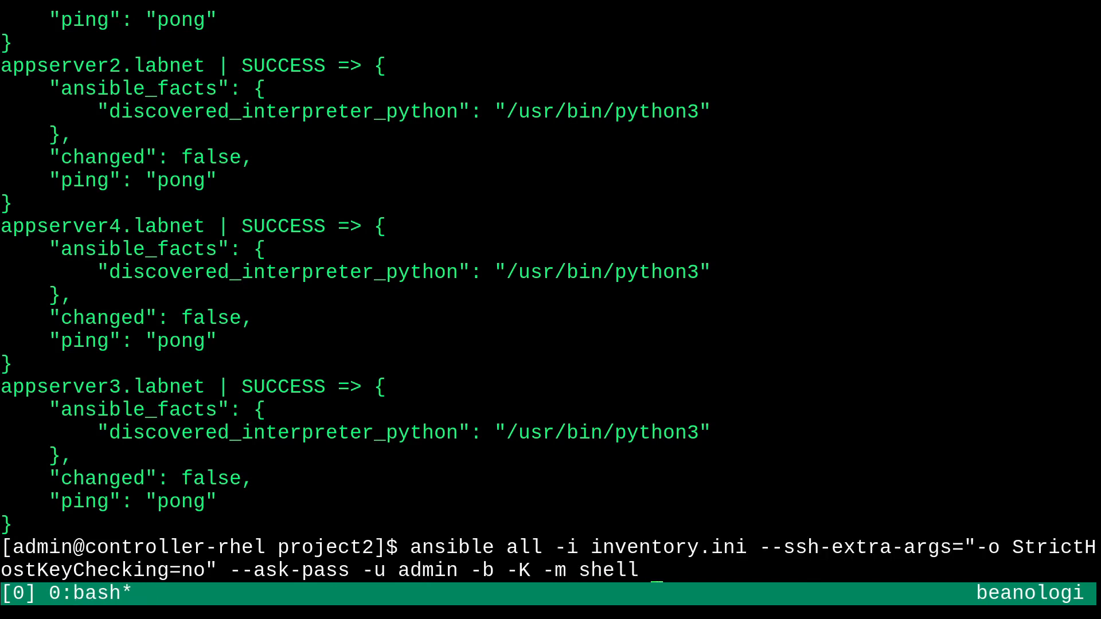
text(-a)
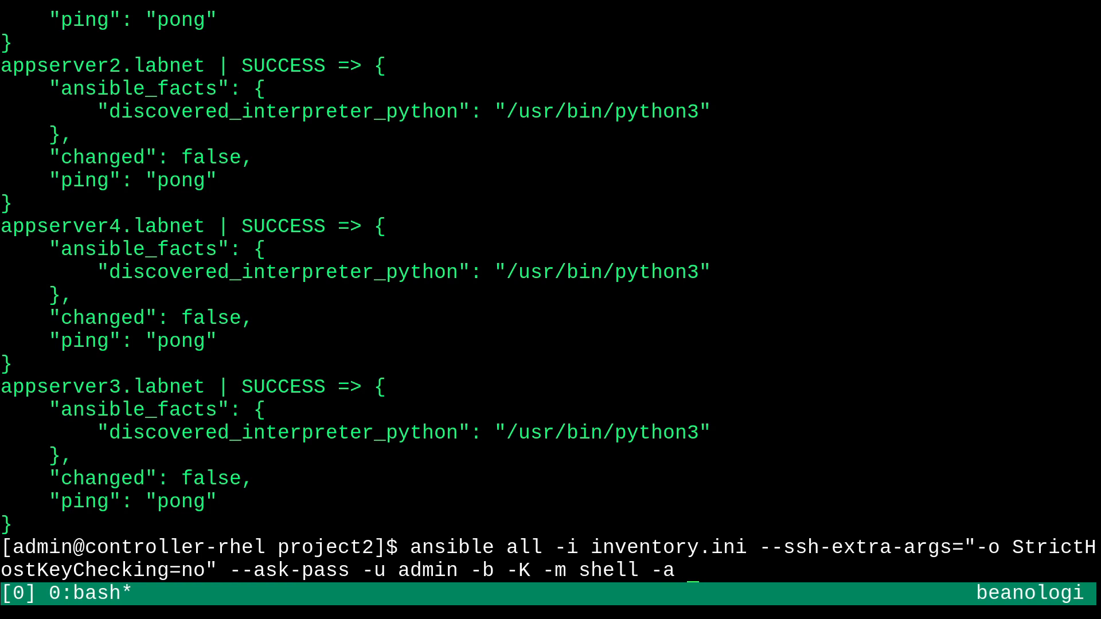
text('')
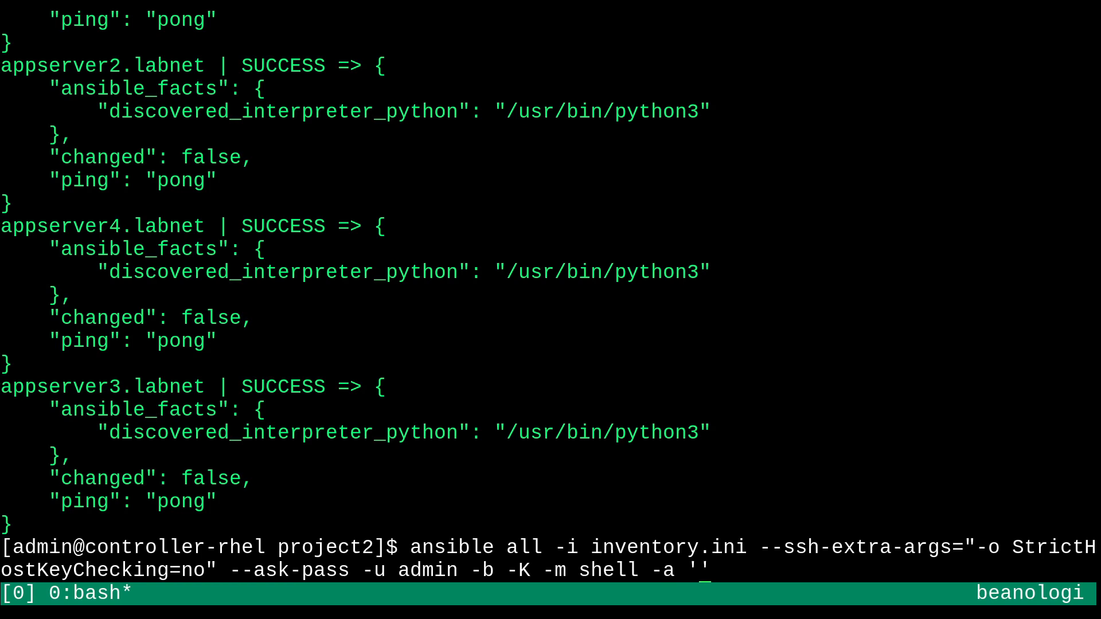
text(e)
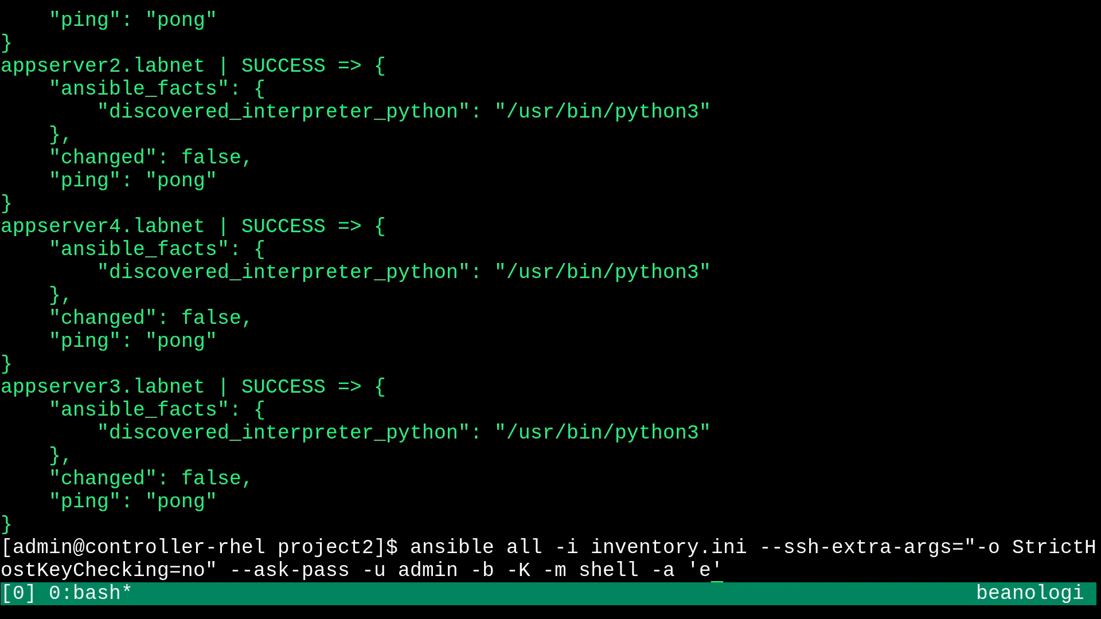
text(cho "")
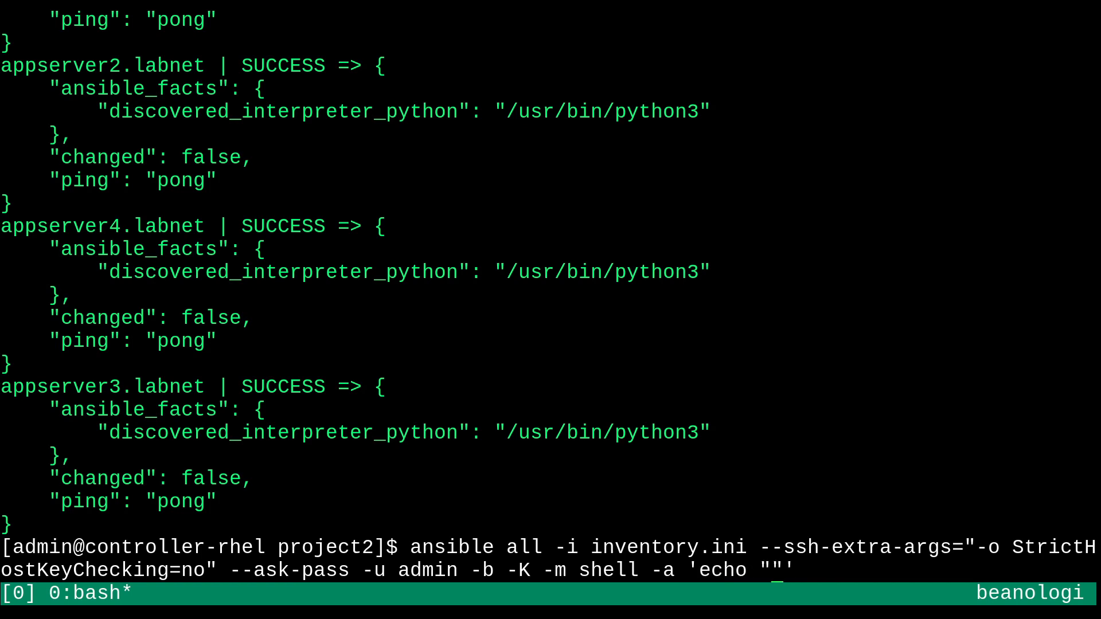
text(sup people)
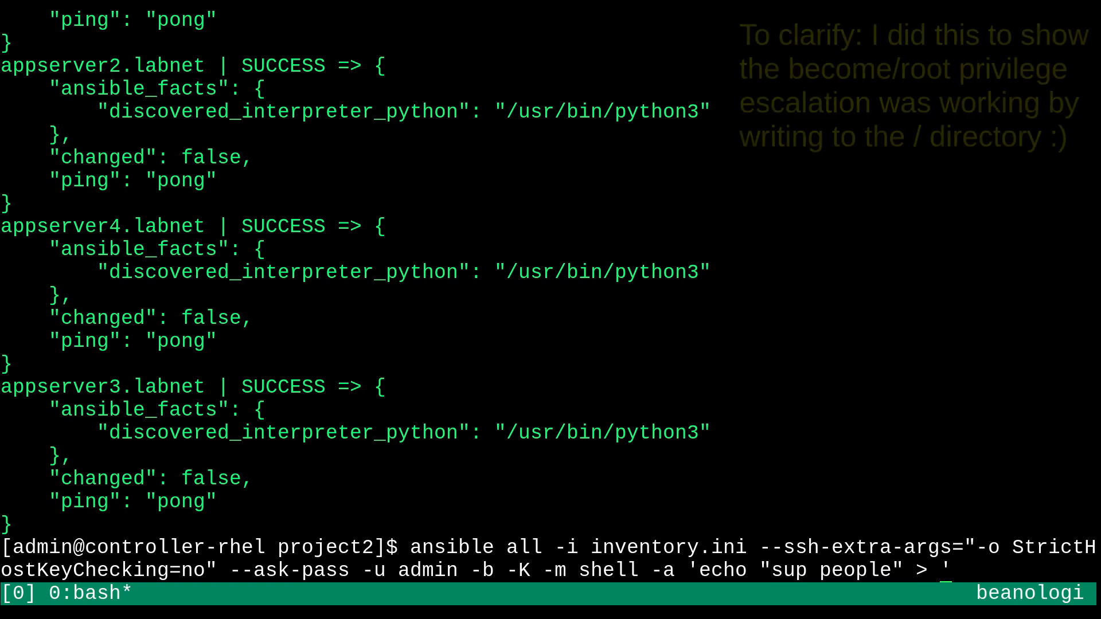
text(/)
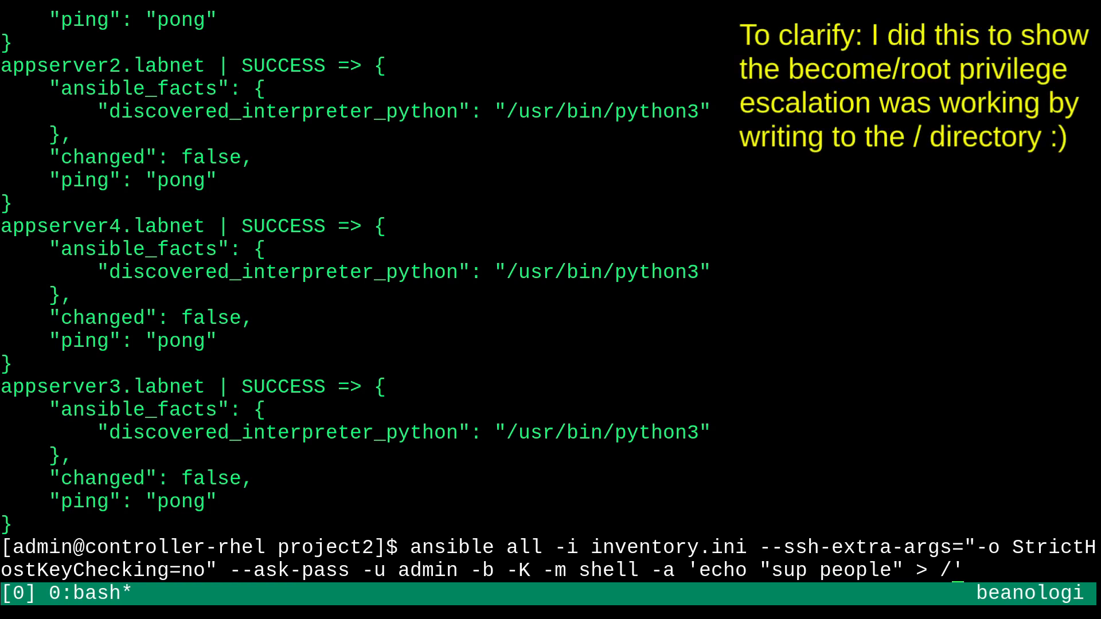
text(greet')
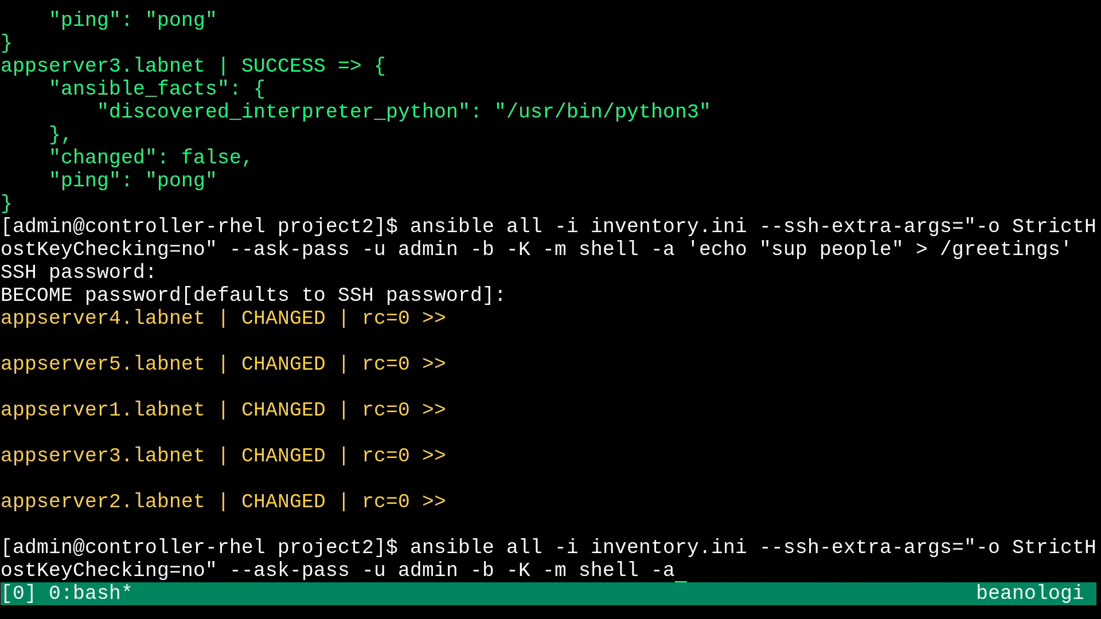
Run the command module with 'systemctl is-enabled sshd' against all hosts in inventory.ini
text(command)
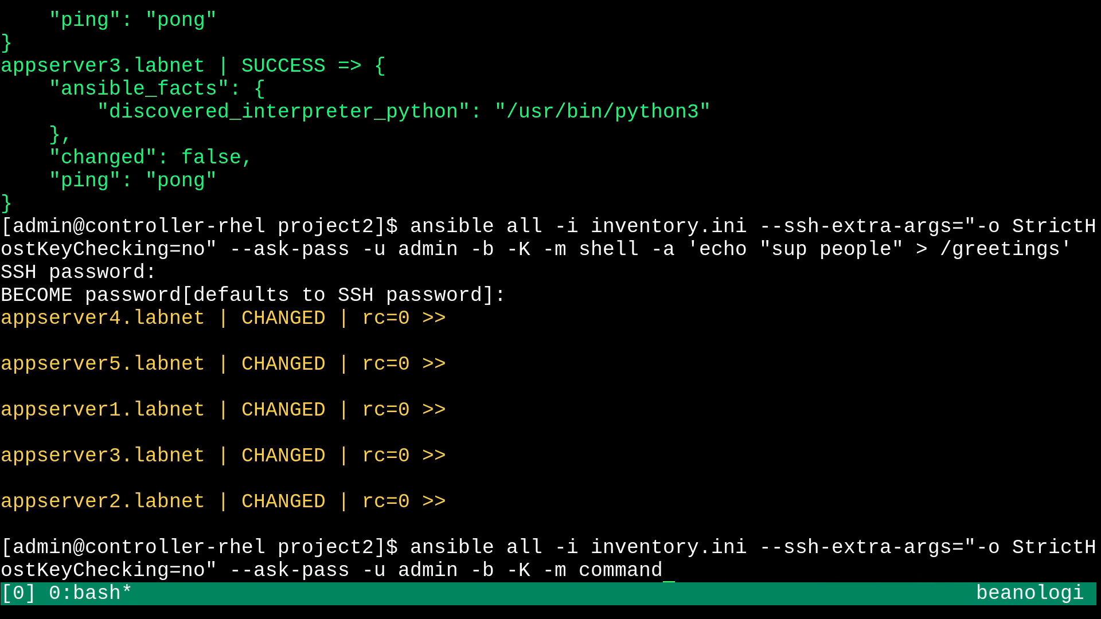
text(-a)
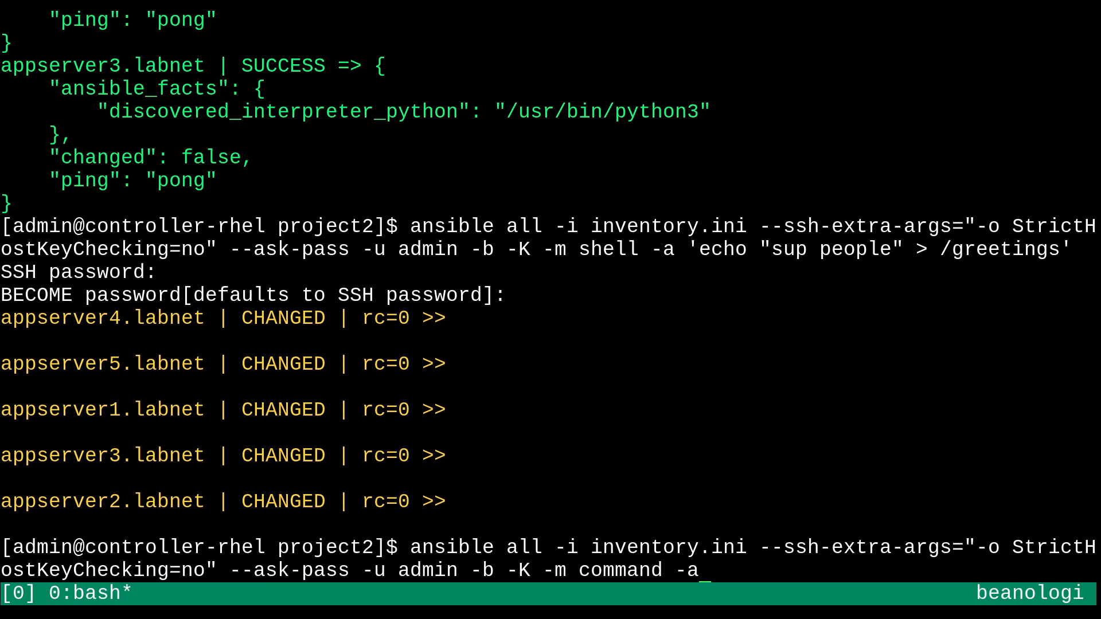
text('')
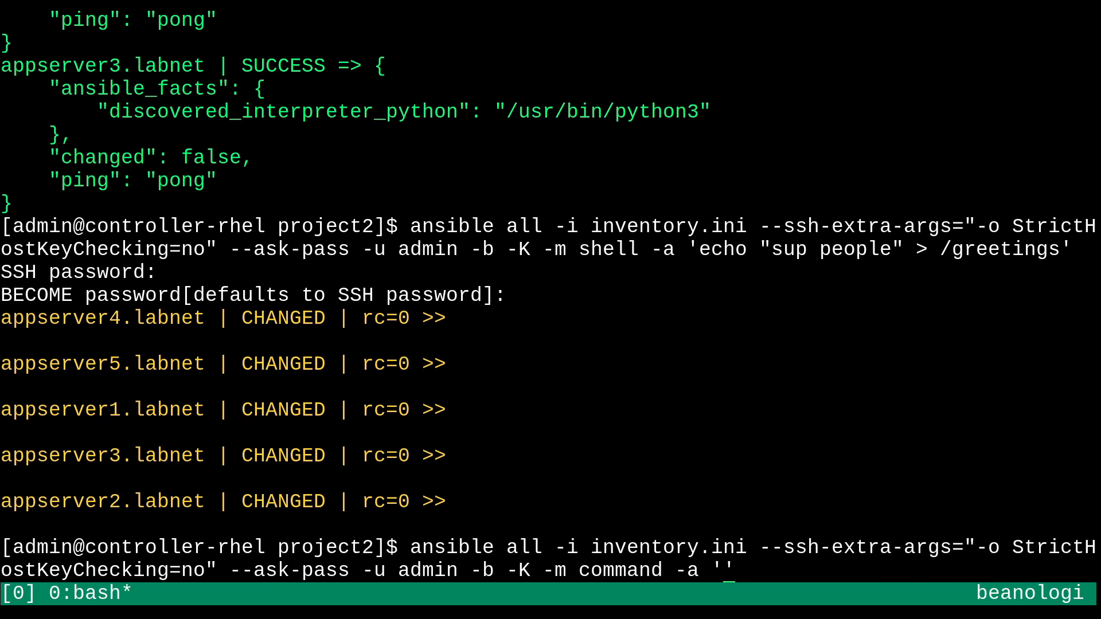
text(systemc)
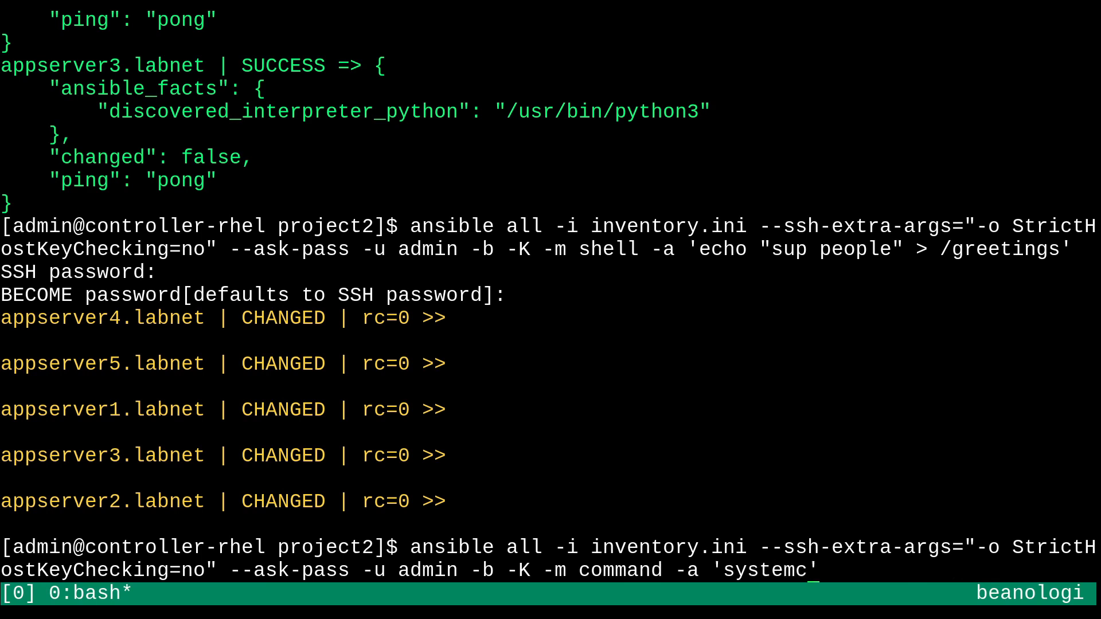
text(tl is-)
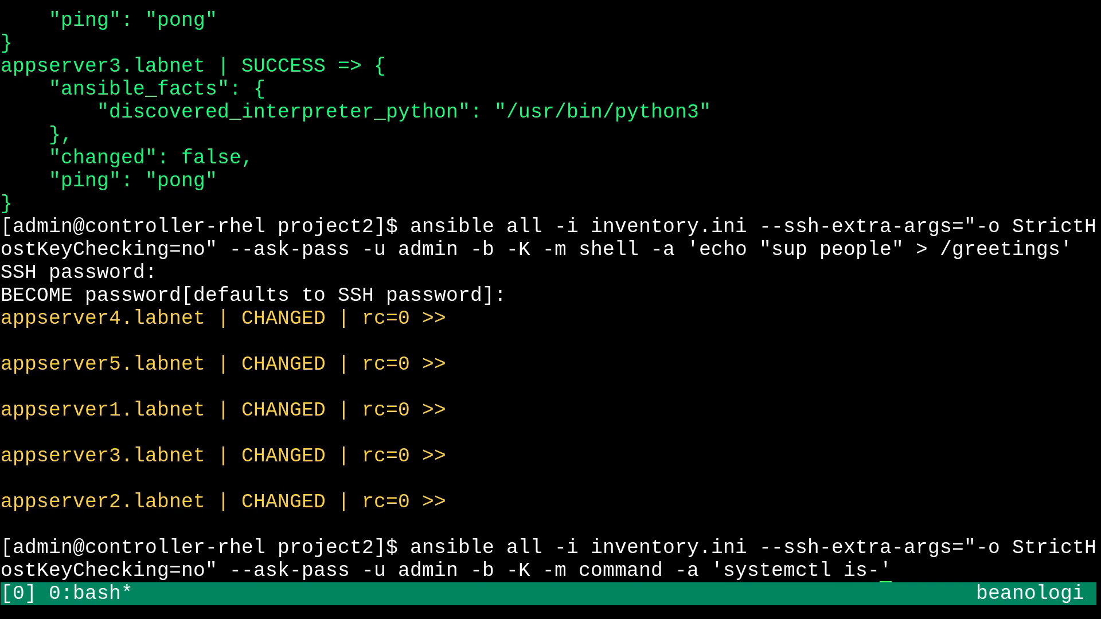
text(enabled)
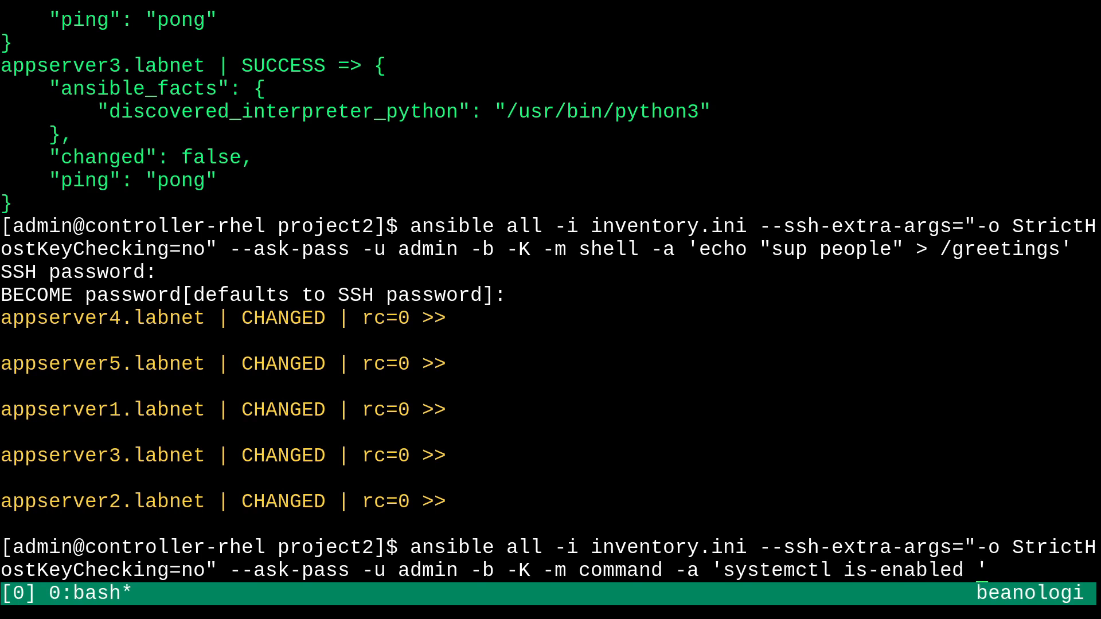
text(sshd)
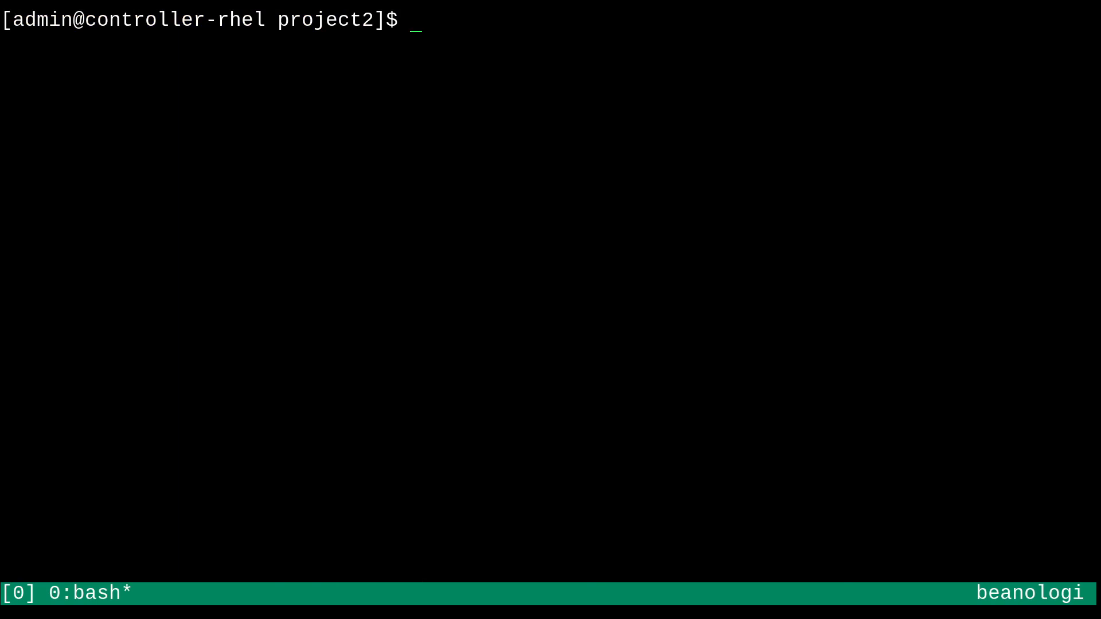
Copy ../project1/ansible.cfg into project2 and run ansible --version to confirm the config path
text(cp ..)
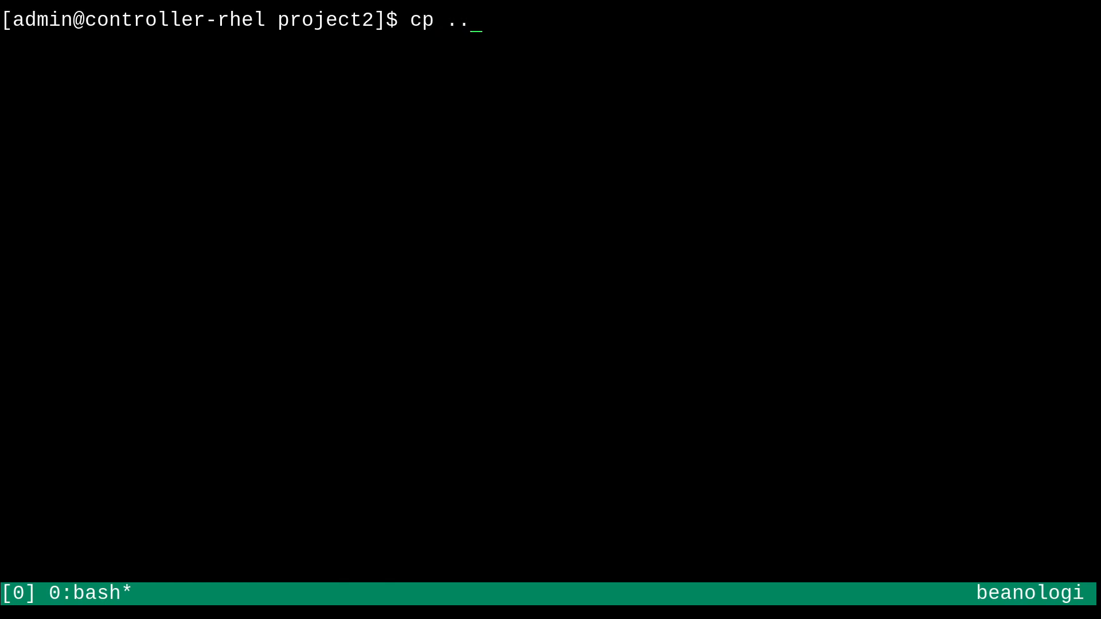
text(/p)
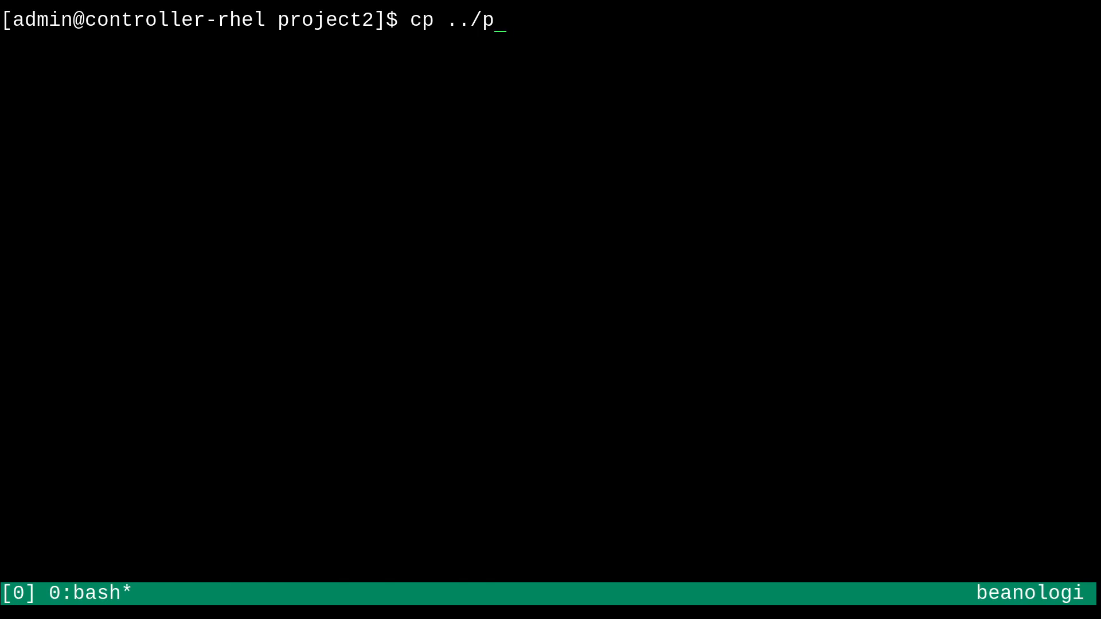
text(roject)
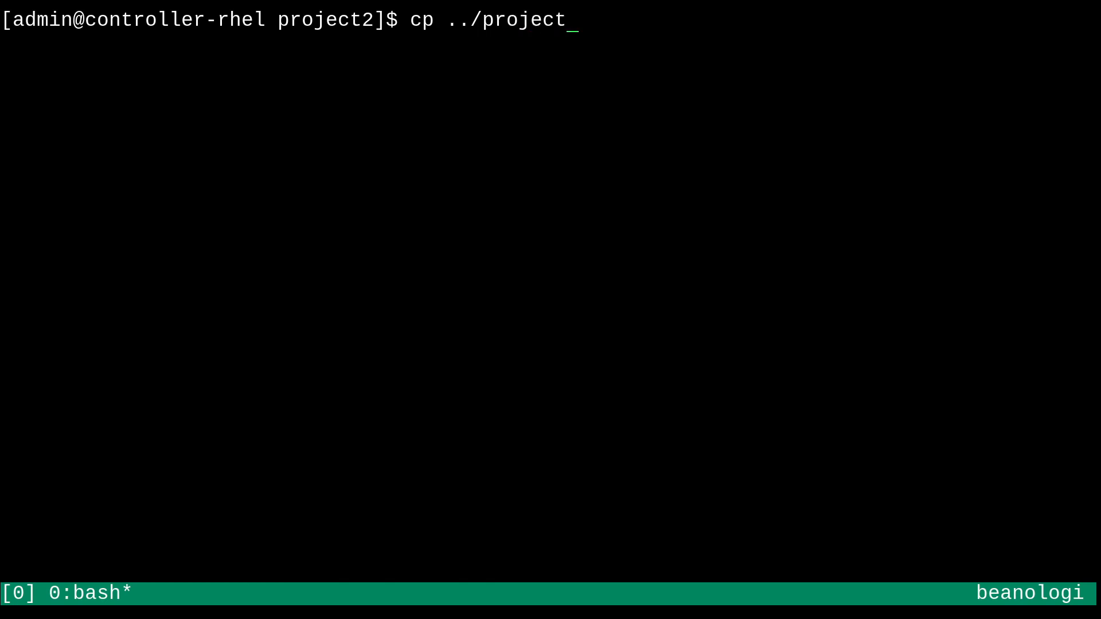
text(1/ansible.cfg .)
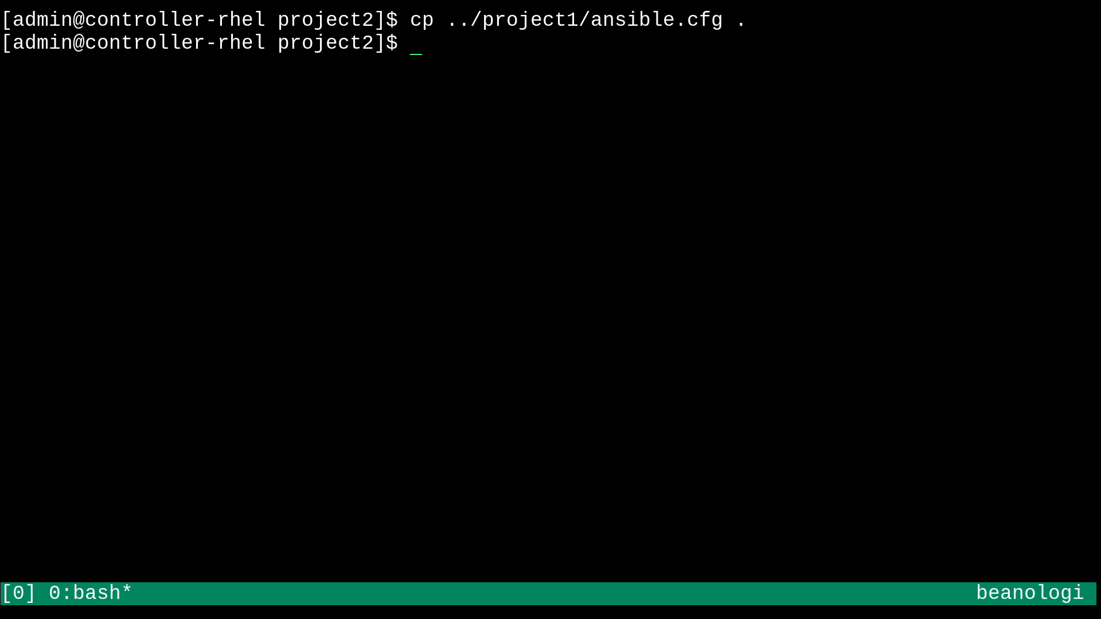
text(ansible --version)
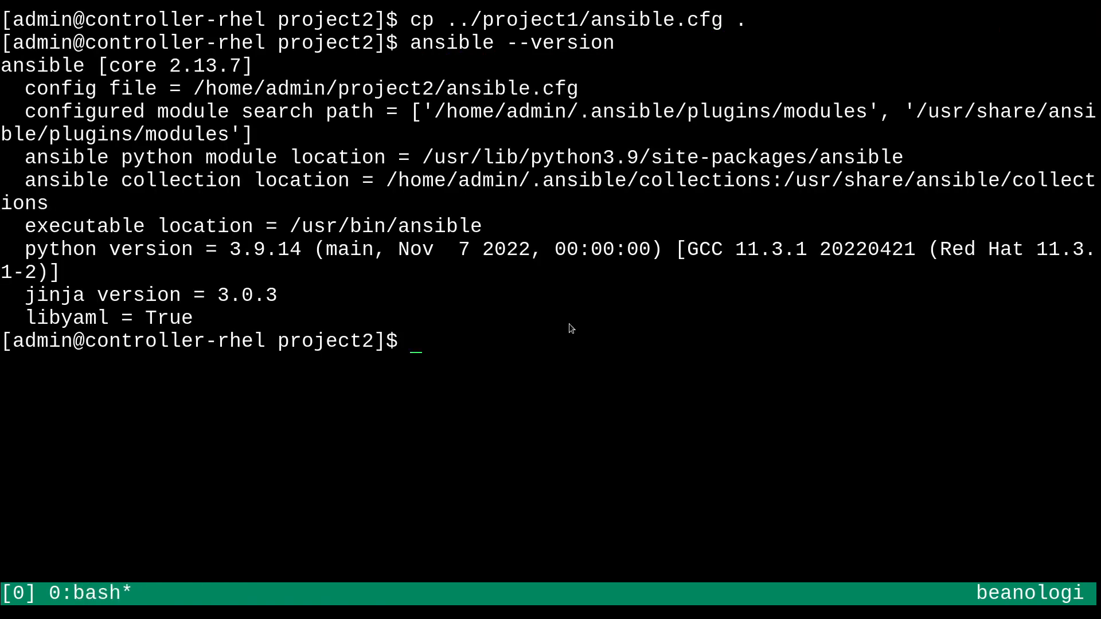
text(ansible all -i inventory.ini --ssh-extra-args="-o StrictHostKeyChecking=no" --ask-pass -u admin -b -K -m command -a 'systemctl is-enabled sshd')
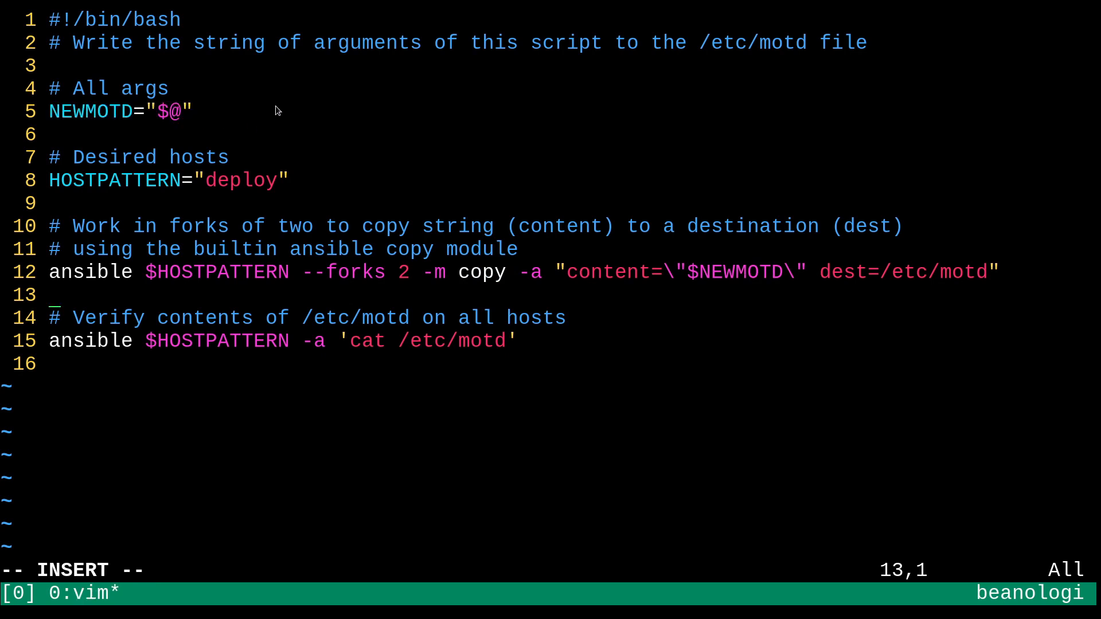
mouse_move(375, 155)
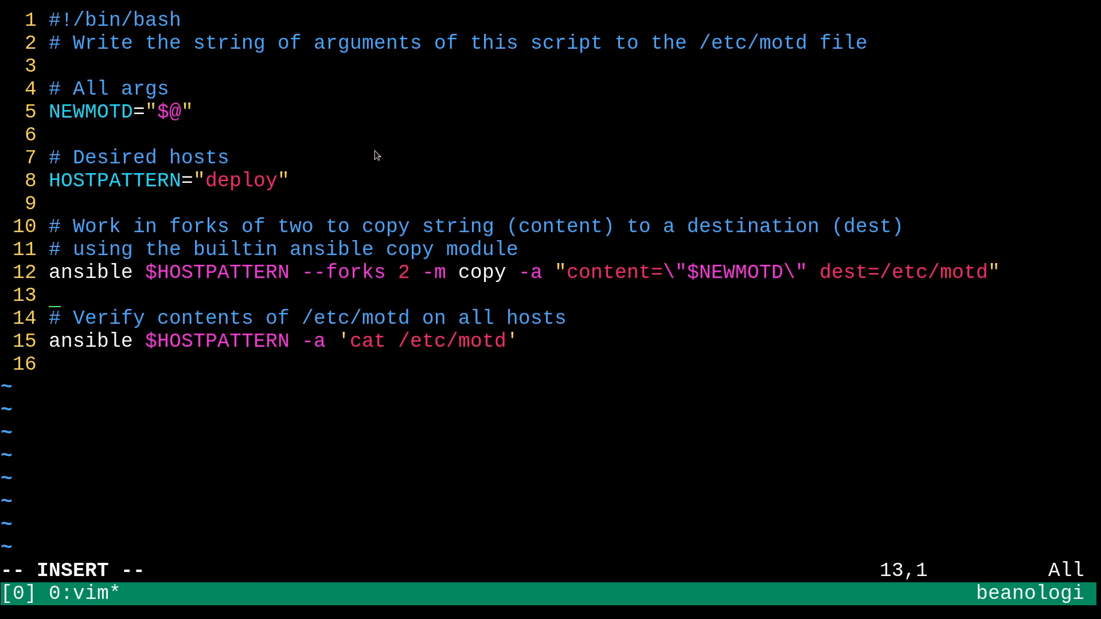
mouse_move(316, 264)
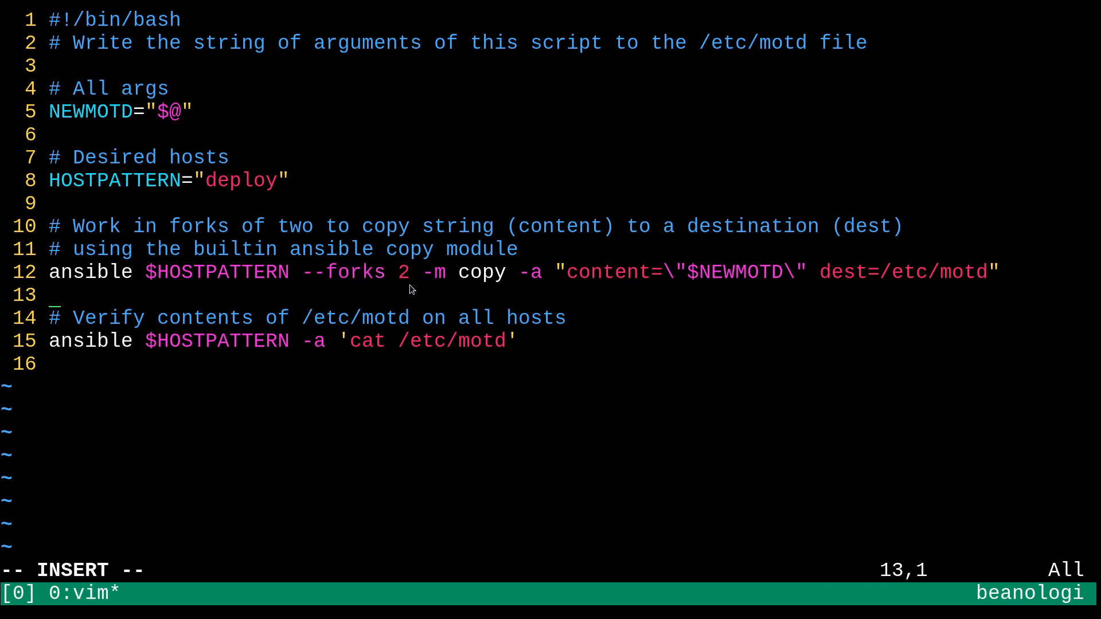
mouse_move(192, 204)
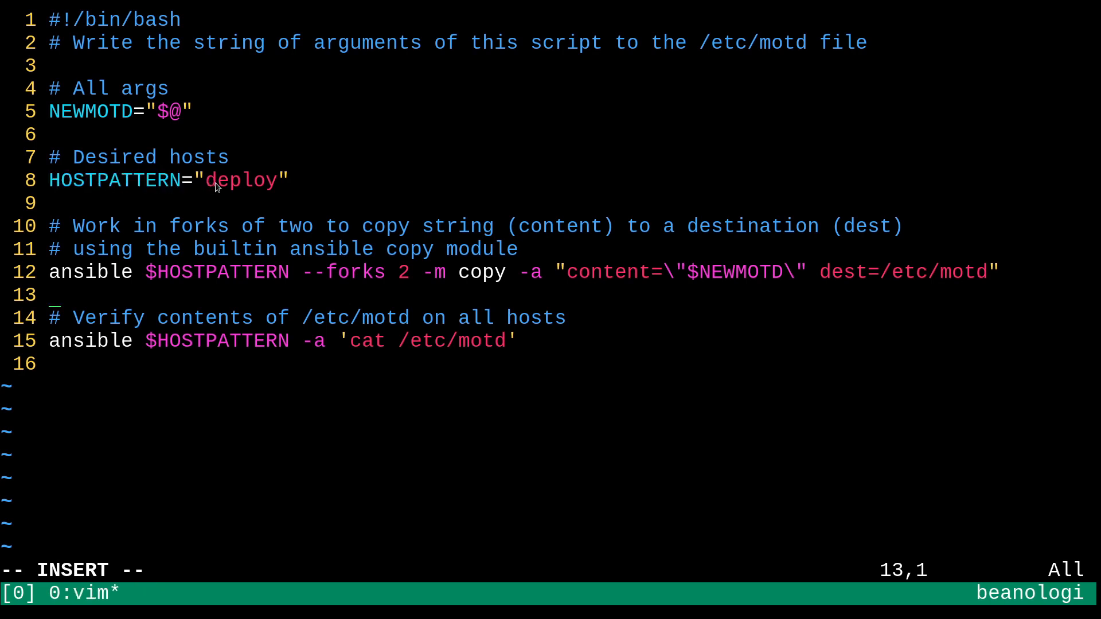
mouse_move(280, 187)
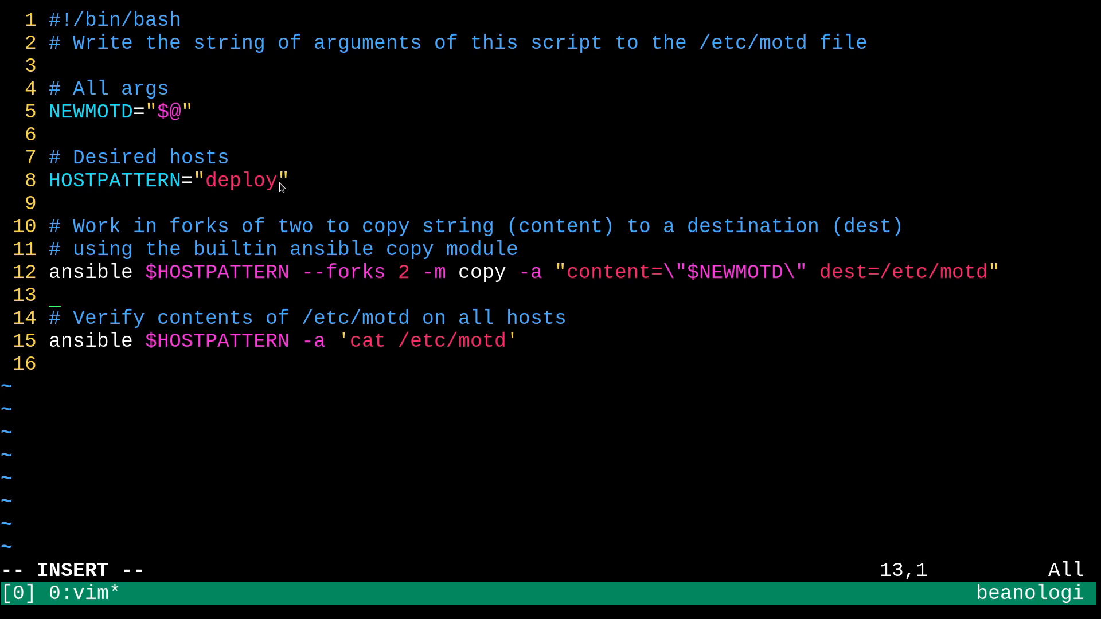
mouse_move(292, 185)
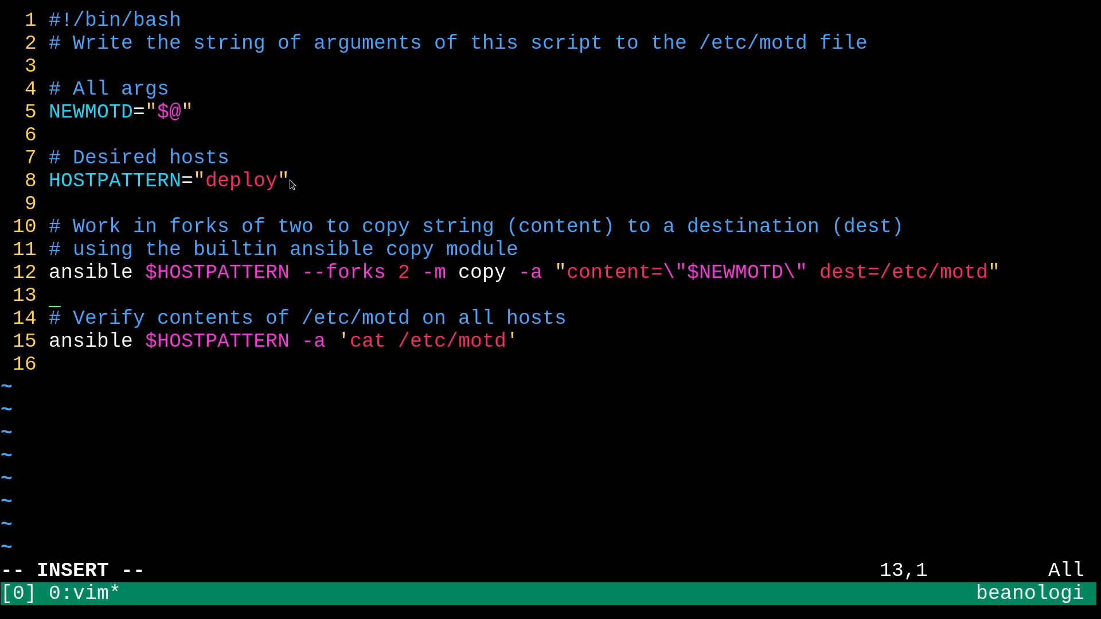
mouse_move(344, 183)
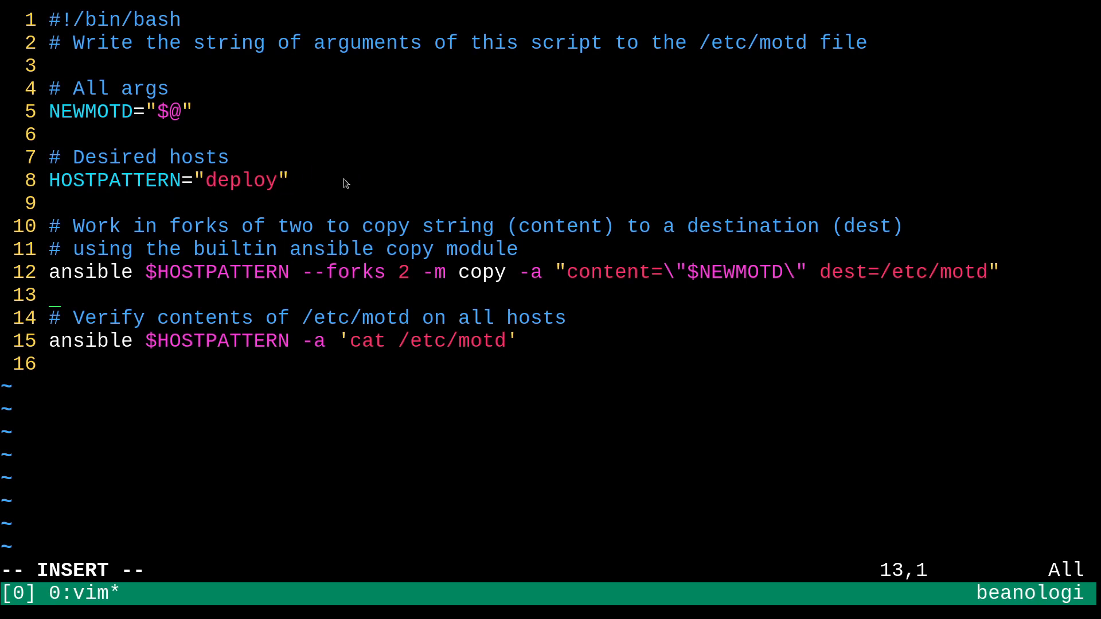
mouse_move(355, 164)
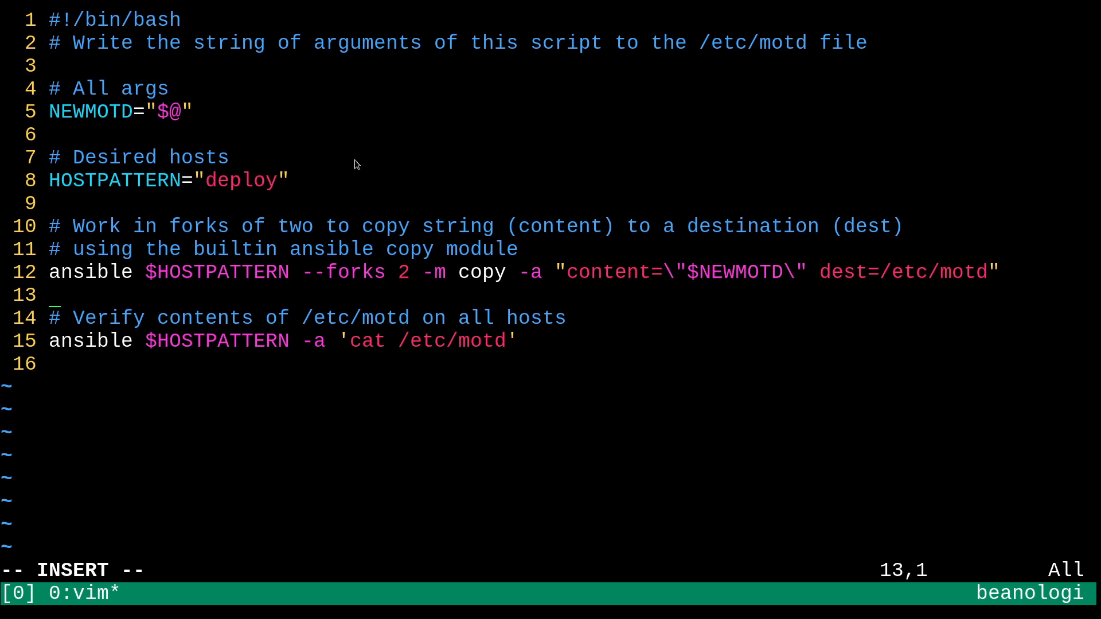
mouse_move(417, 173)
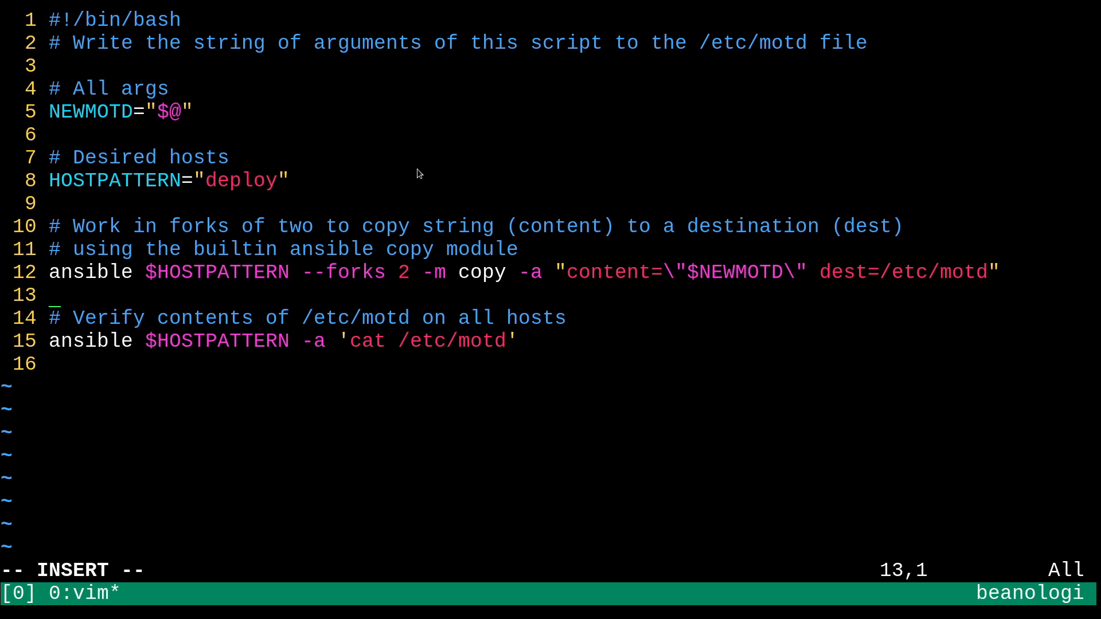
mouse_move(406, 160)
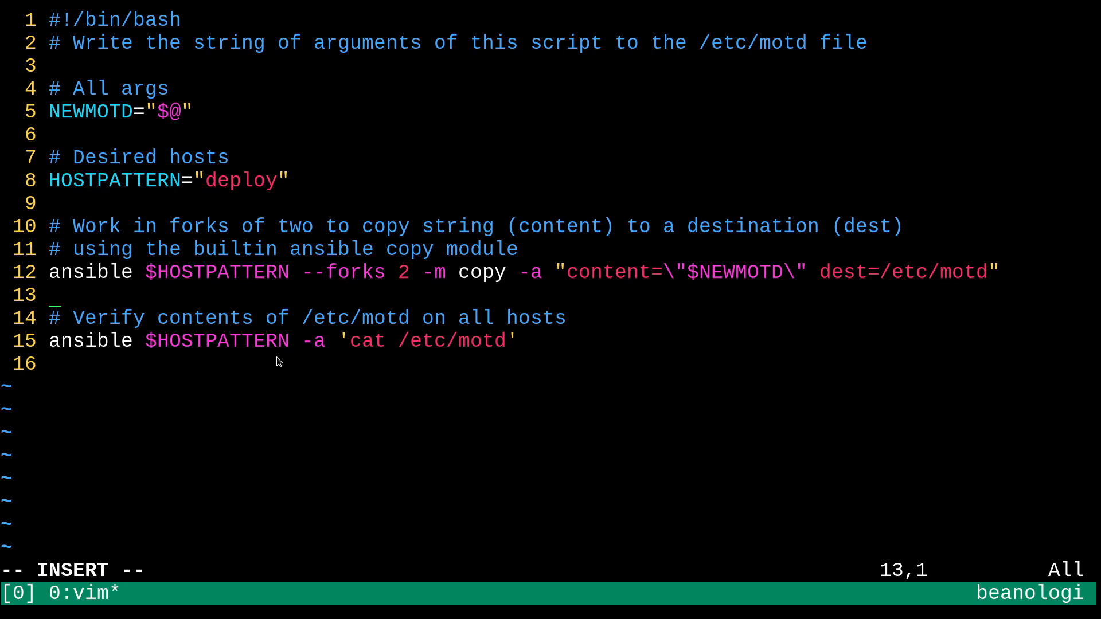
mouse_move(302, 356)
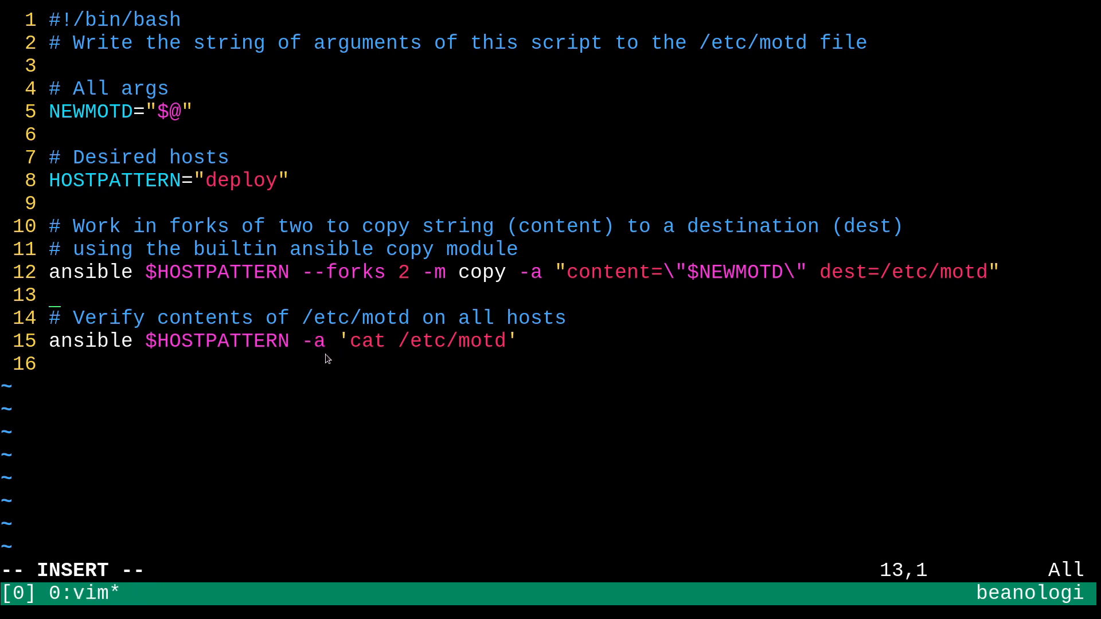
mouse_move(314, 364)
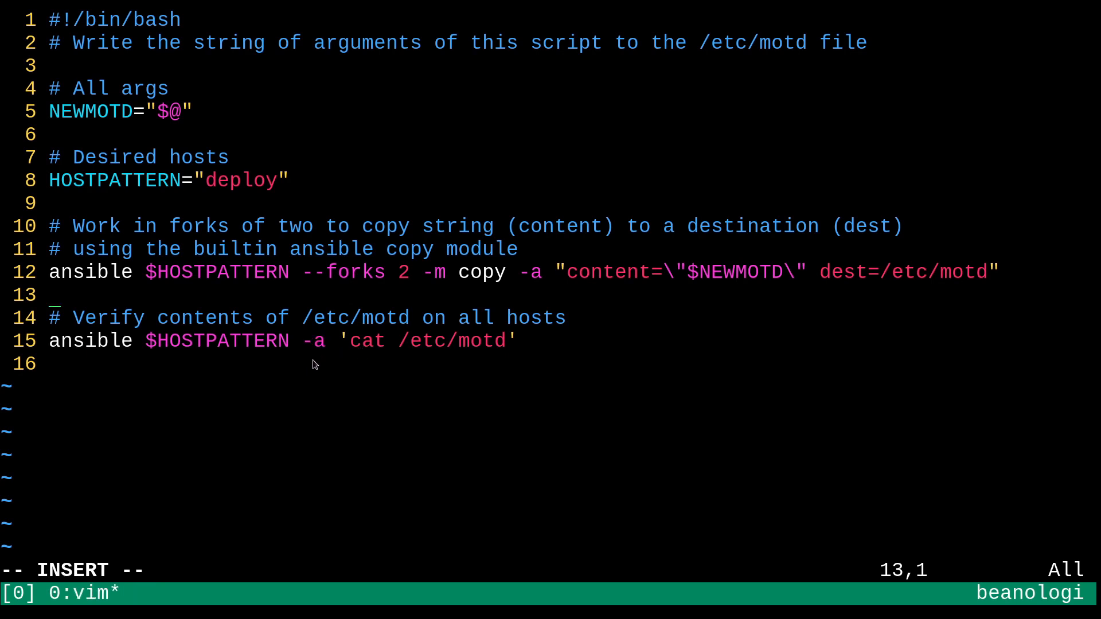
mouse_move(97, 370)
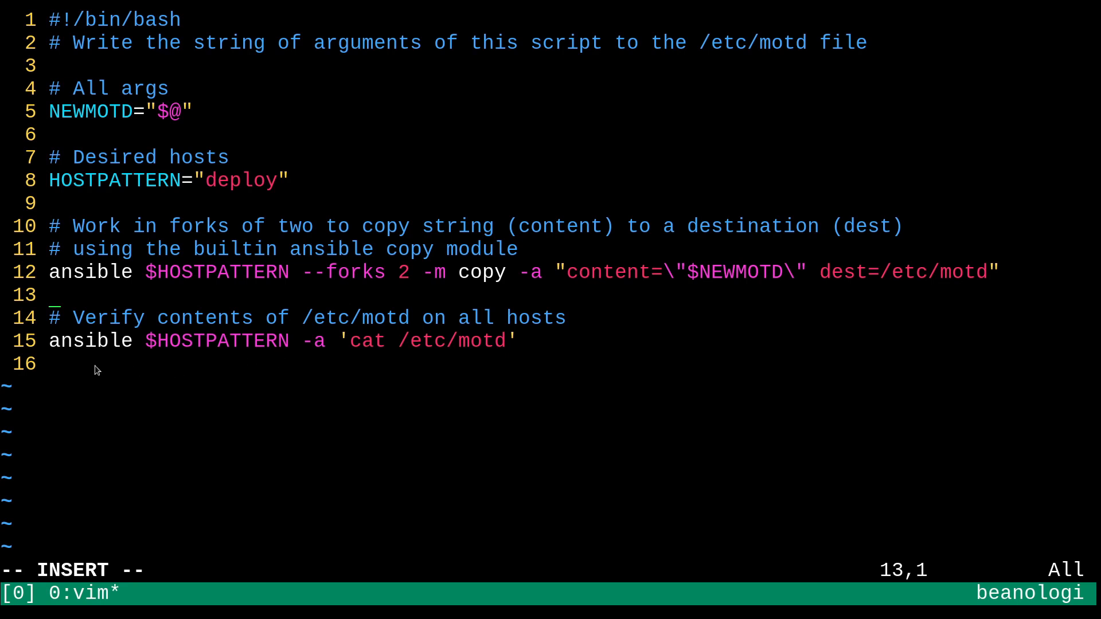
mouse_move(245, 350)
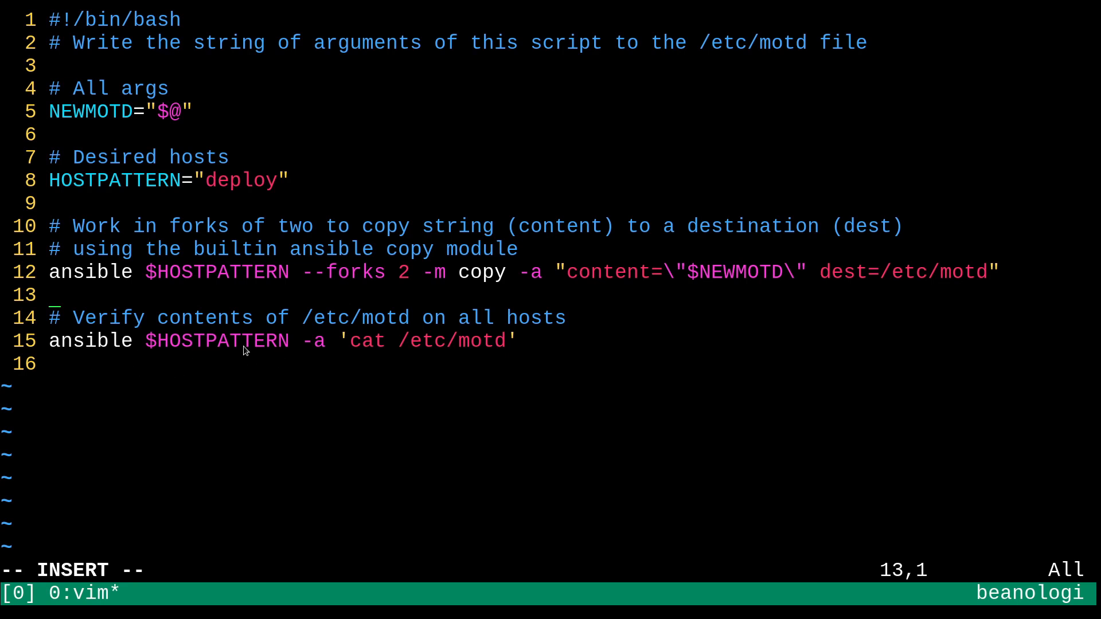
mouse_move(311, 361)
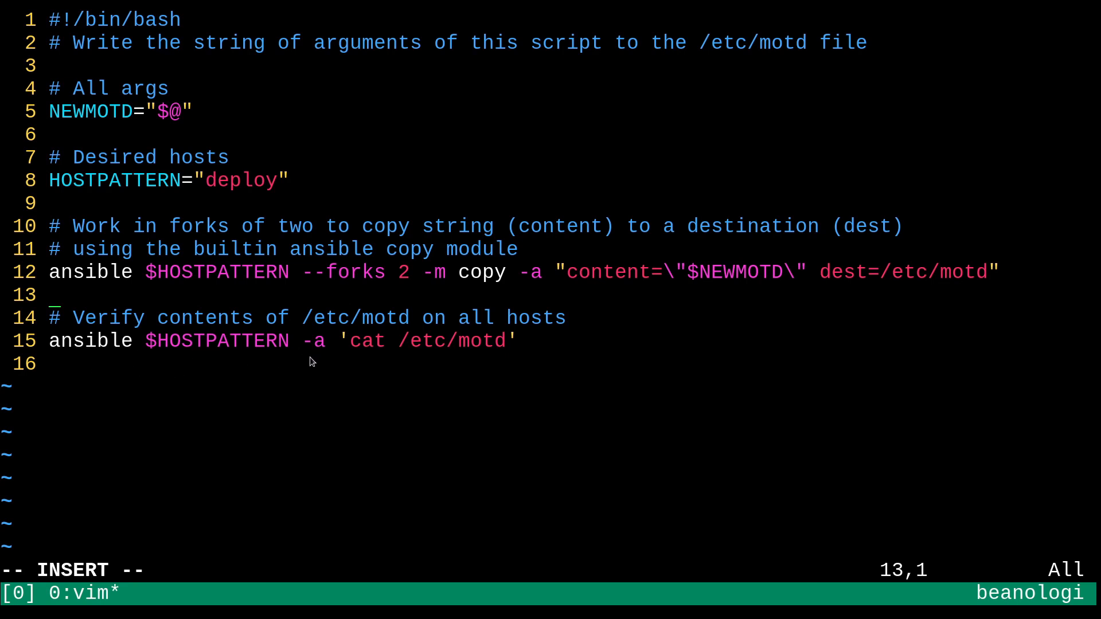
mouse_move(376, 359)
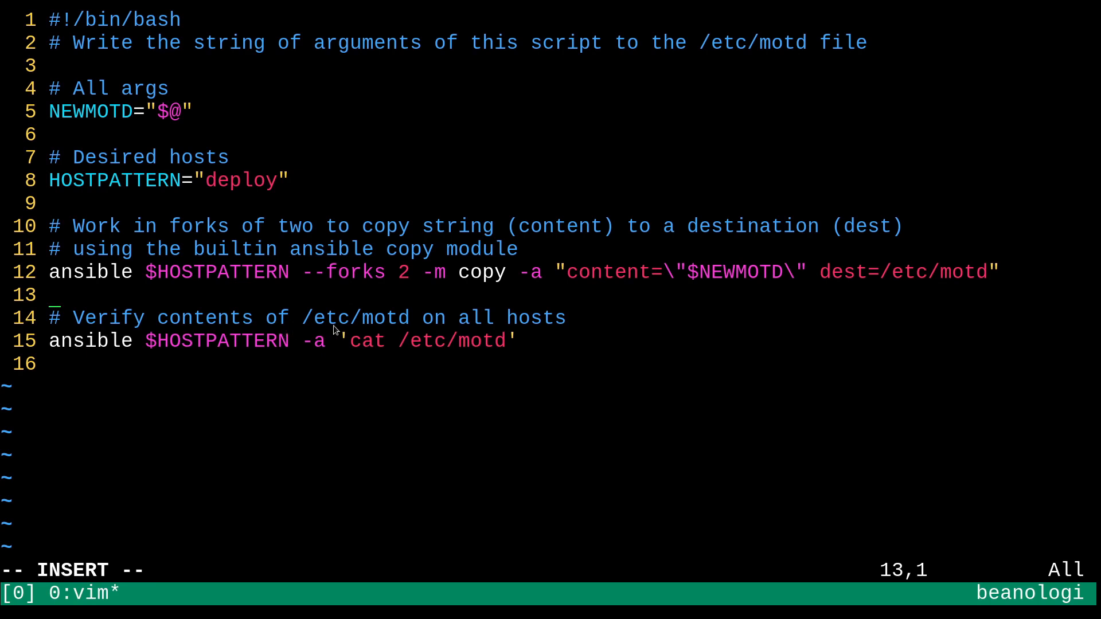
mouse_move(350, 330)
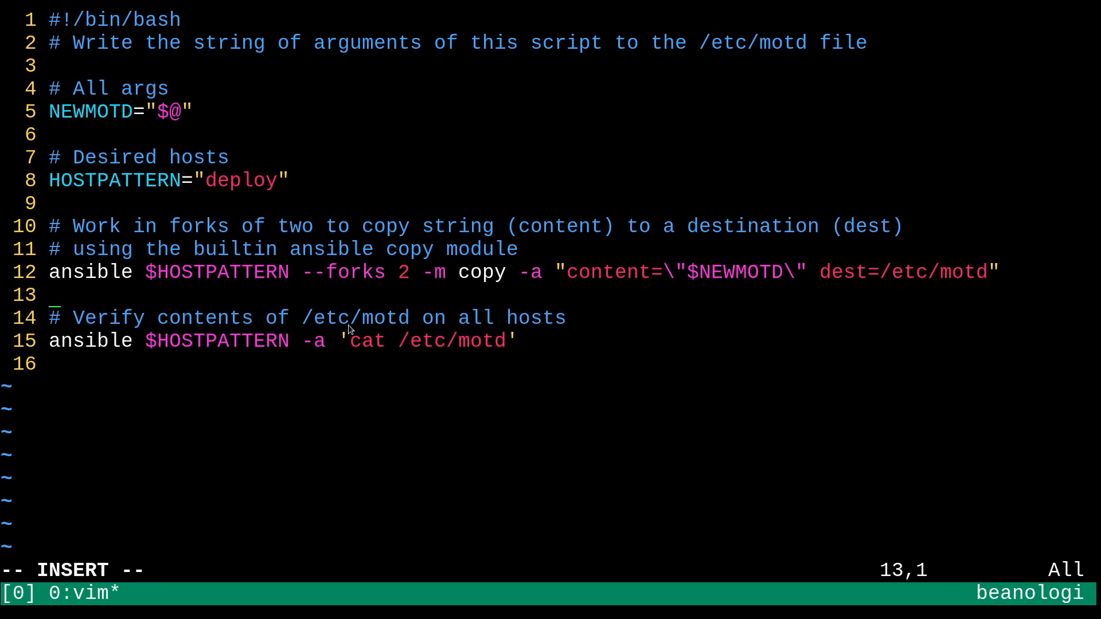
mouse_move(627, 358)
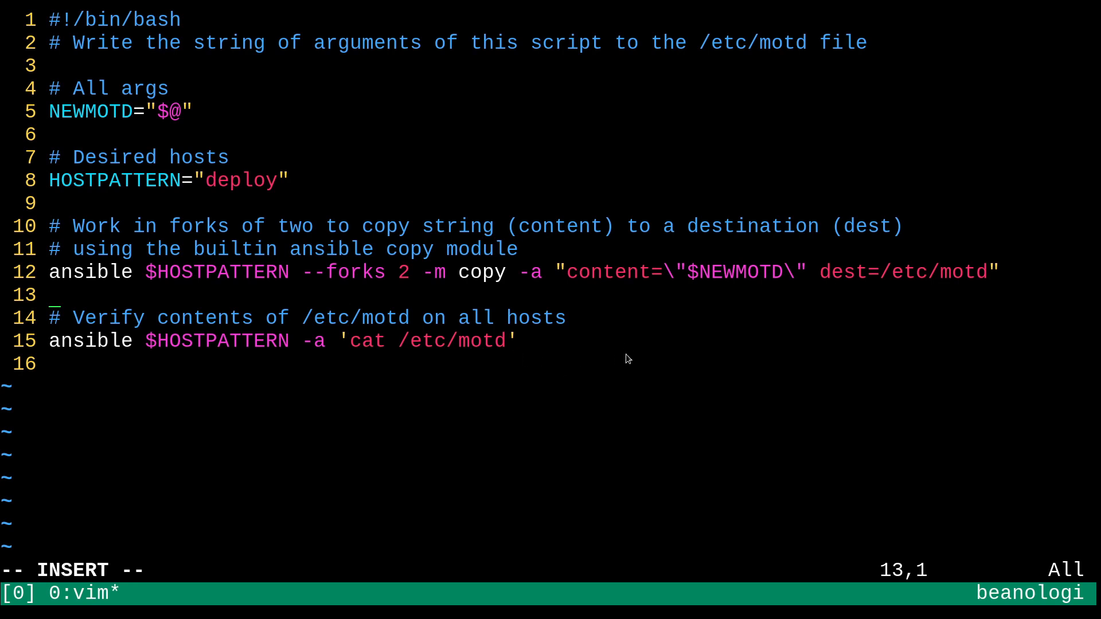
mouse_move(677, 326)
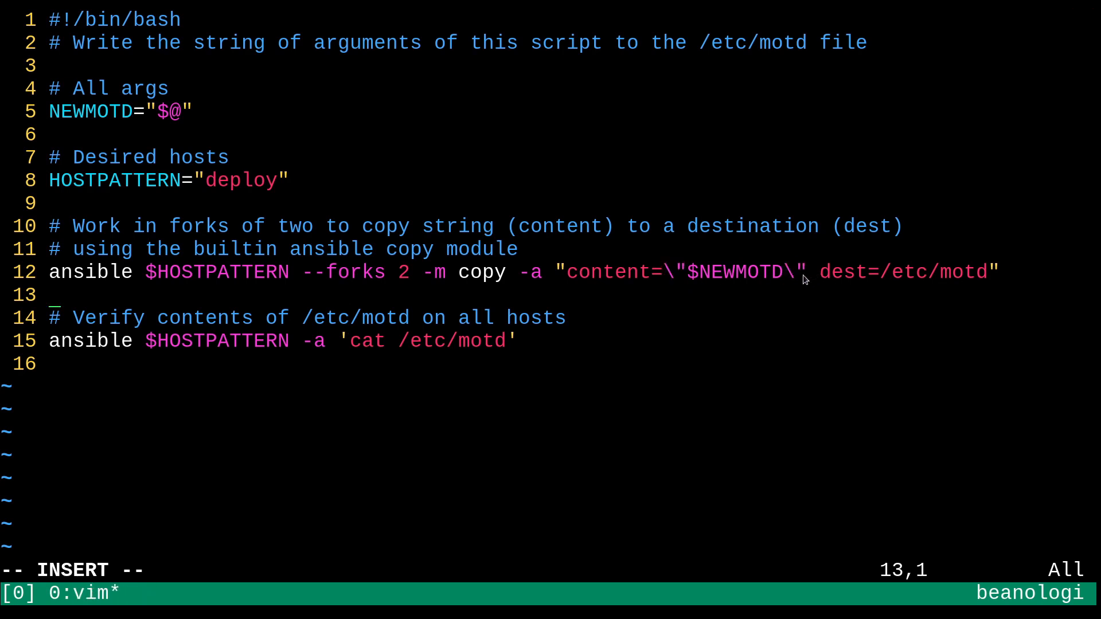
mouse_move(688, 278)
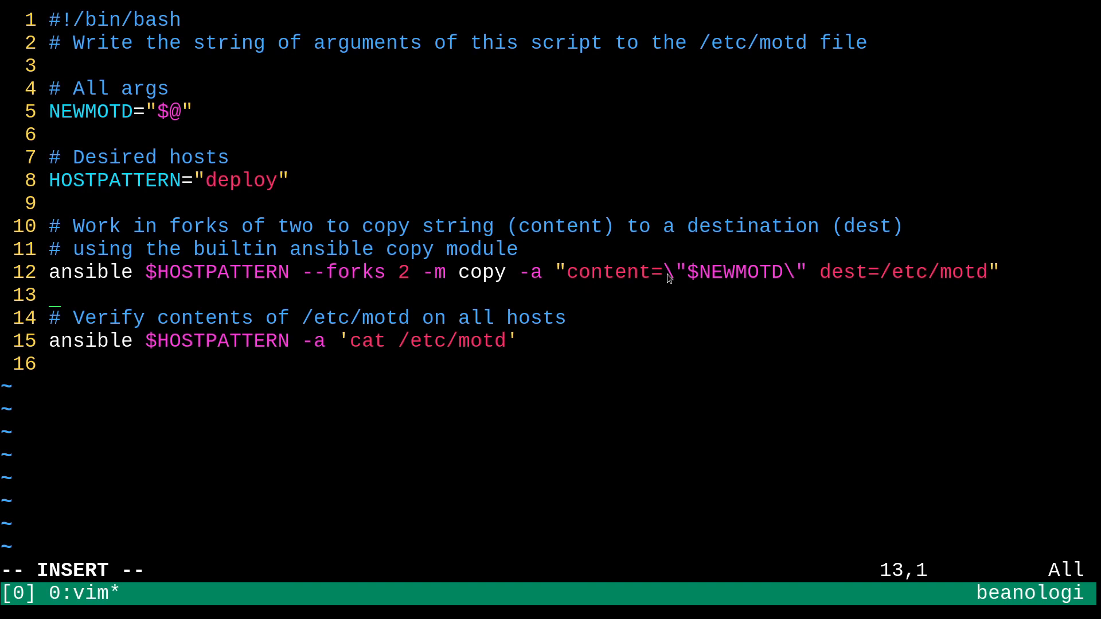
mouse_move(649, 340)
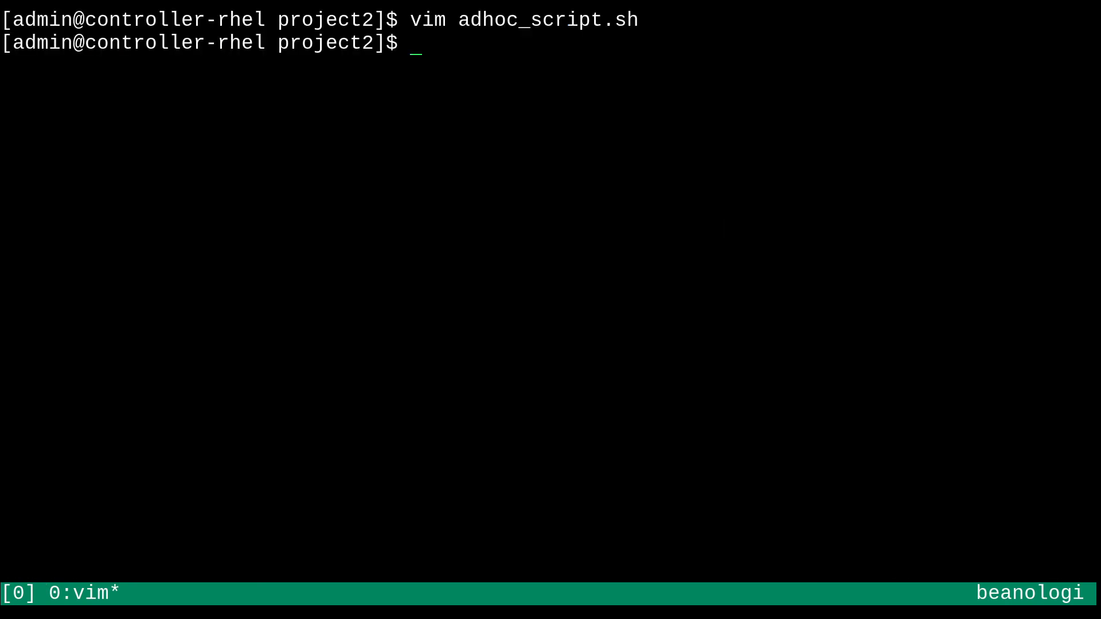
Run bash adhoc_script.sh with 'some arguments!' so the app servers update /etc/motd
text(bash adhoc_script.sh)
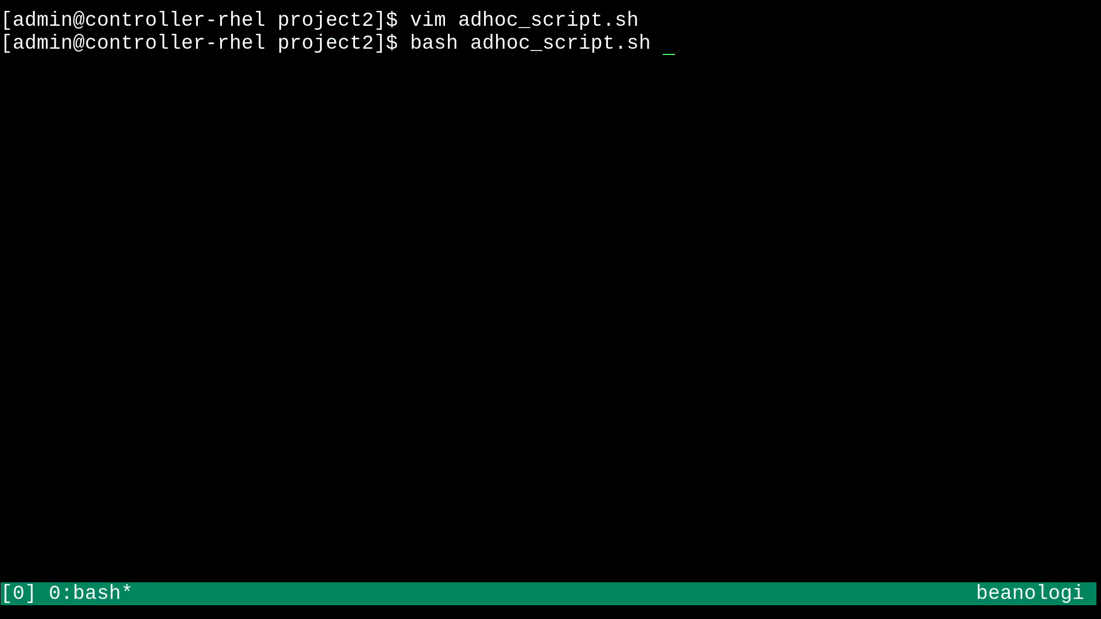
text(some argument)
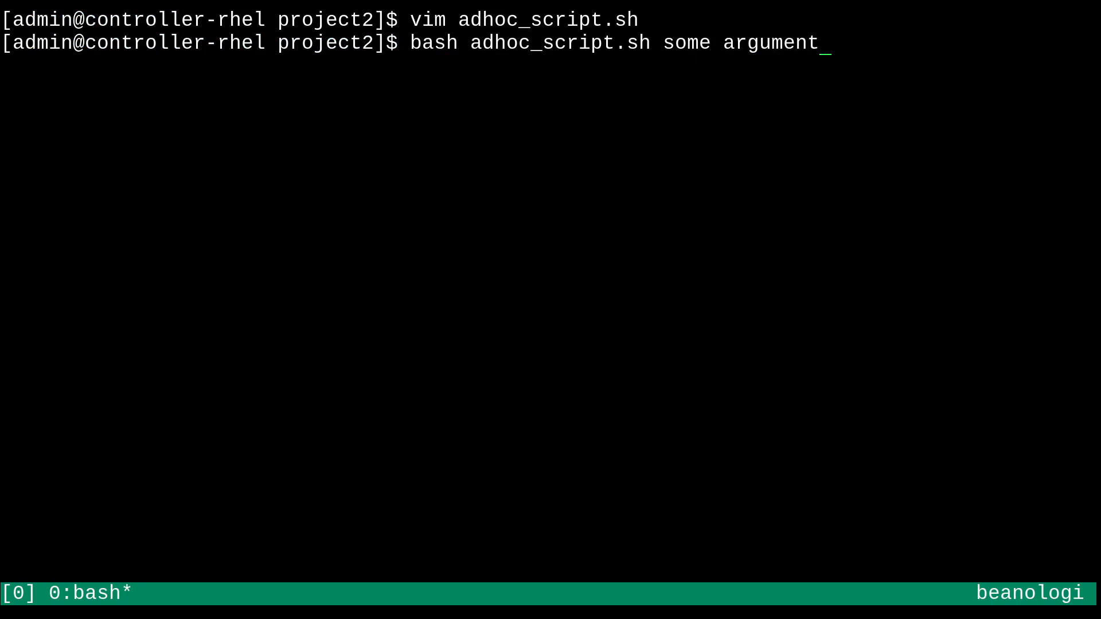
text(s!)
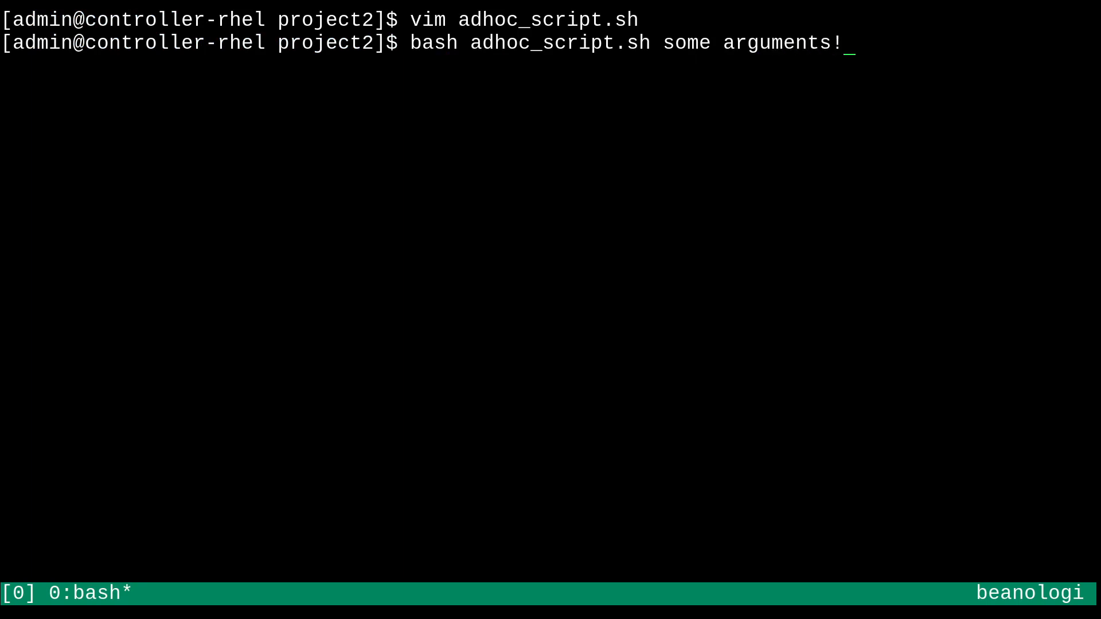
text(?)
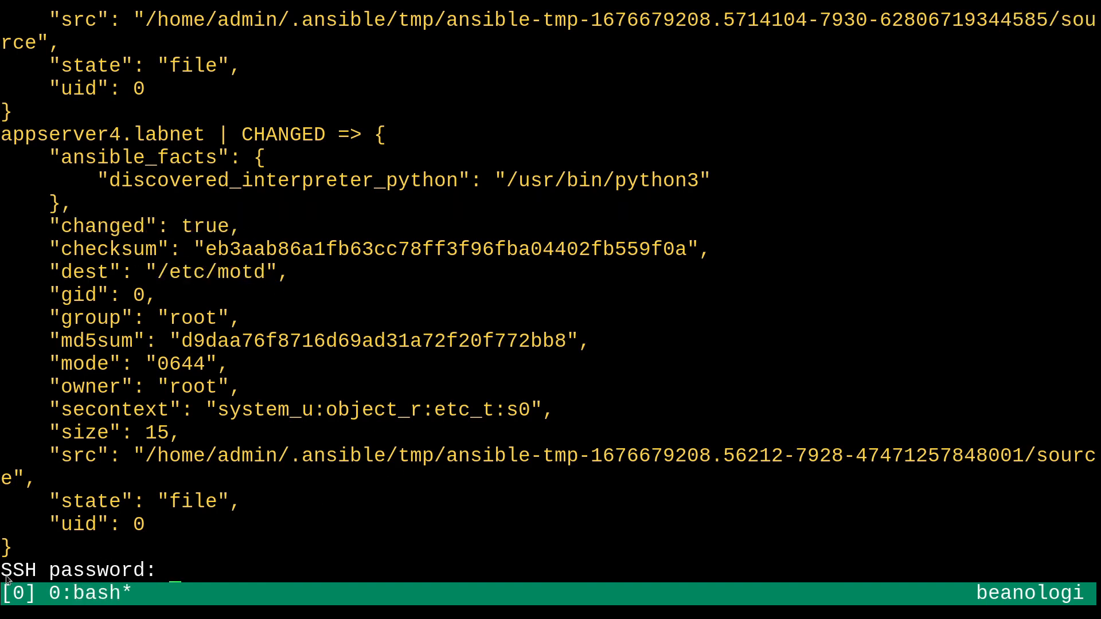
mouse_move(332, 518)
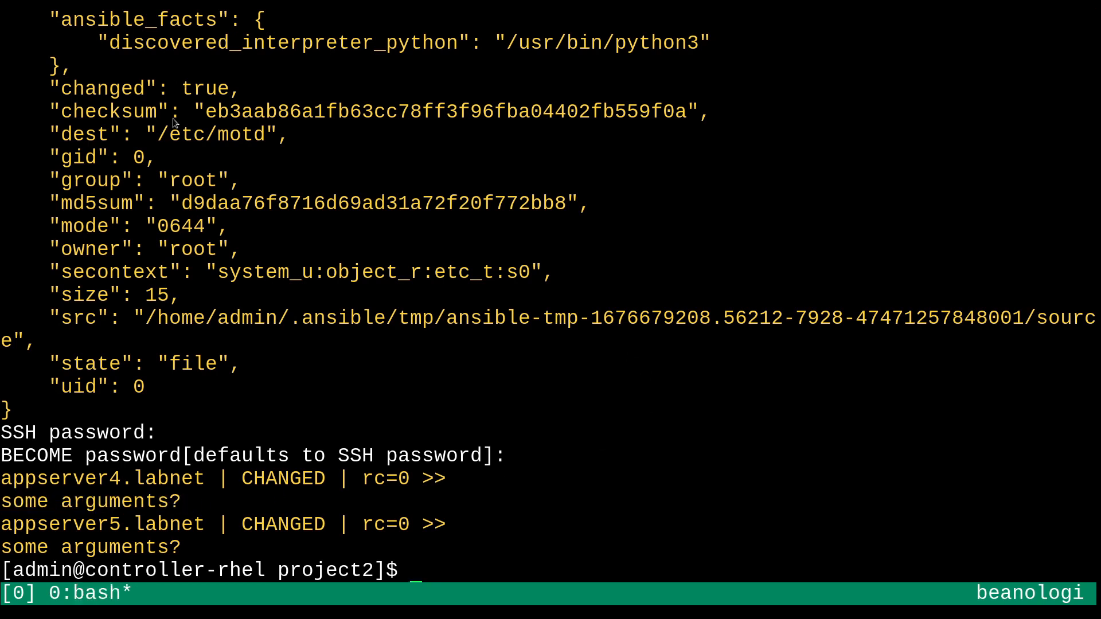
mouse_move(605, 424)
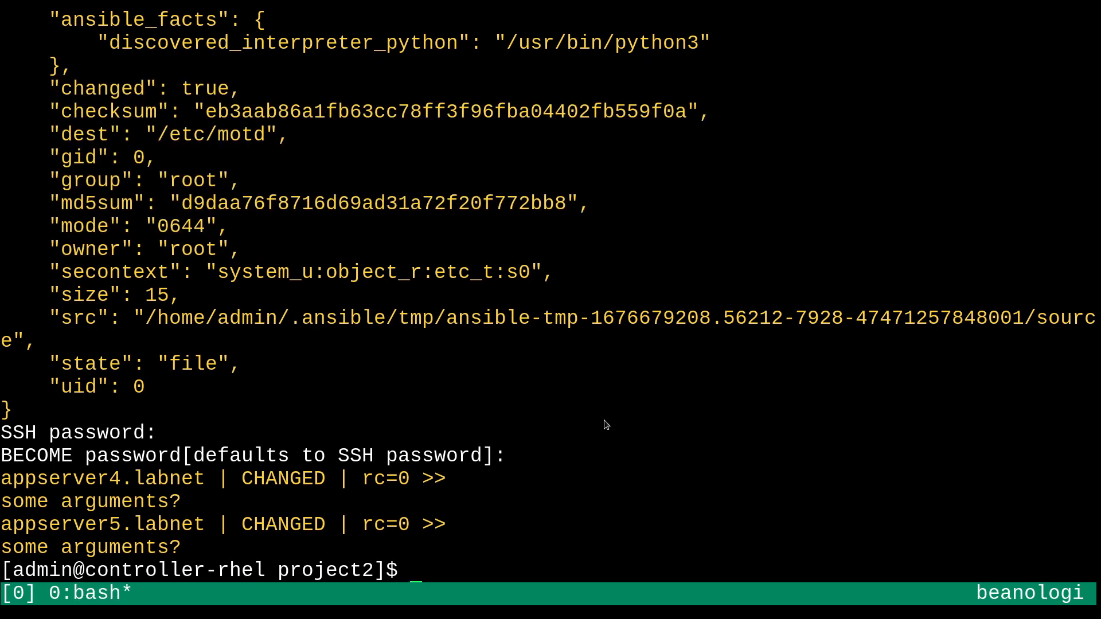
mouse_move(597, 396)
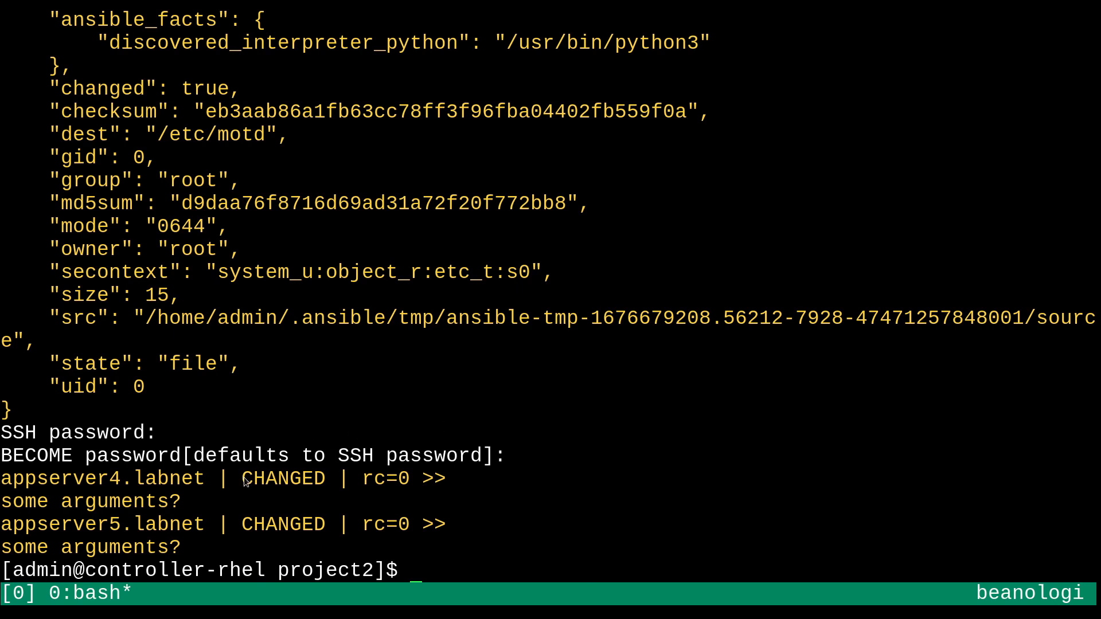
Select a word in the script's scrollback output to review the SUCCESS result
double_click(284, 478)
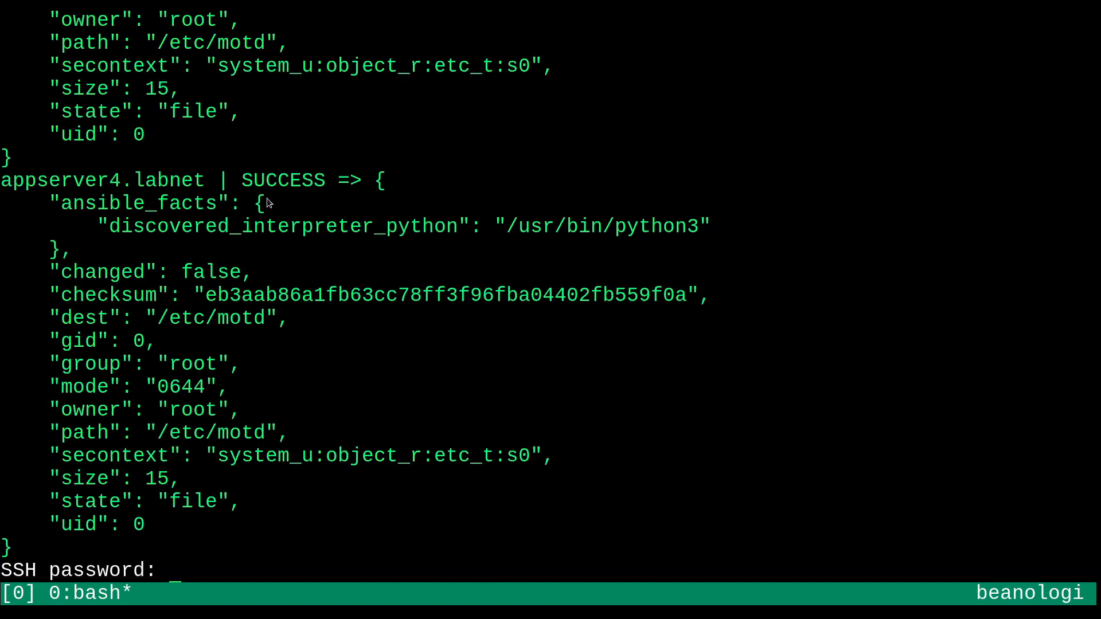
mouse_move(151, 311)
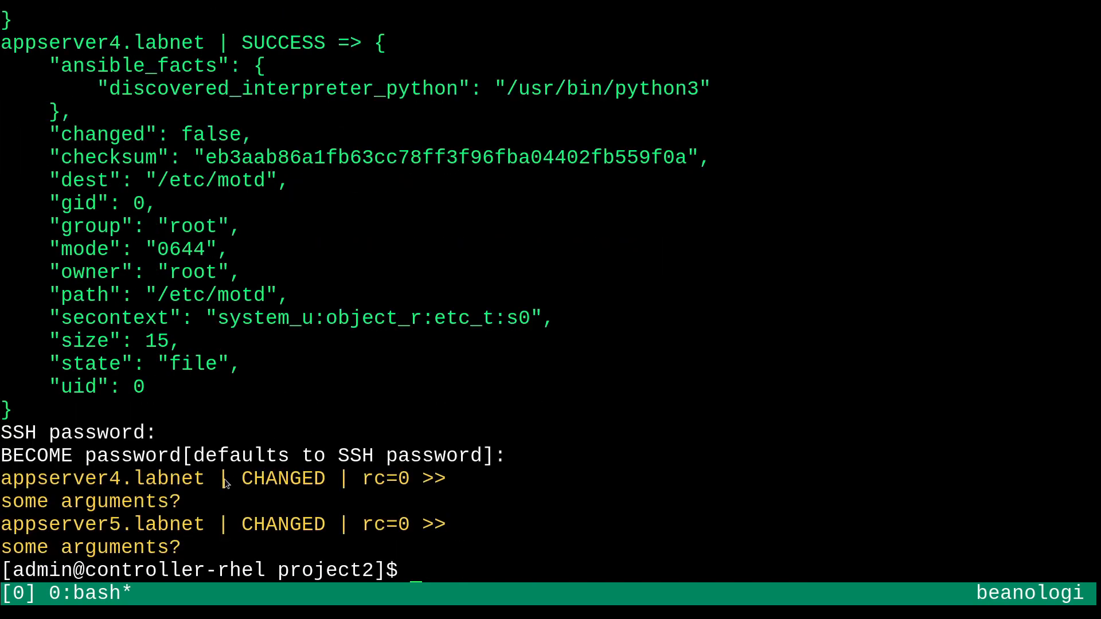
mouse_move(566, 428)
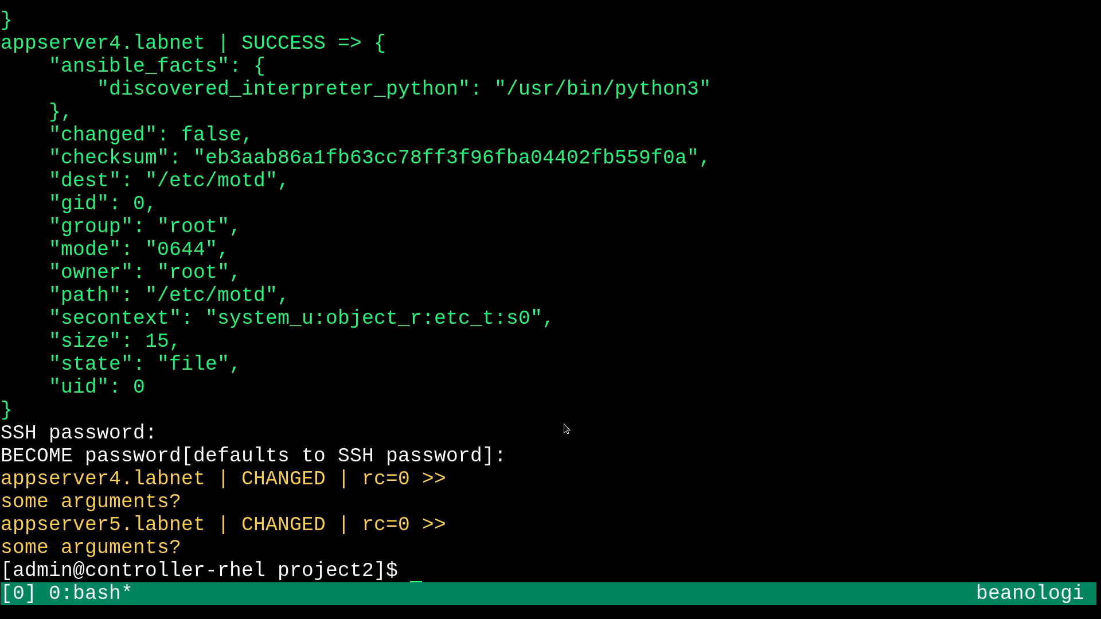
mouse_move(451, 466)
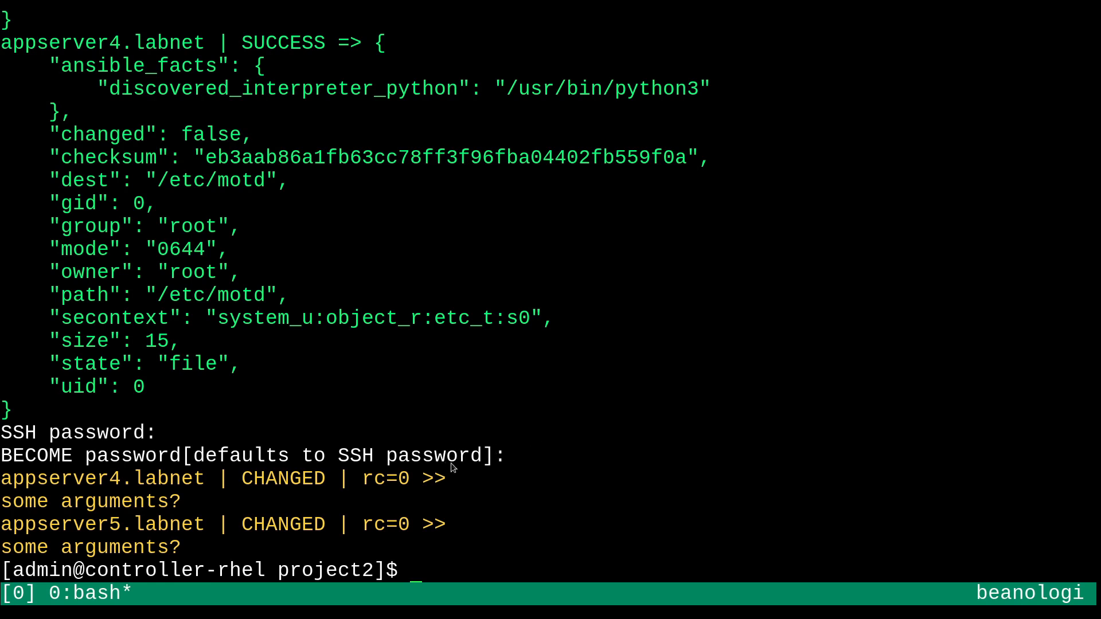
mouse_move(572, 377)
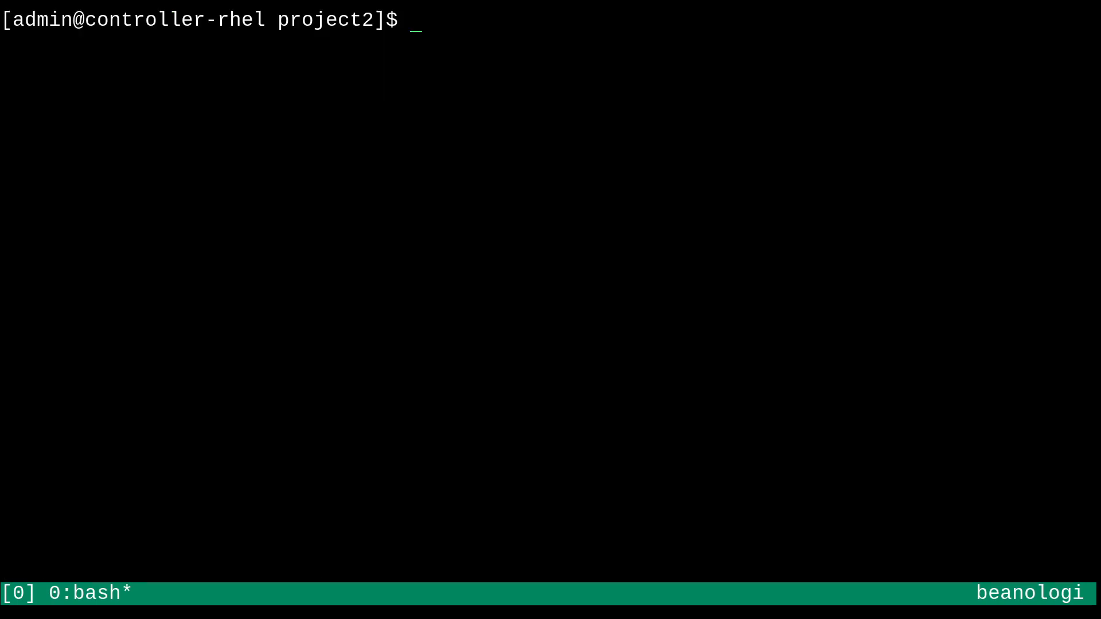
Run ansible localhost -u $USER --connection=local -m ping, then abort it at the password prompt
text(ans)
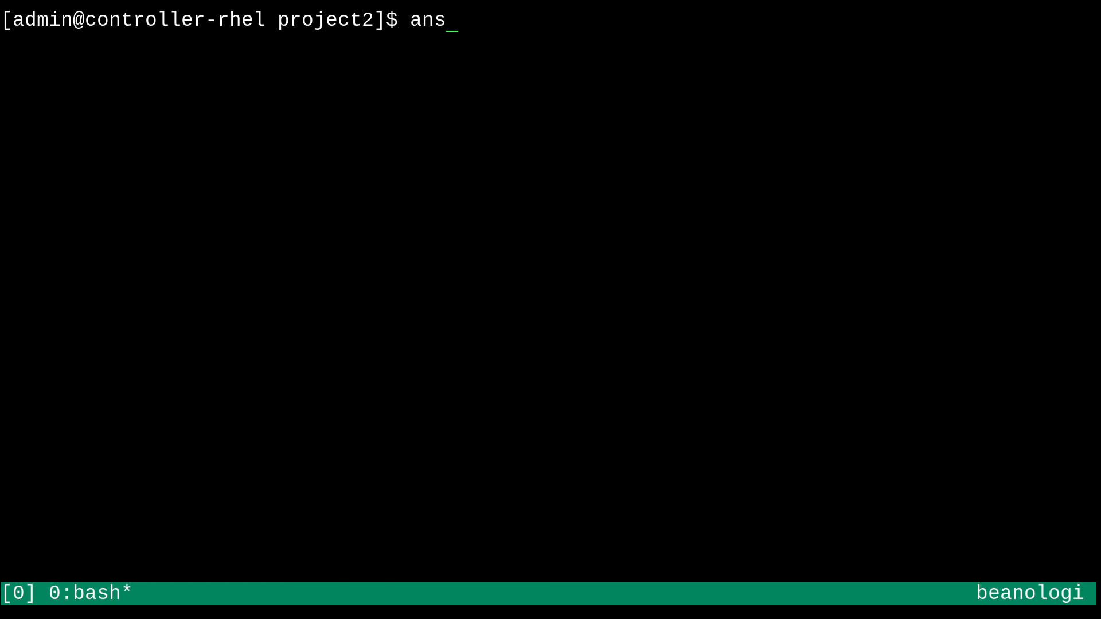
text(ible local)
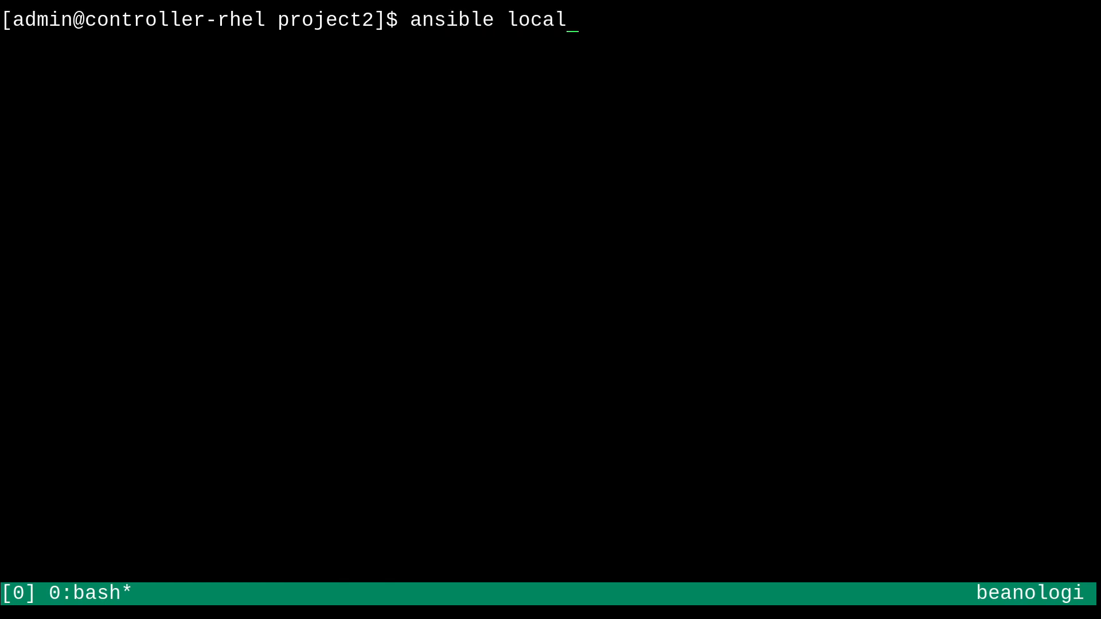
text(host)
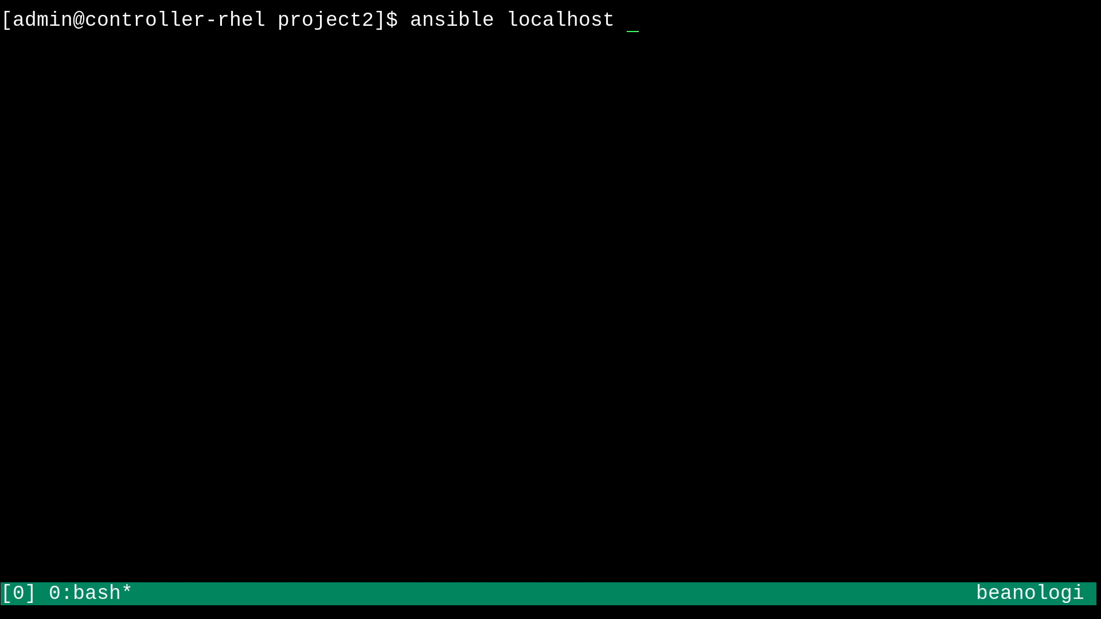
text(-u $)
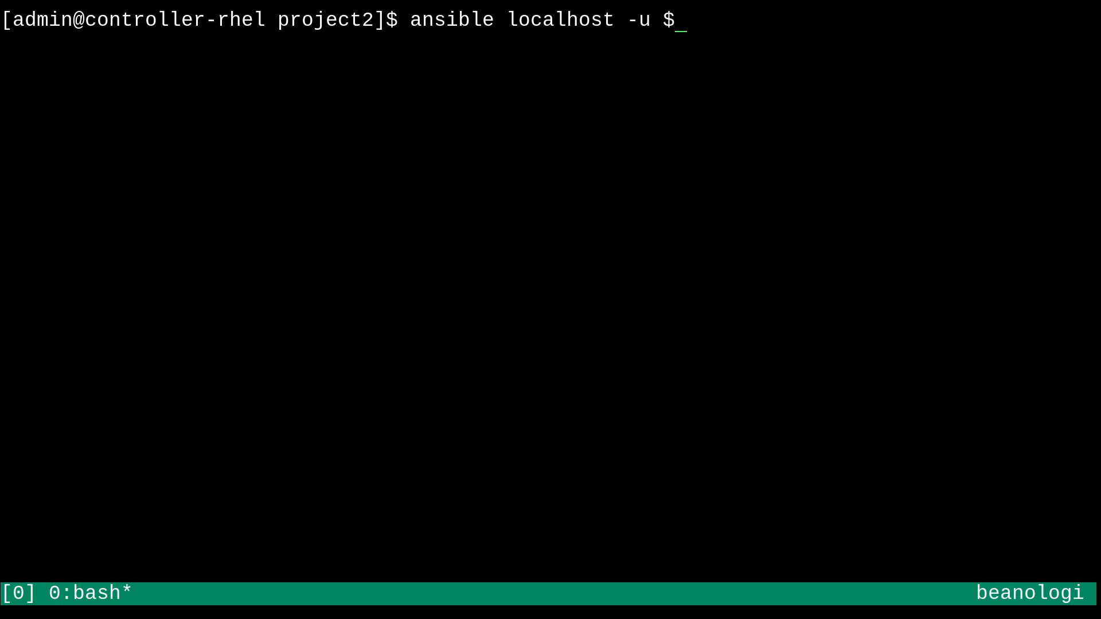
text(USER)
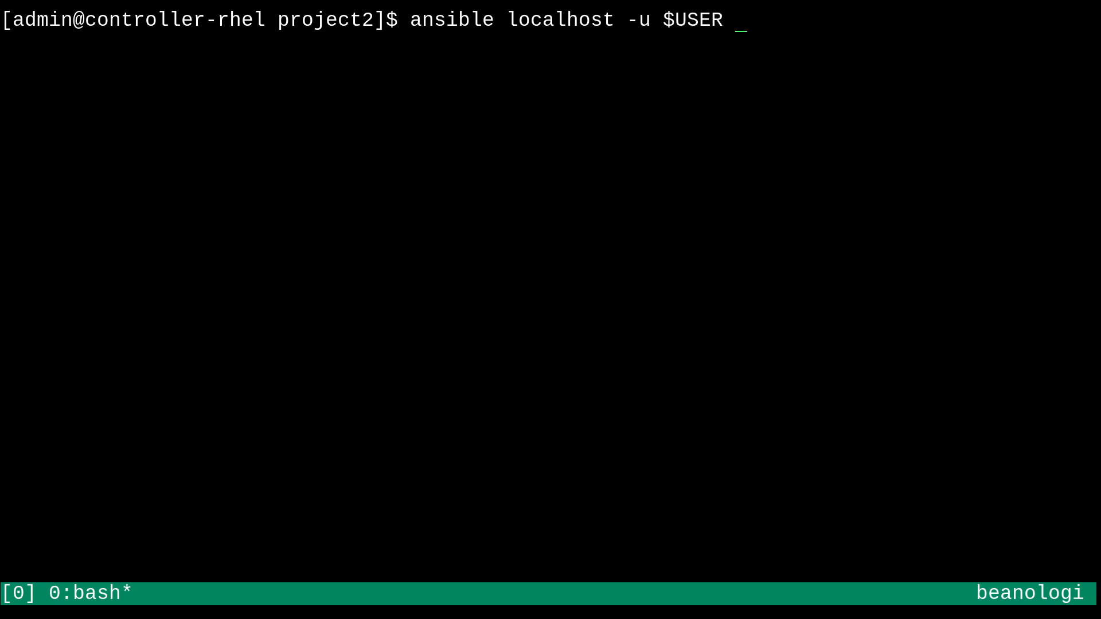
text(--connection=)
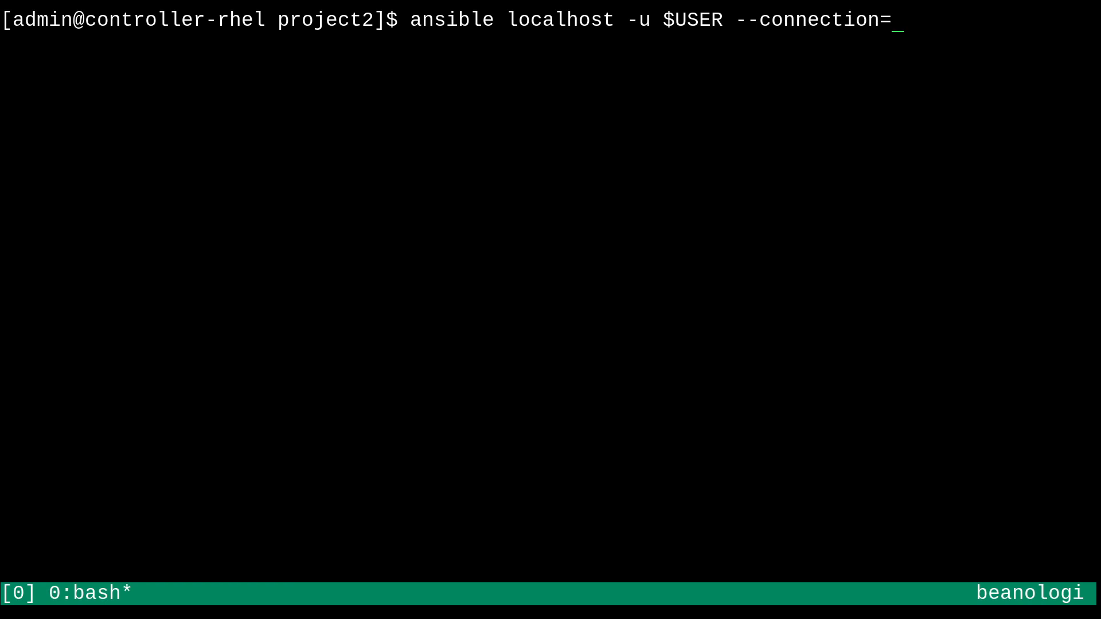
text(local)
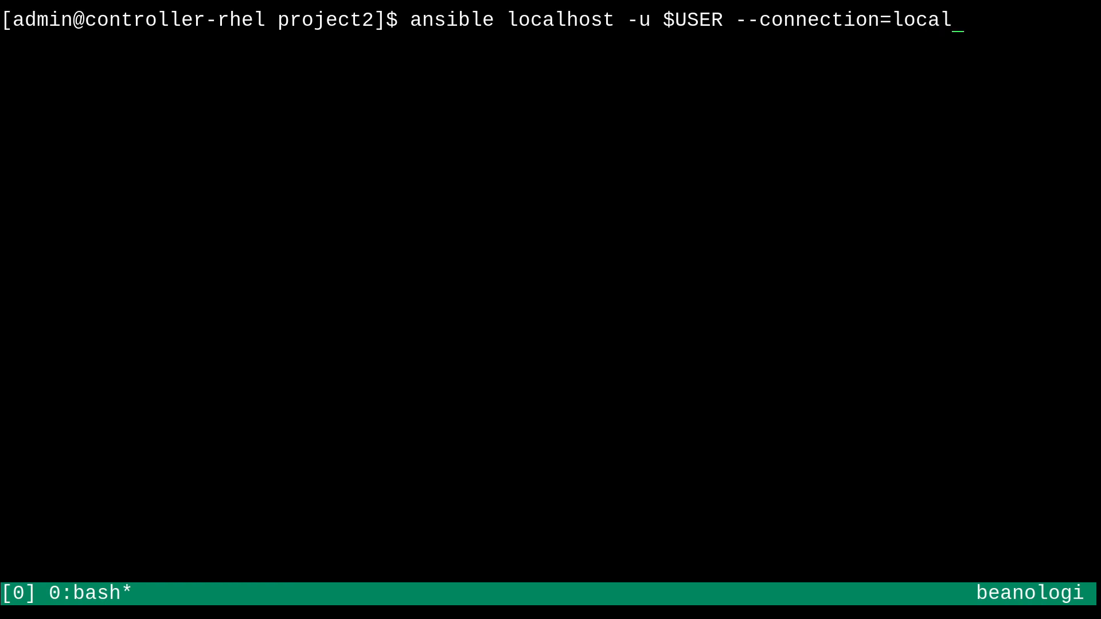
text(-)
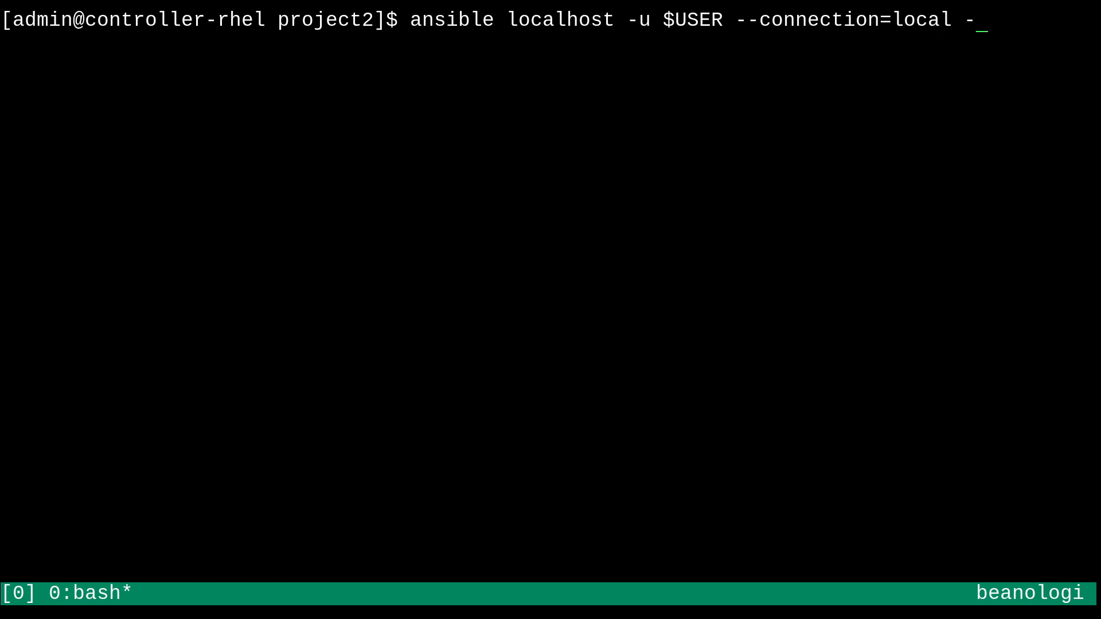
text(m ping)
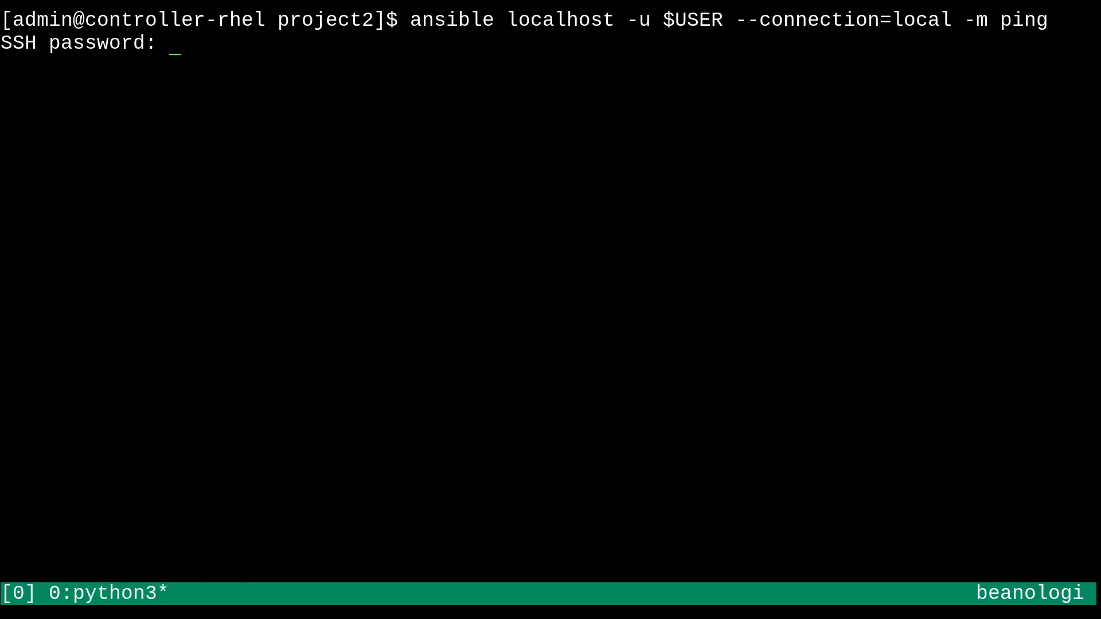
key(ctrl+c)
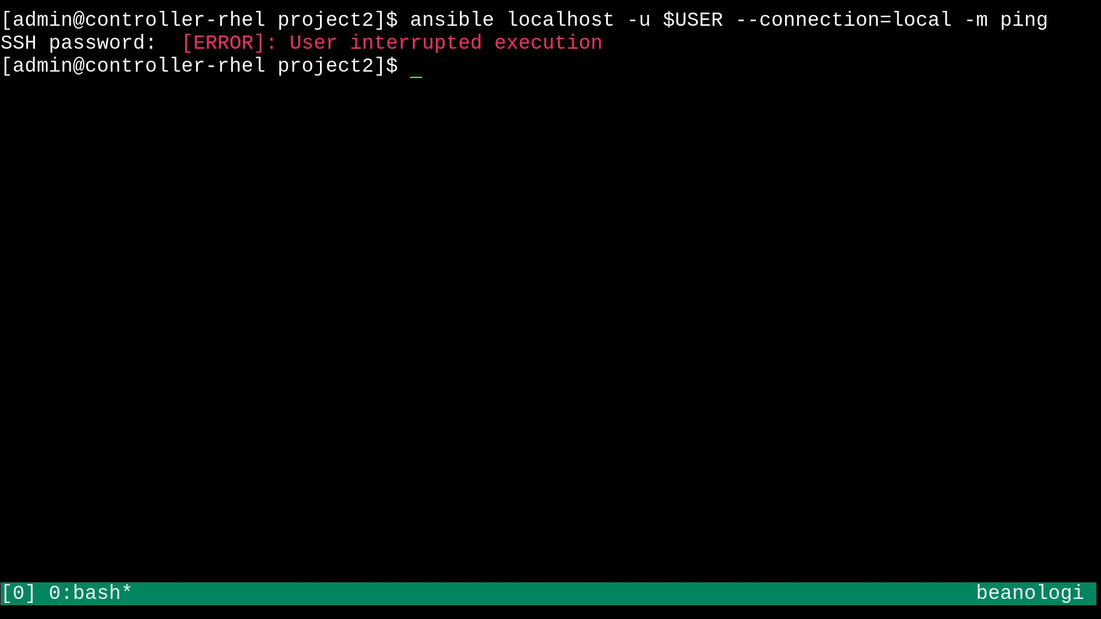
Move ansible.cfg aside with mv and rerun the local ping to get SUCCESS pong
text(mv ans)
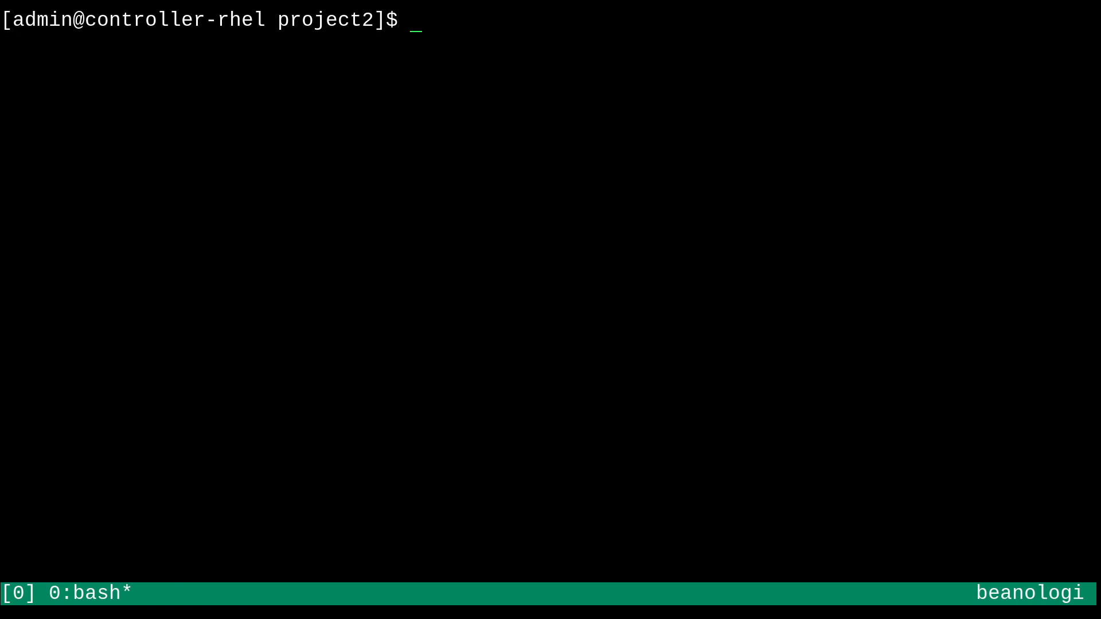
text(ansible localhost -u $USER --connection=local -m ping)
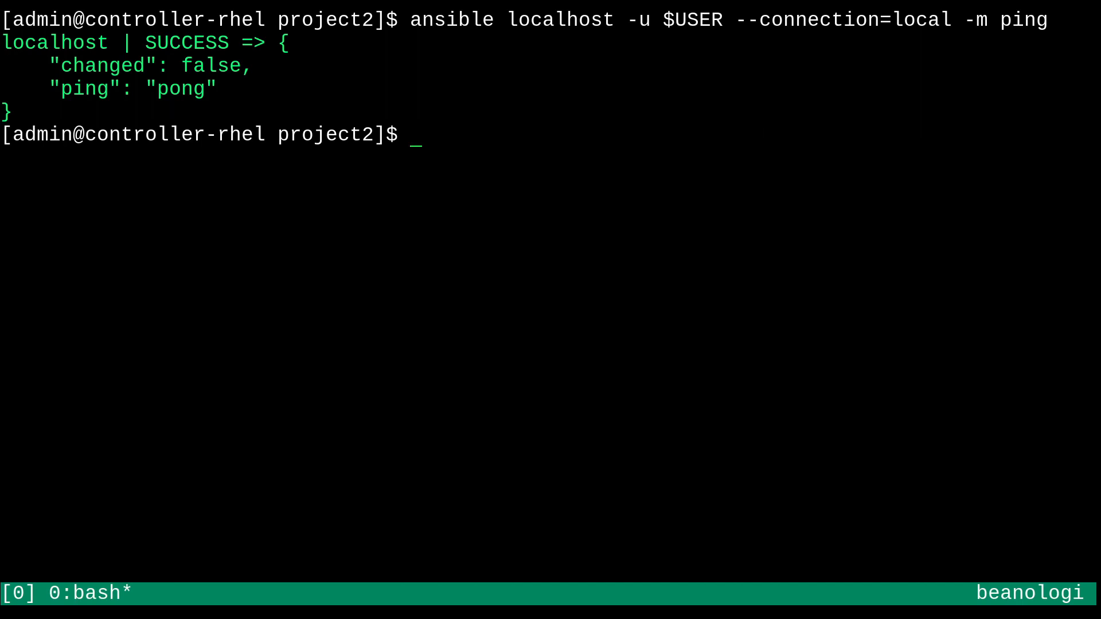
text(ansible localhost -u $USER --connection=local -m)
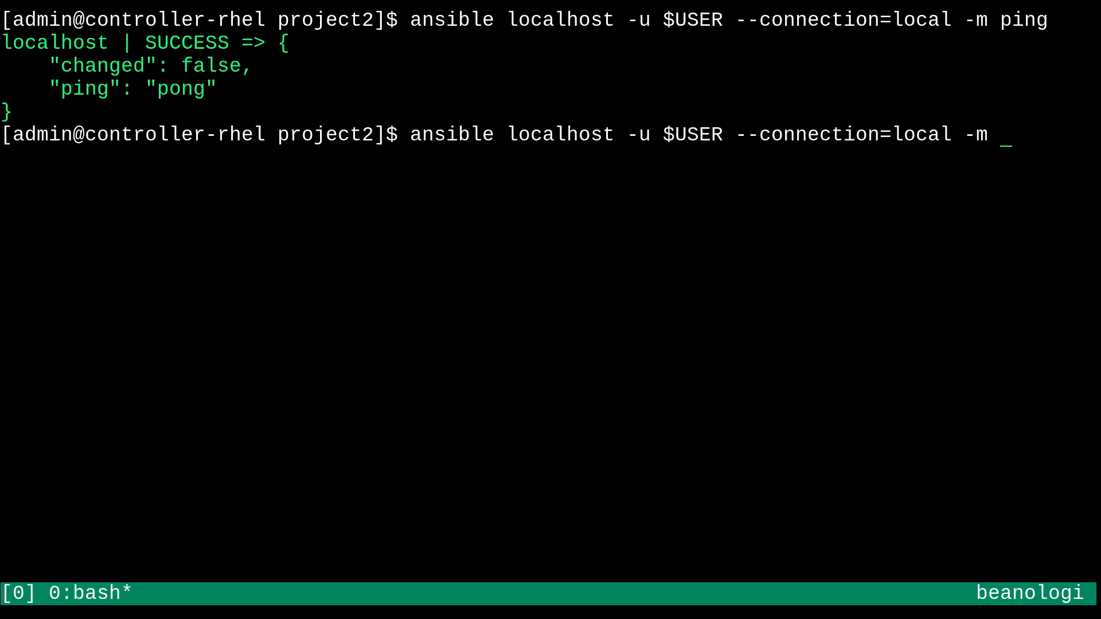
Run the setup module on localhost over the local connection and scroll through the gathered facts
text(set)
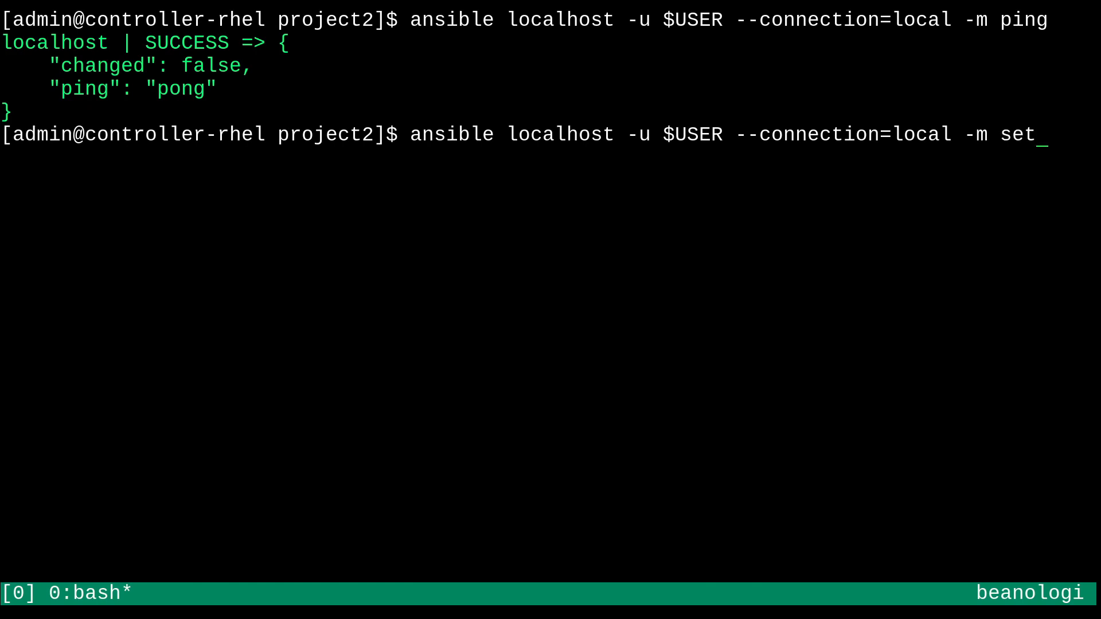
text(up)
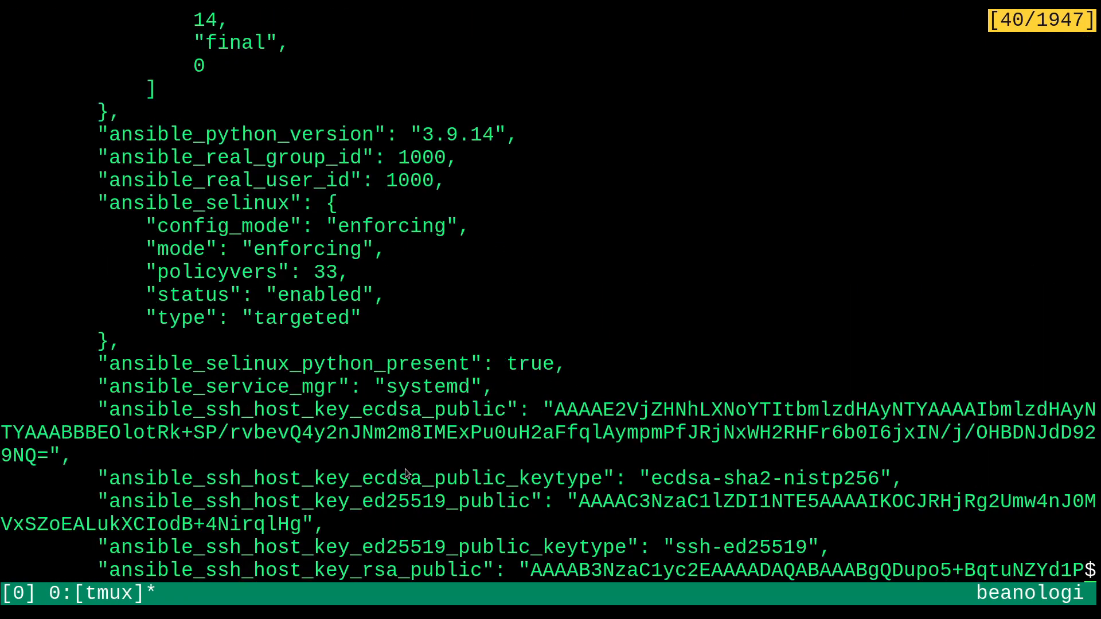
scroll(down, 3)
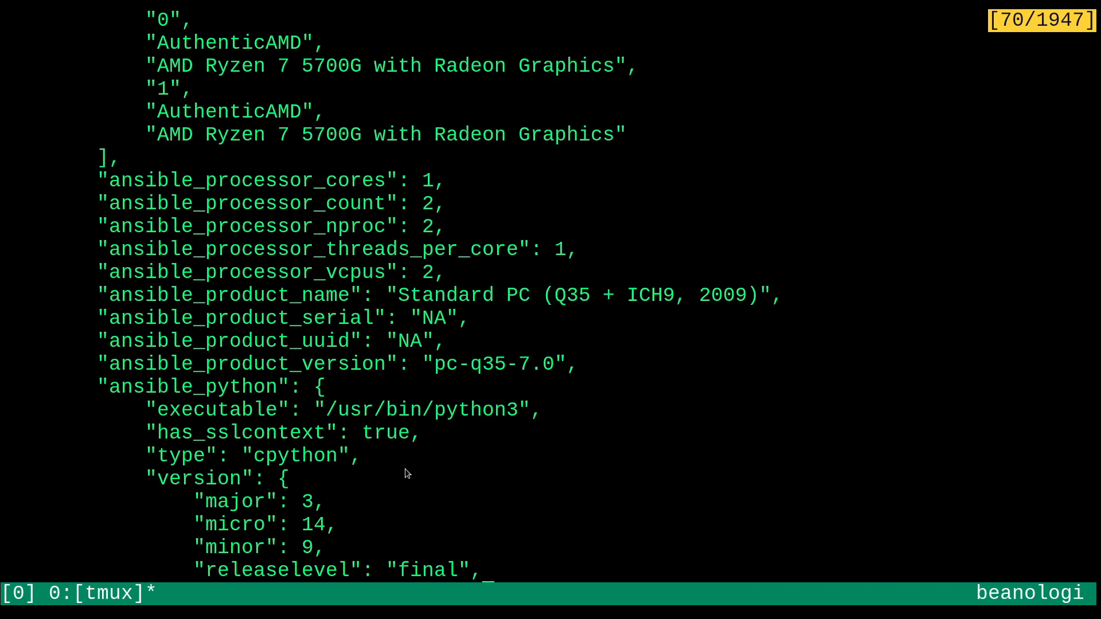
scroll(down, 3)
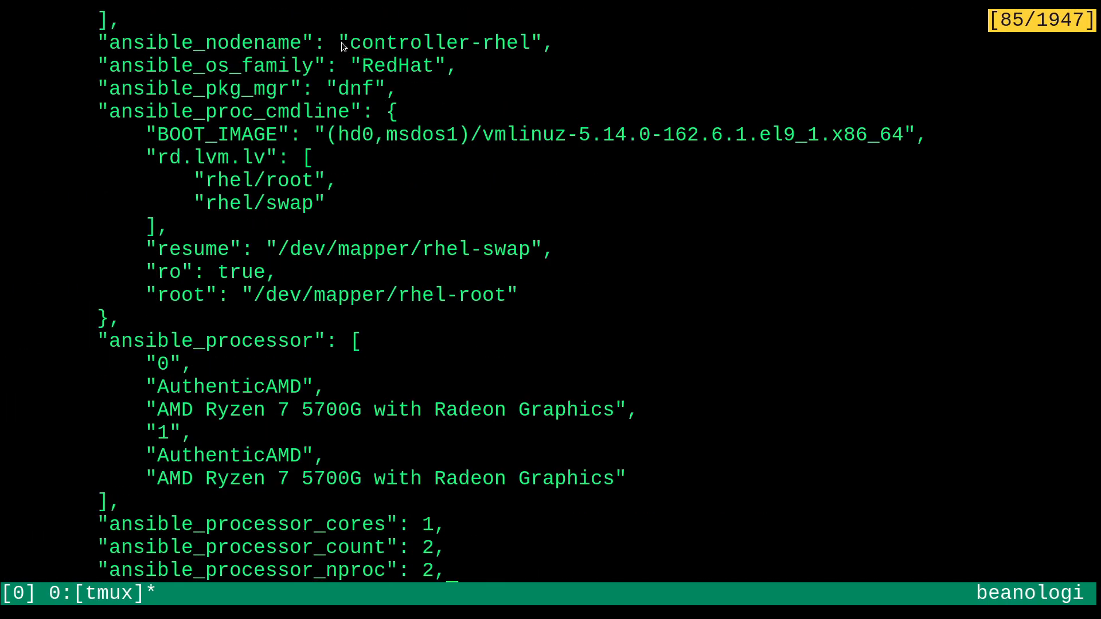
double_click(441, 42)
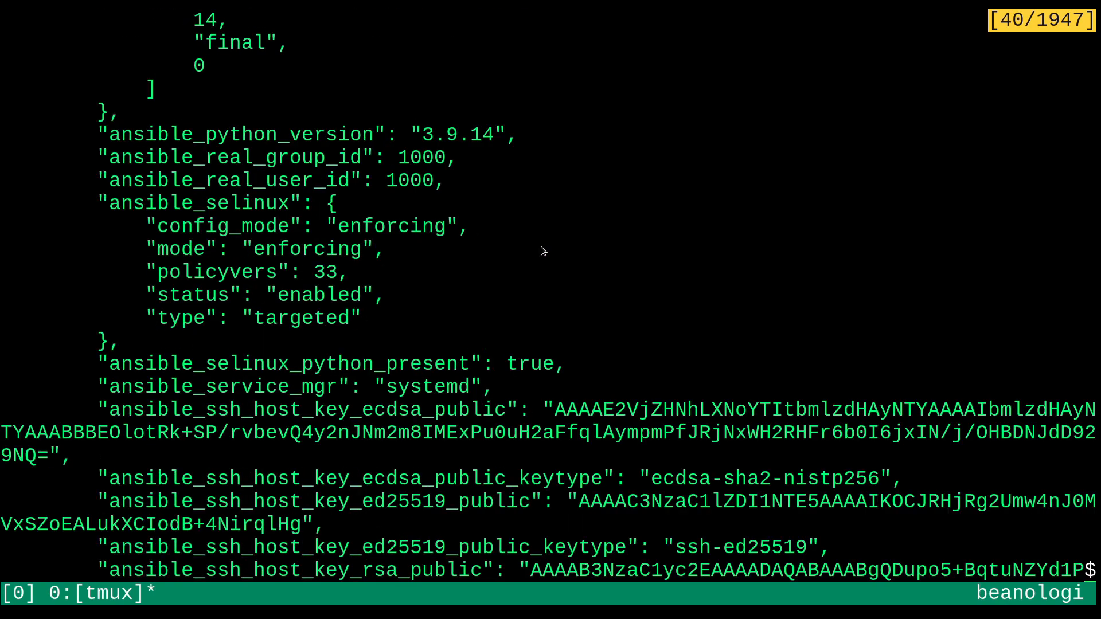
scroll(down, 3)
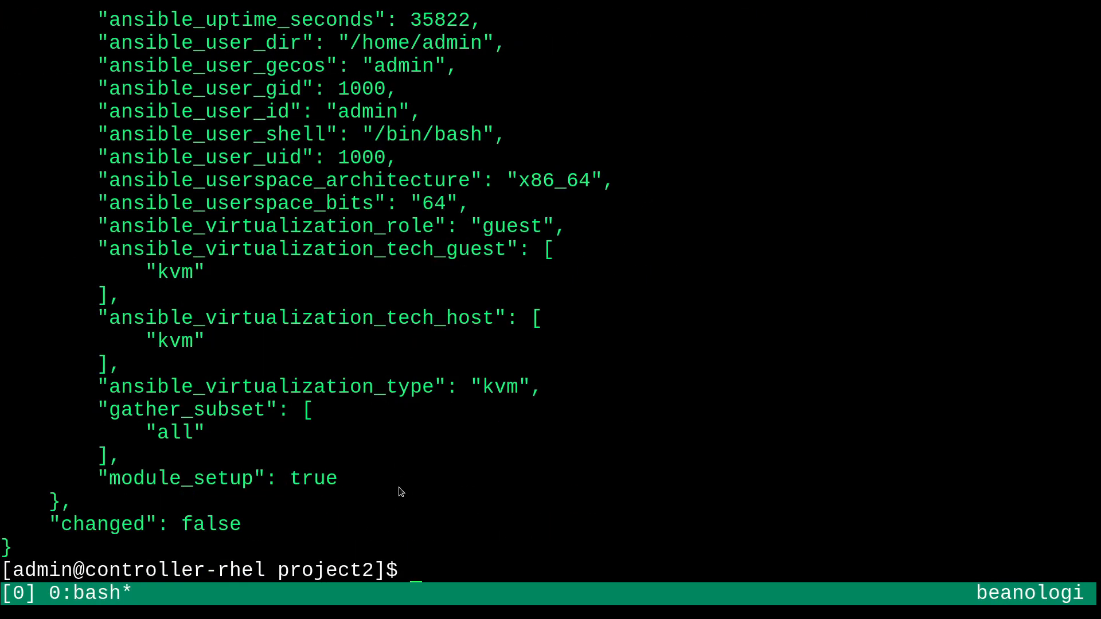